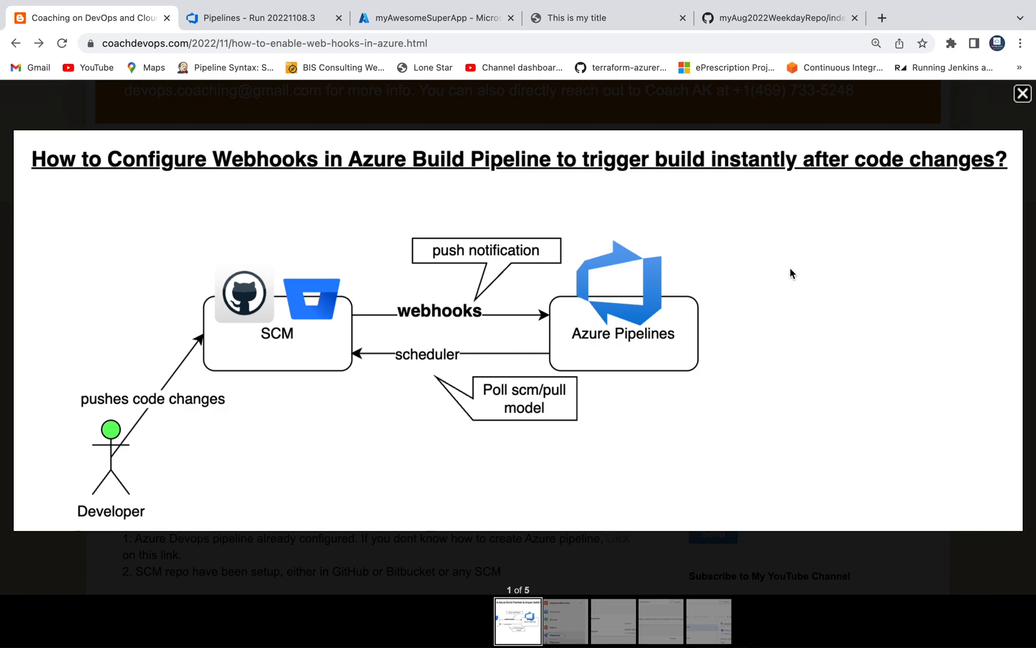
Step: Dismiss the enlarged webhook diagram, skim the blog post, and bring up the CICDJavaPipeline editor
click(1021, 92)
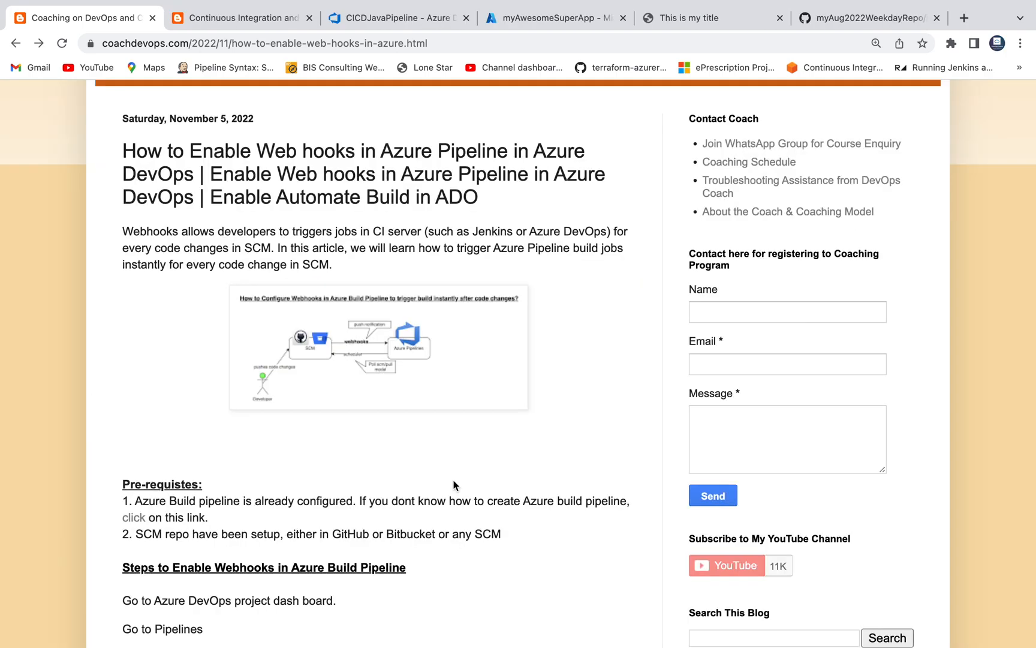
scroll(down, 3)
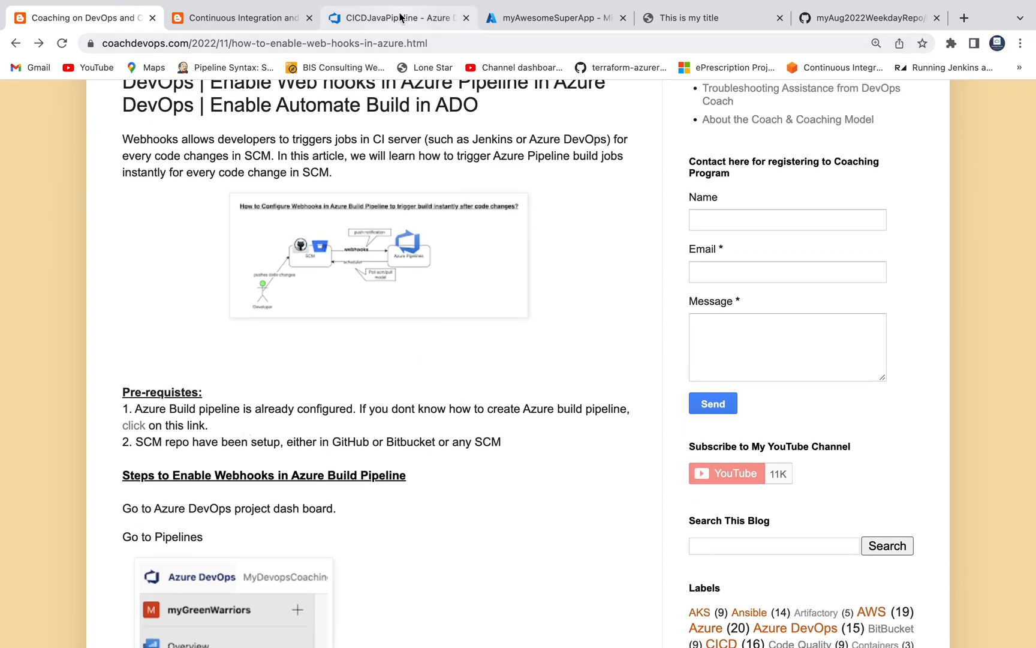
click(396, 18)
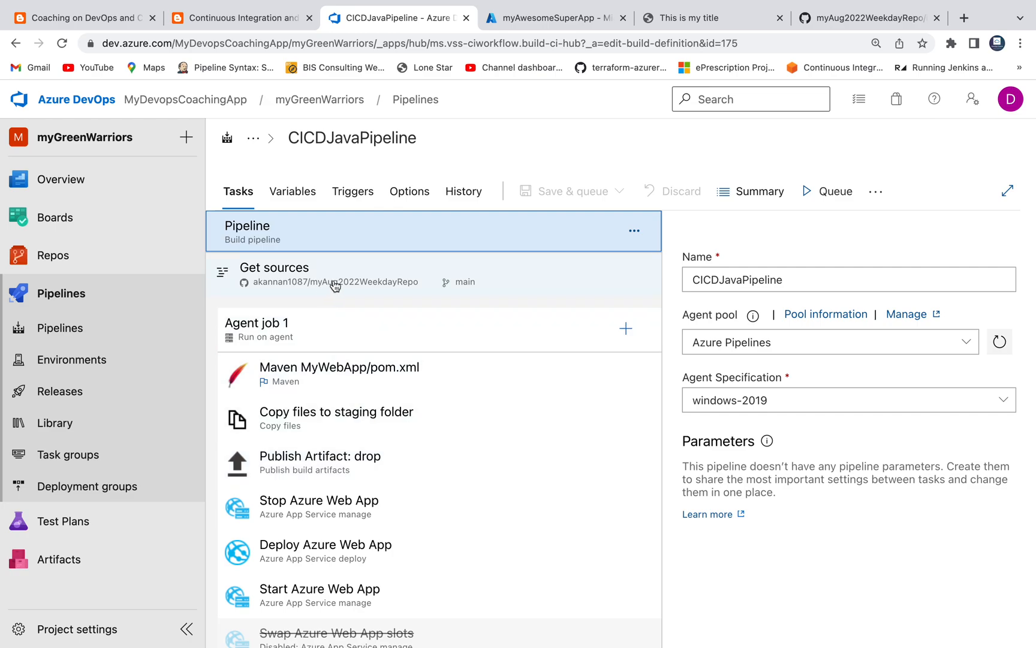
Step: Inspect the Get sources GitHub settings, then show the Maven MyWebApp/pom.xml task details
click(274, 268)
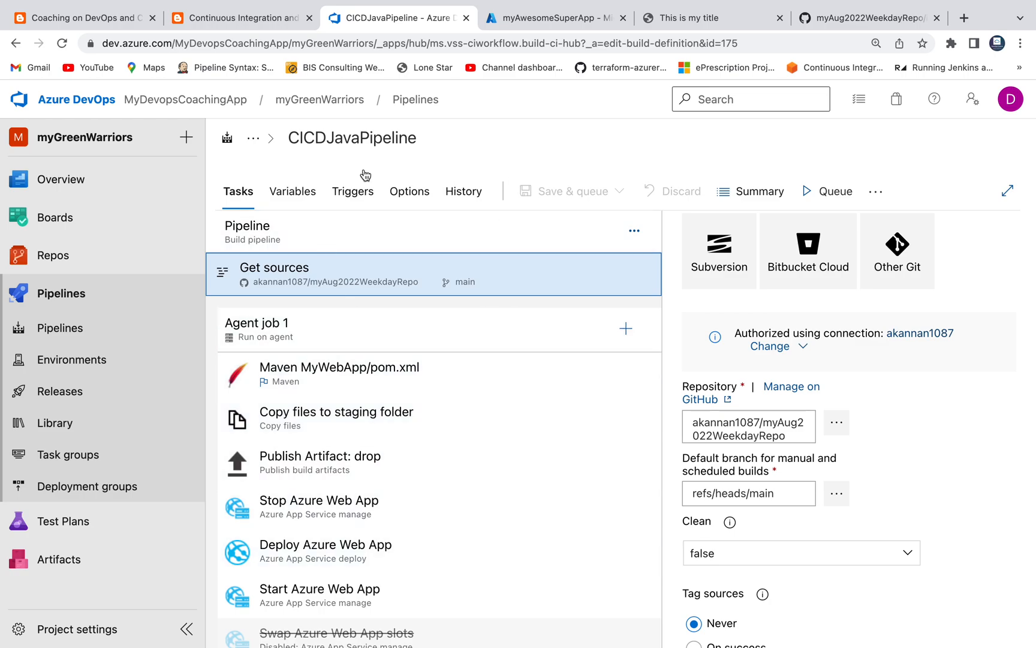
mouse_move(405, 463)
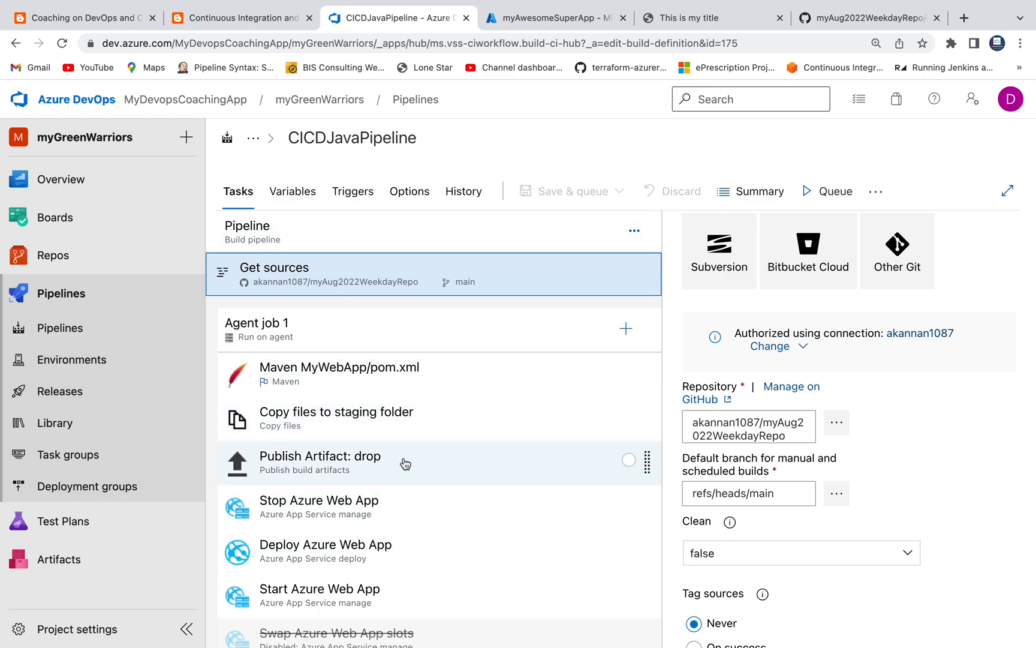
scroll(down, 3)
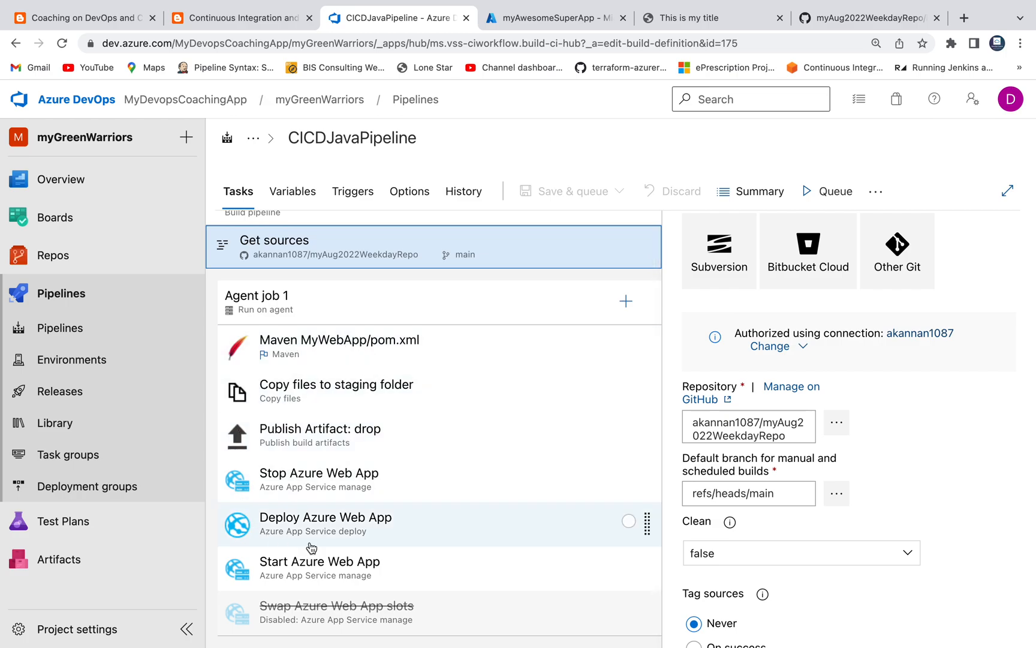
mouse_move(326, 447)
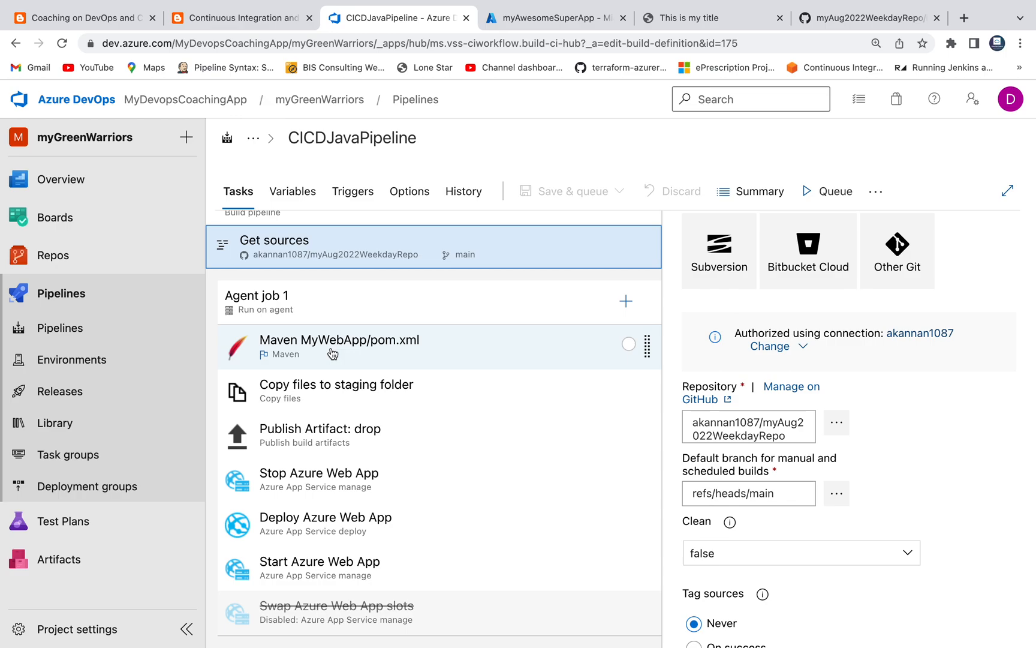
click(339, 346)
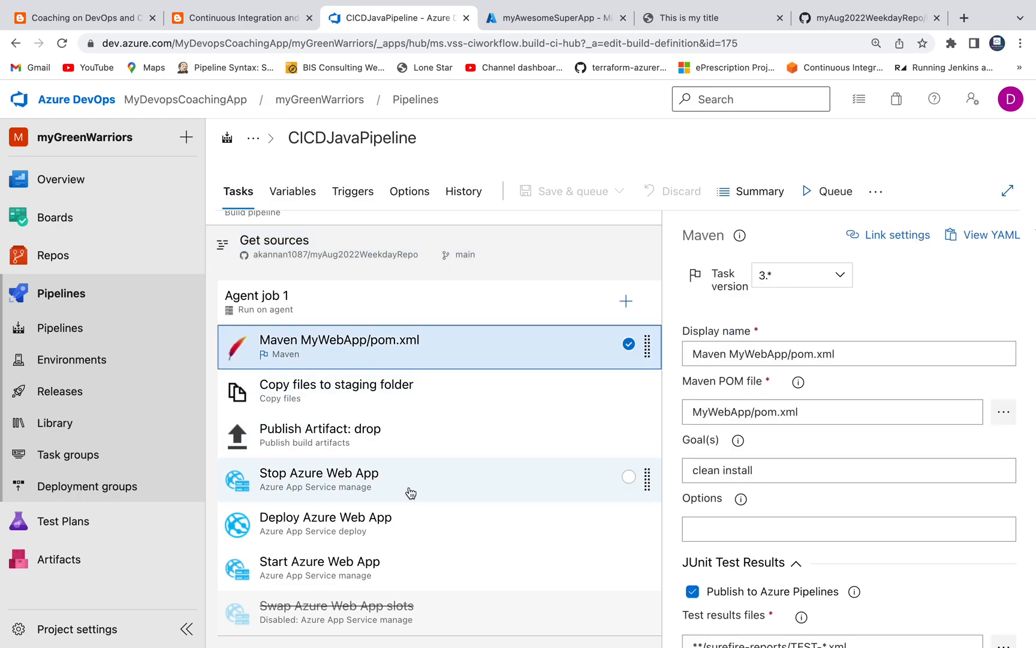
mouse_move(341, 490)
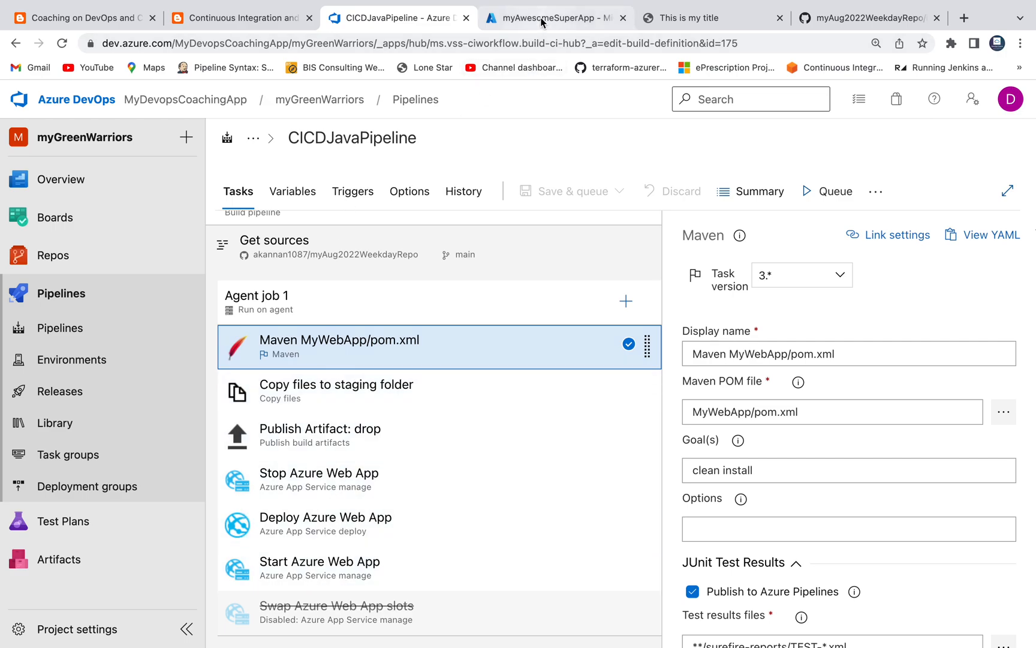
Step: View the myAwesomeSuperApp App Service overview, then the myAug2022WeekdayRepo GitHub page
click(544, 17)
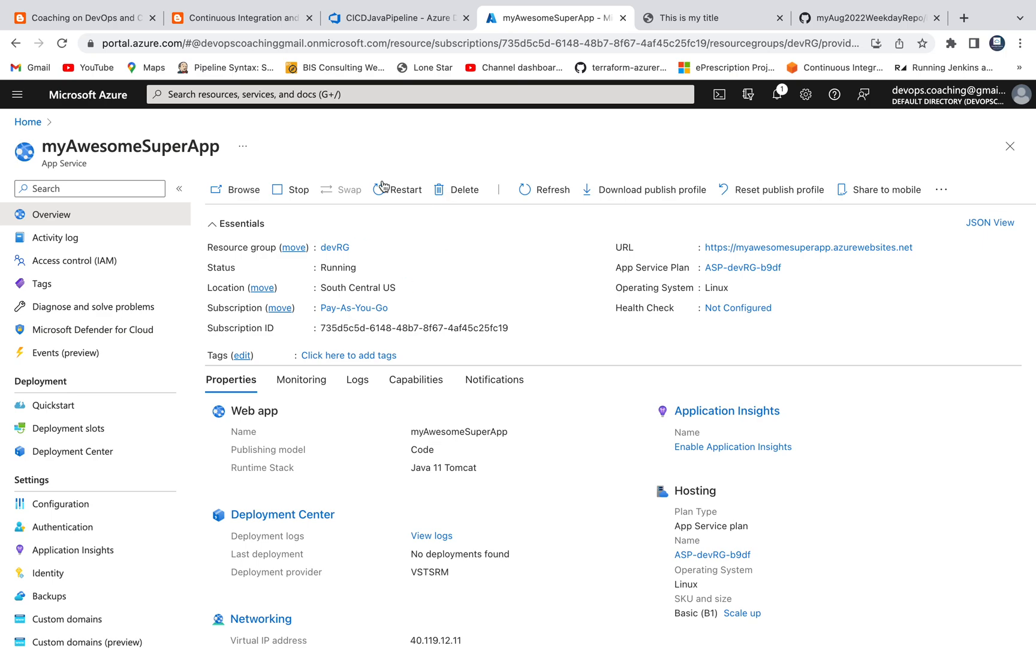
mouse_move(685, 256)
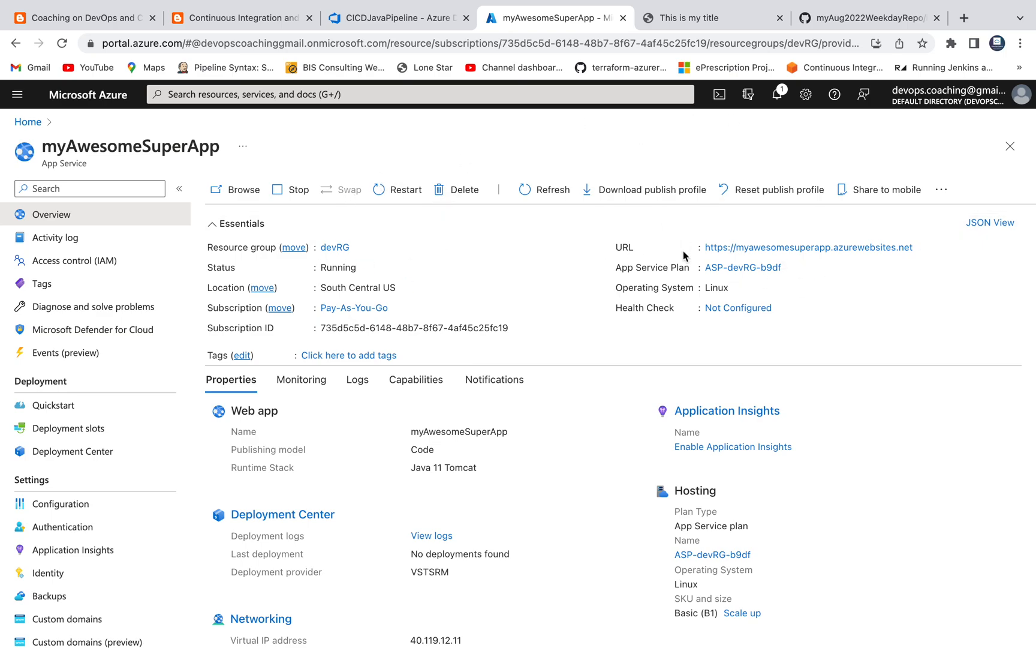
mouse_move(406, 124)
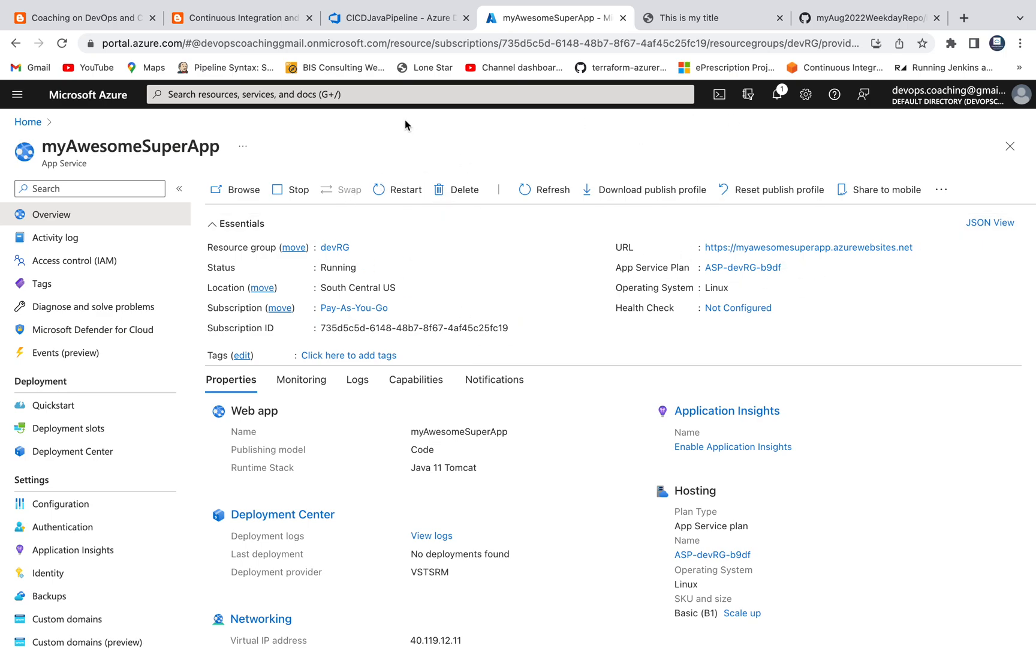
click(872, 18)
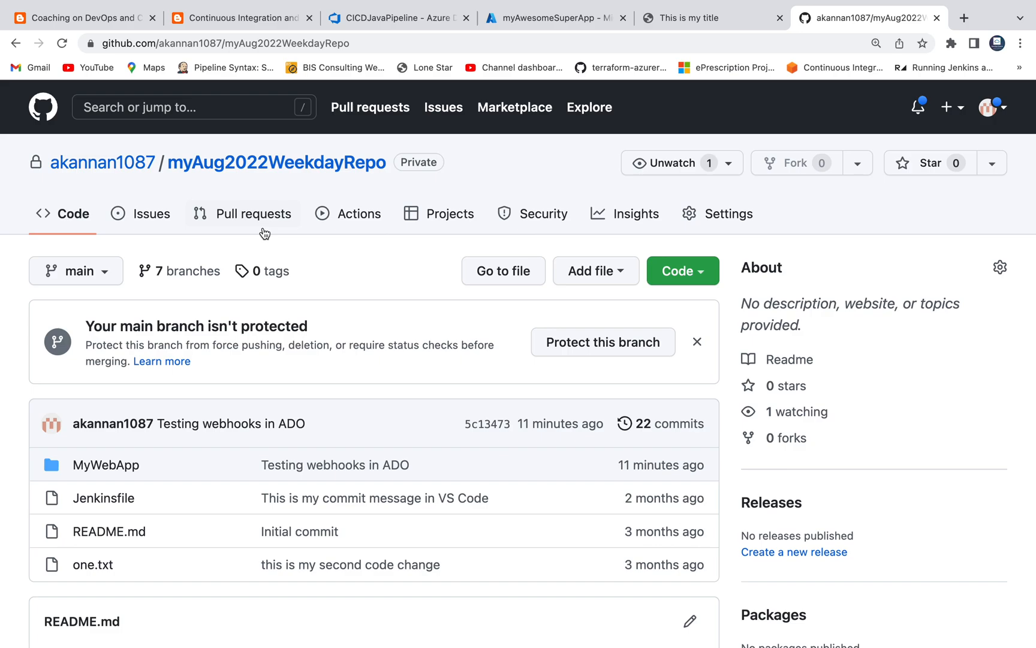
mouse_move(284, 171)
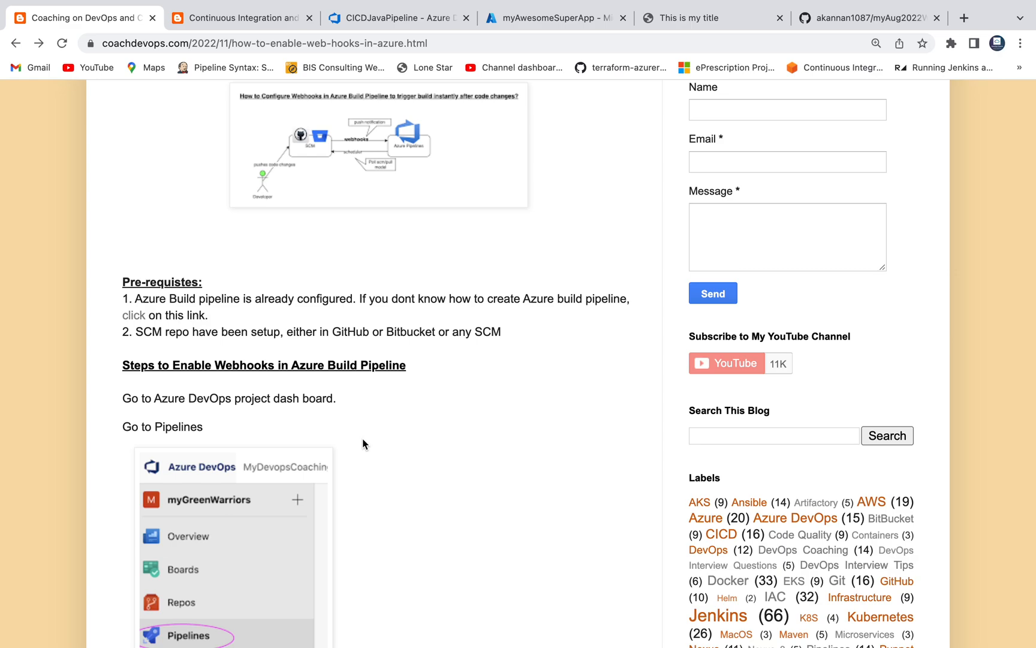
Step: Enable the continuous integration trigger in CICDJavaPipeline's Triggers settings and start saving
click(401, 18)
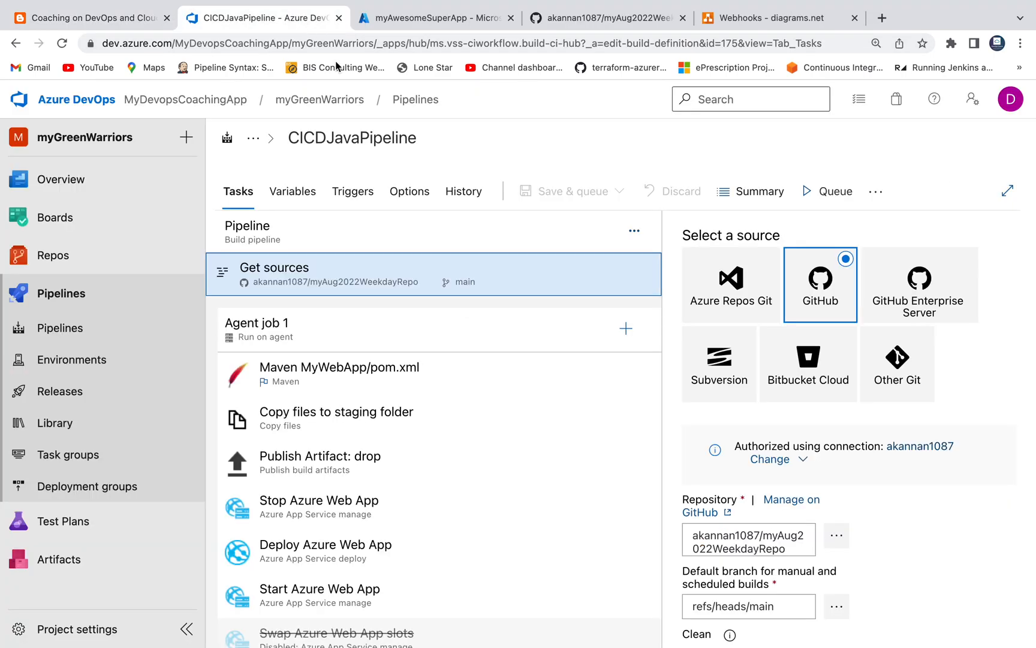
mouse_move(362, 199)
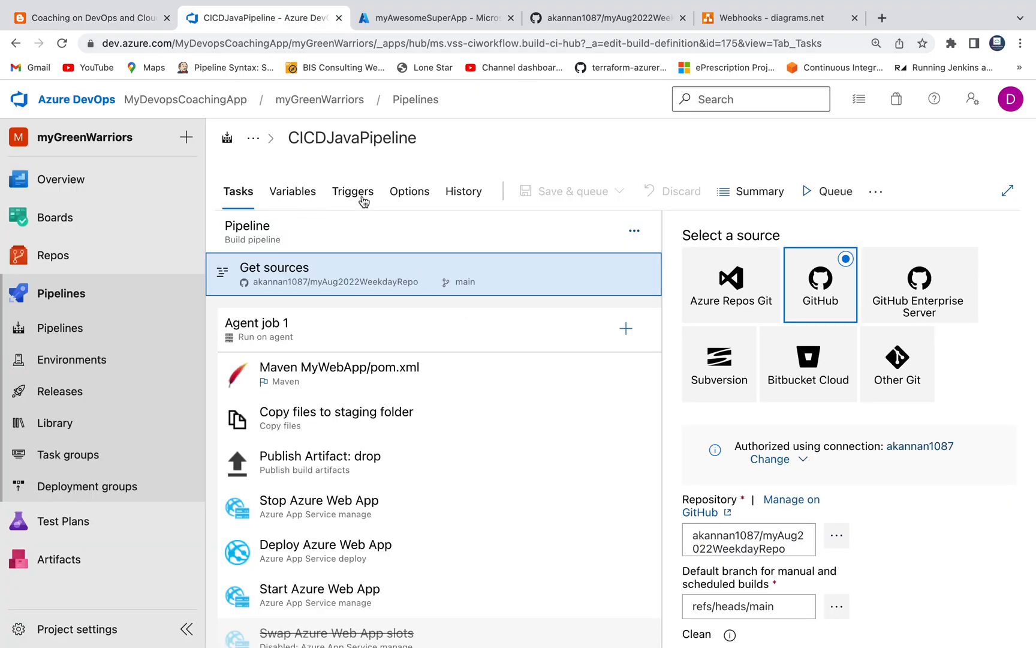
click(353, 191)
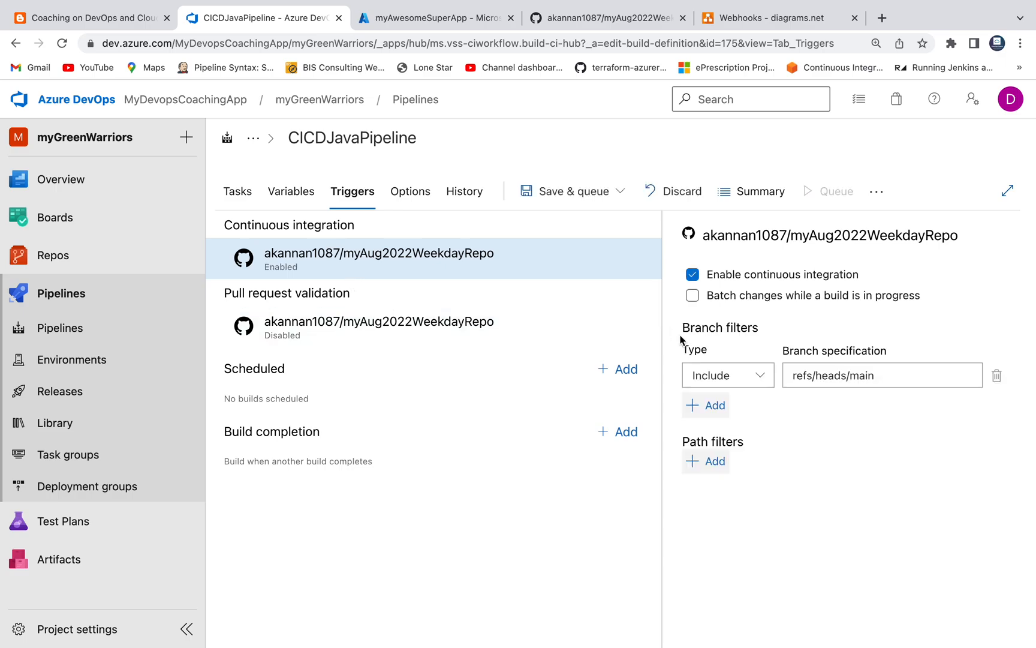
mouse_move(816, 257)
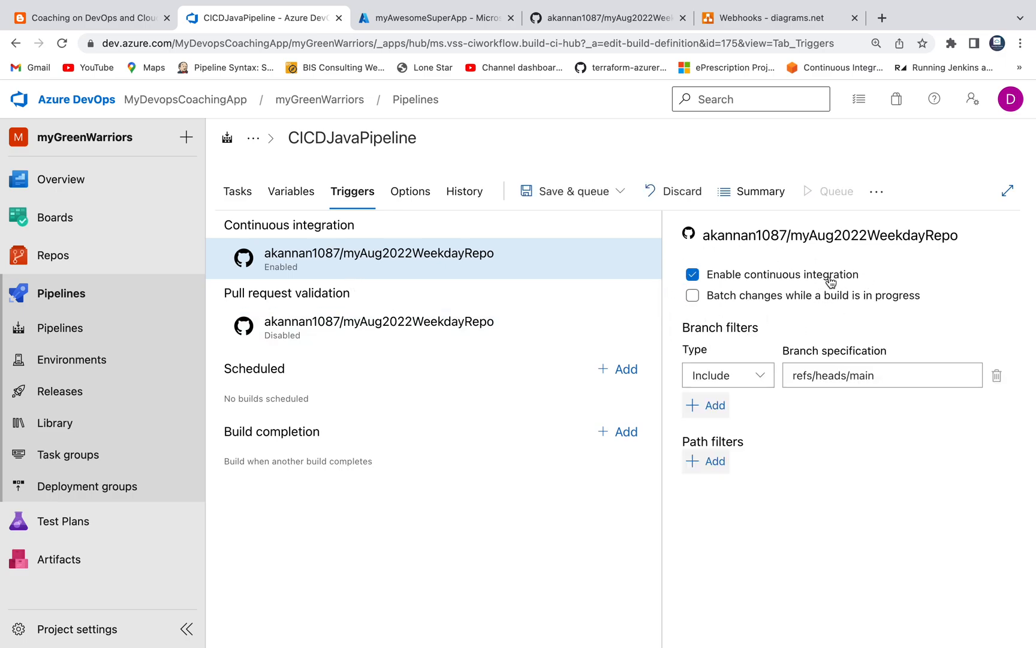
click(624, 191)
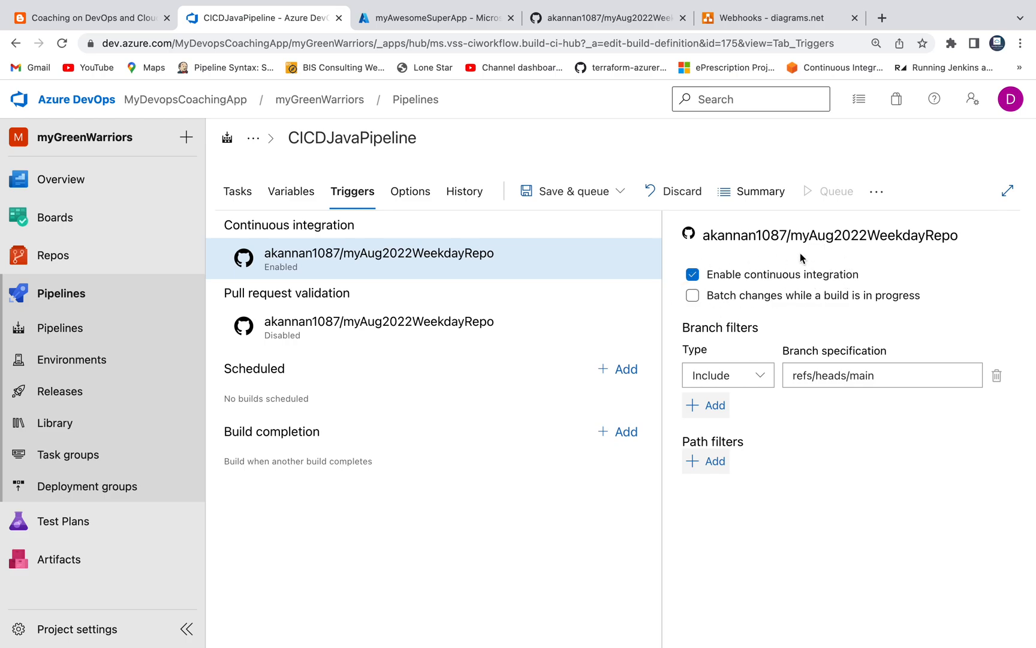
mouse_move(734, 268)
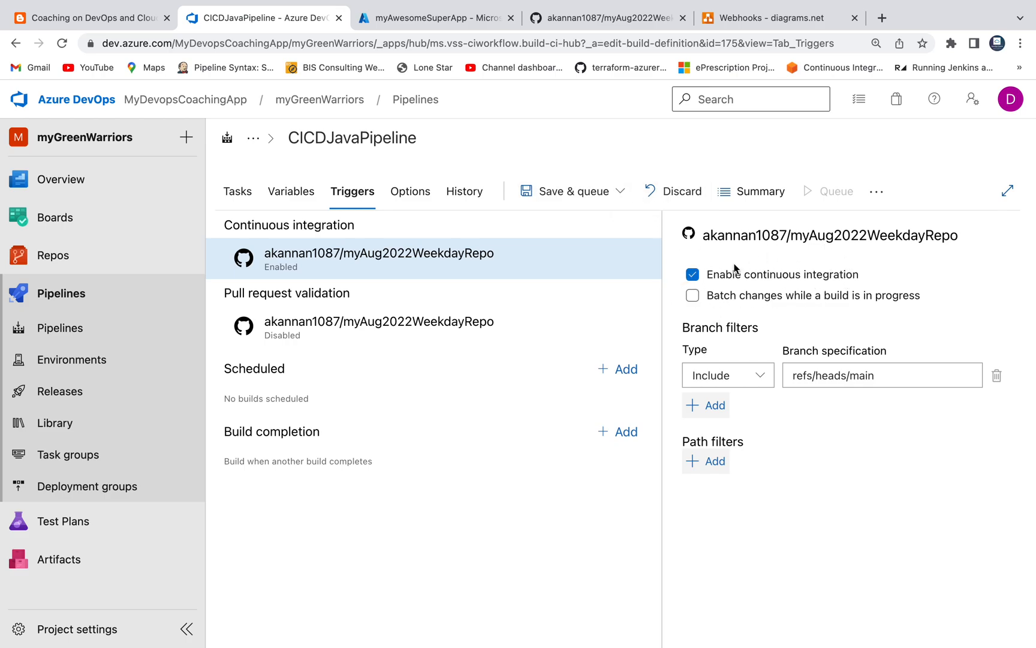
click(623, 191)
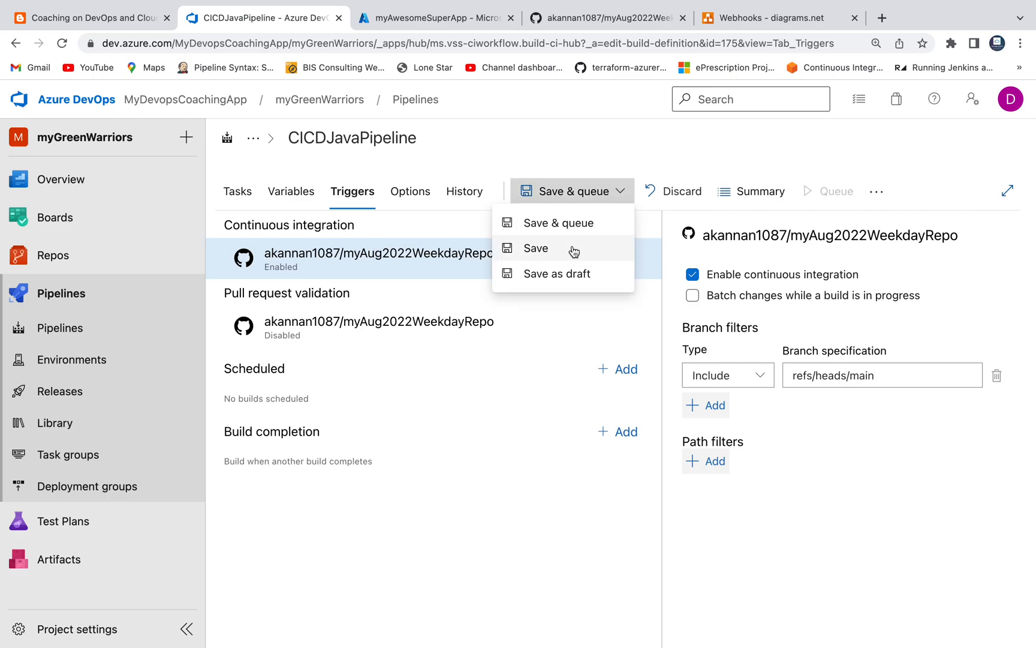
Step: Save the pipeline with the comment 'Enabling webhooks in ADO' and return to Pipelines
click(535, 248)
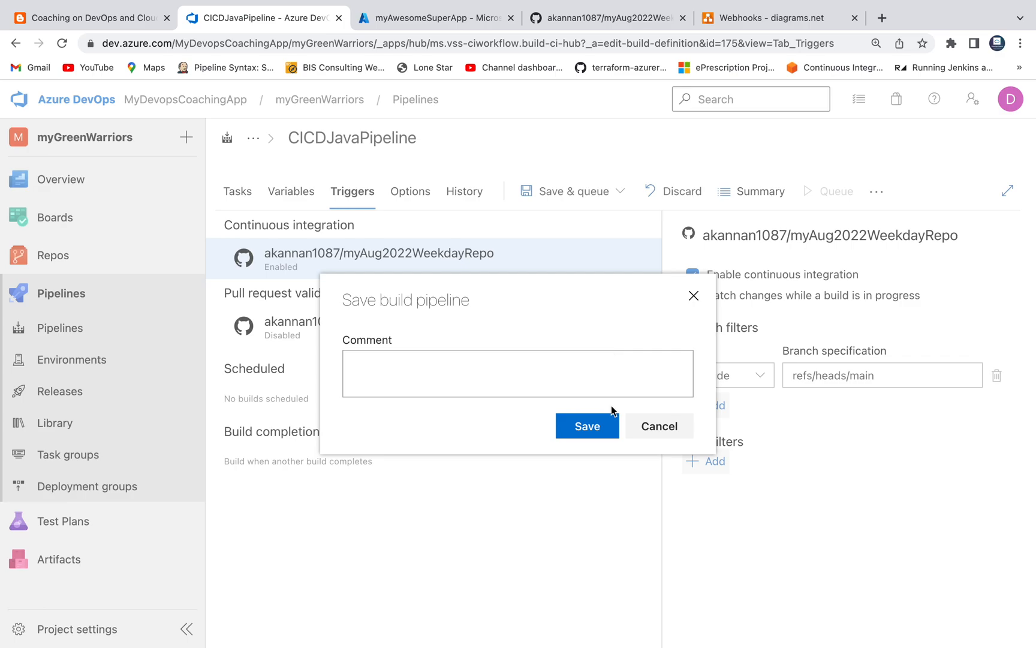
text(E)
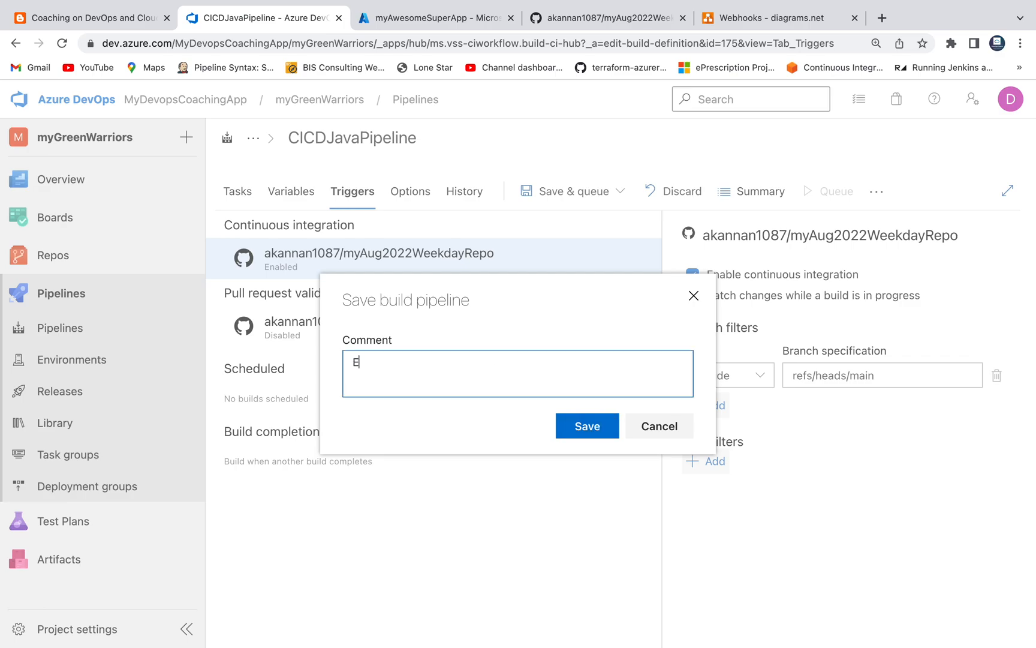
text(nabli)
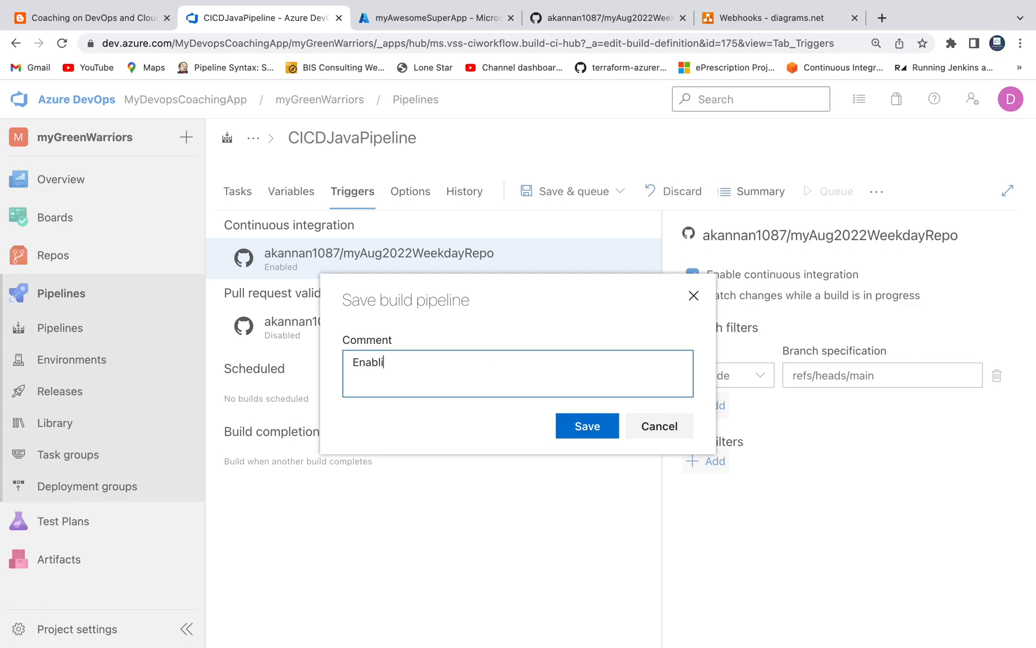
text(ng webhook)
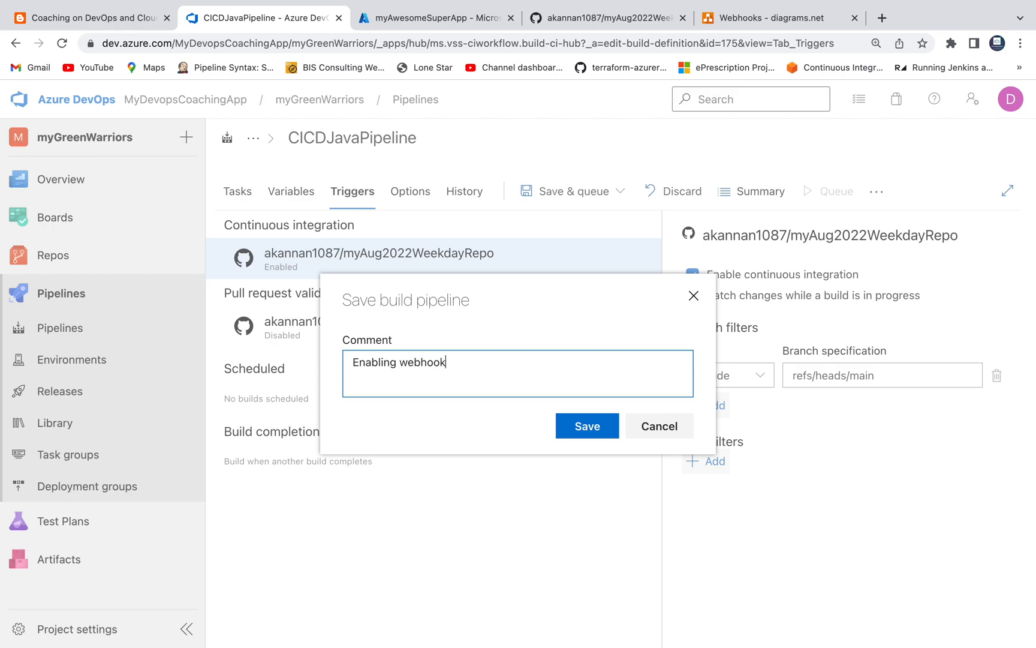
text(s in ADO)
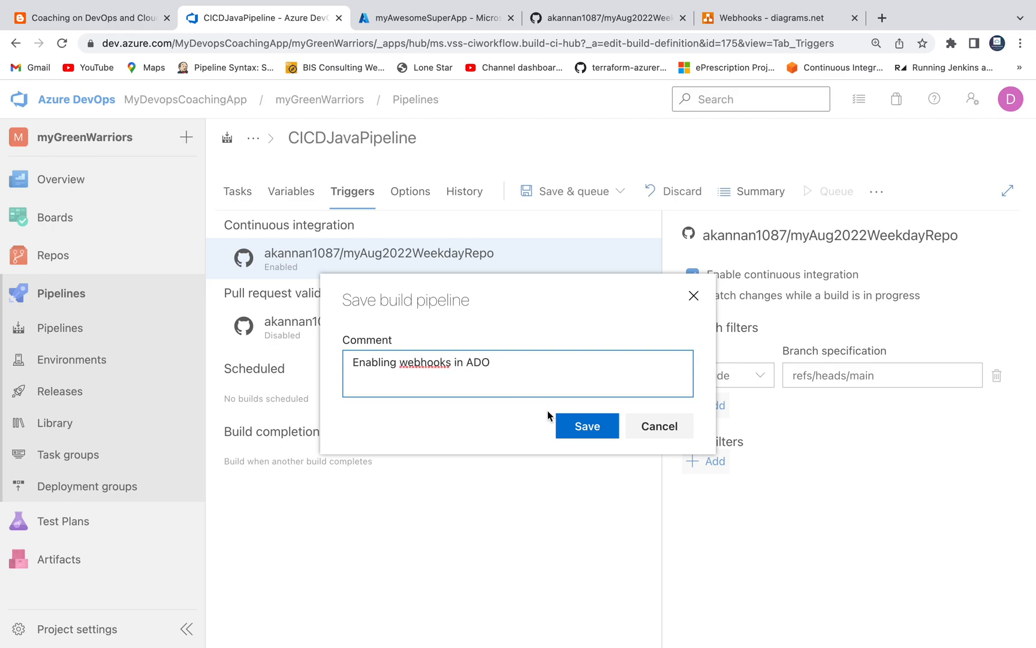
click(587, 426)
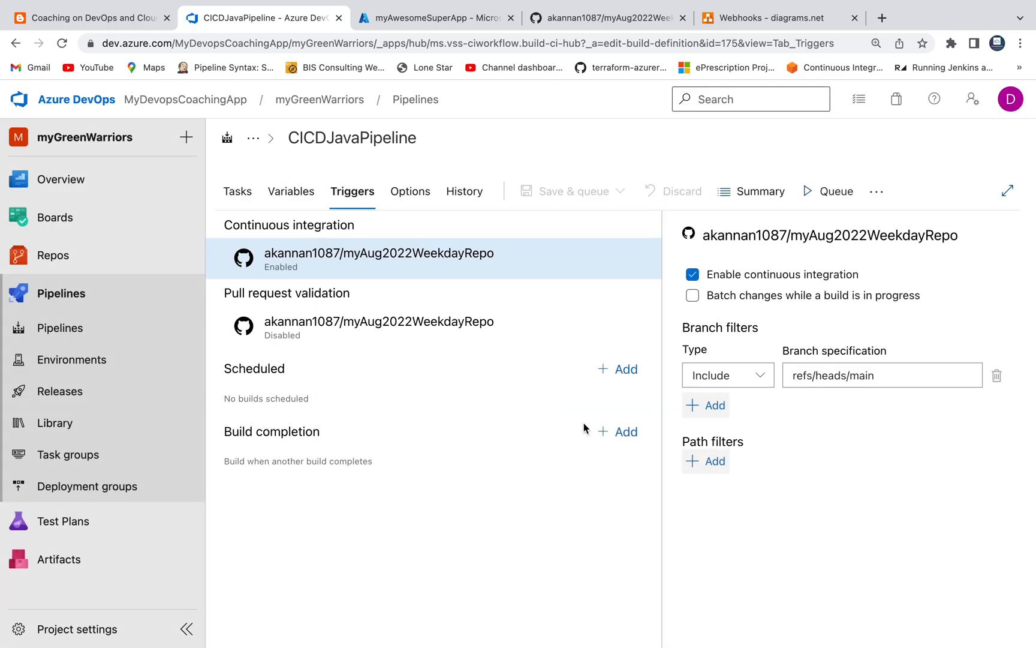
click(60, 294)
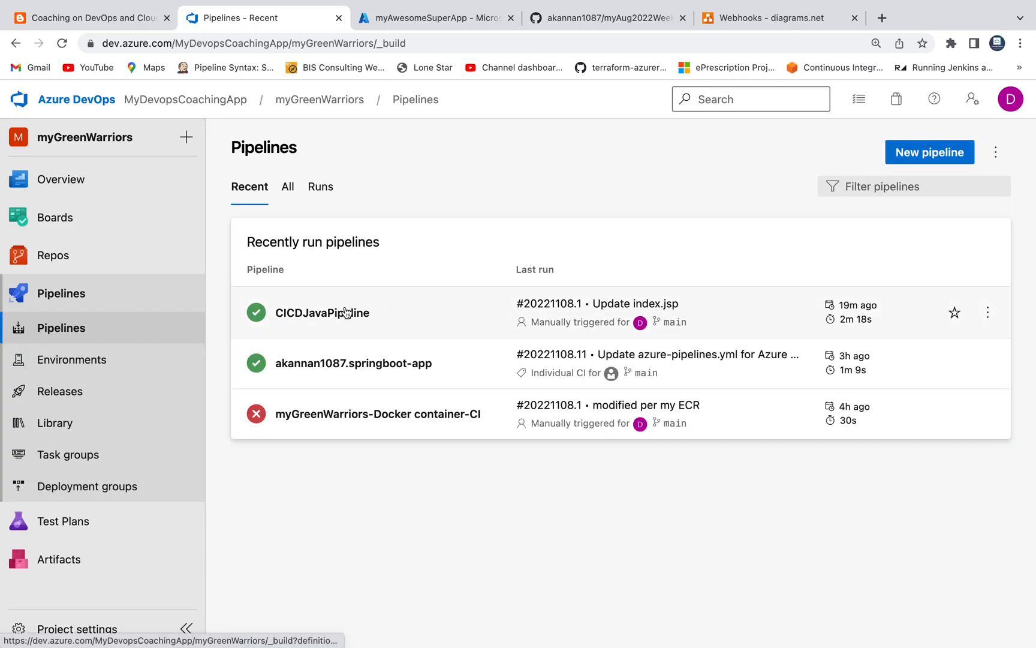
Step: Browse to MyWebApp/src/main/webapp/index.jsp on GitHub and review its HTML
click(605, 18)
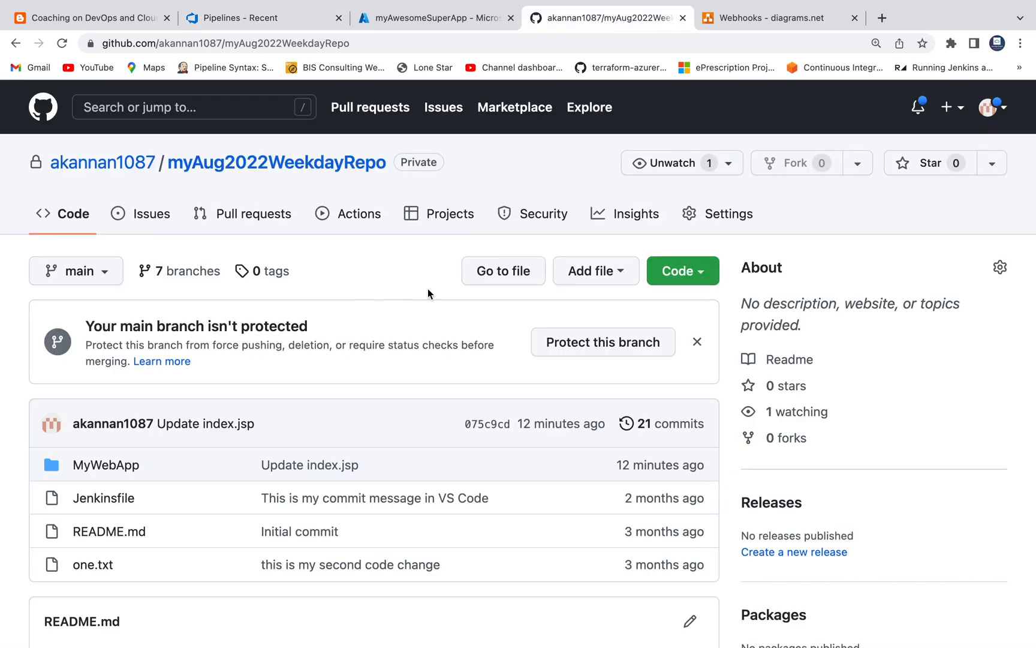
mouse_move(102, 470)
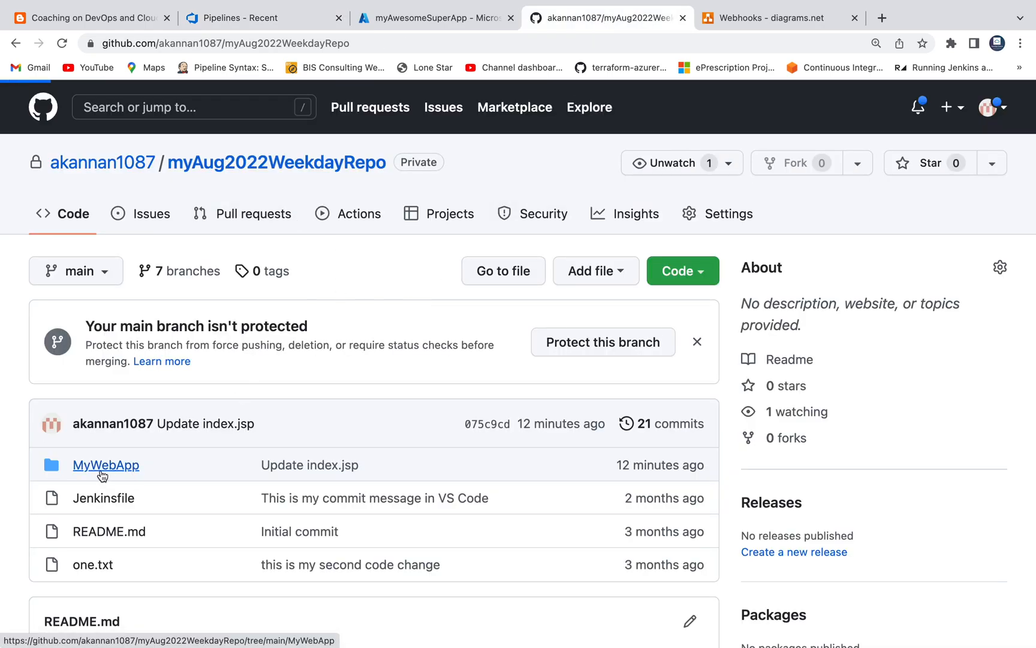
click(106, 465)
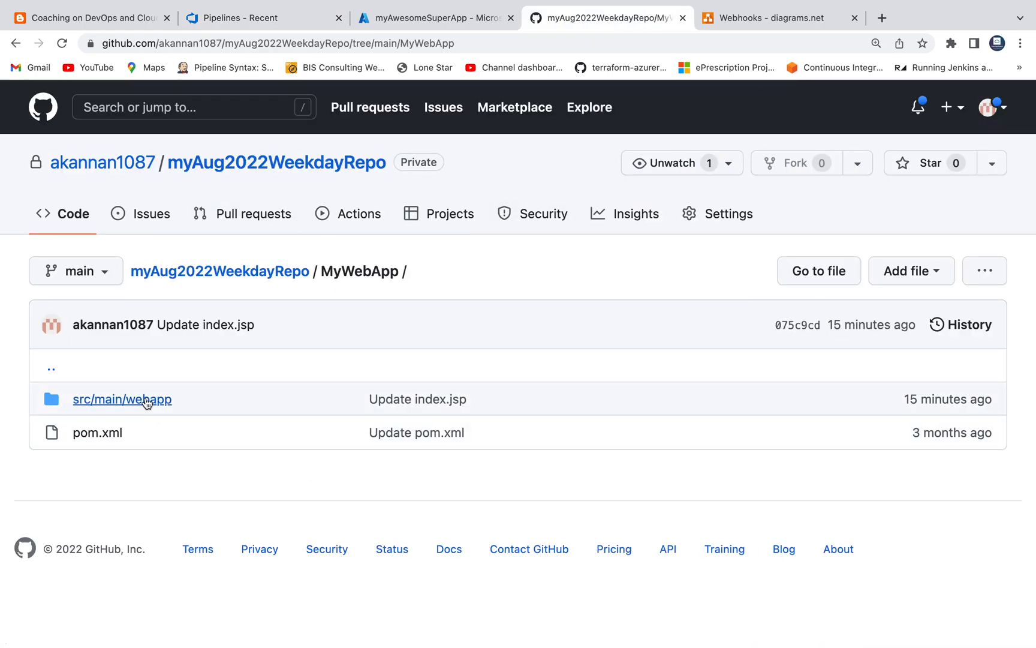
click(122, 399)
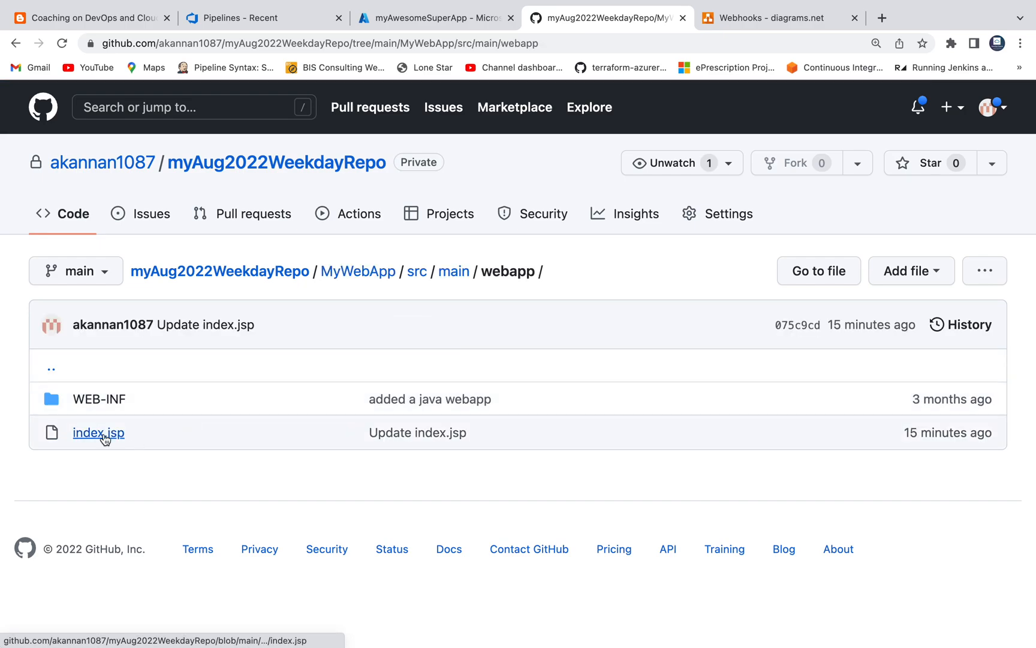
click(98, 432)
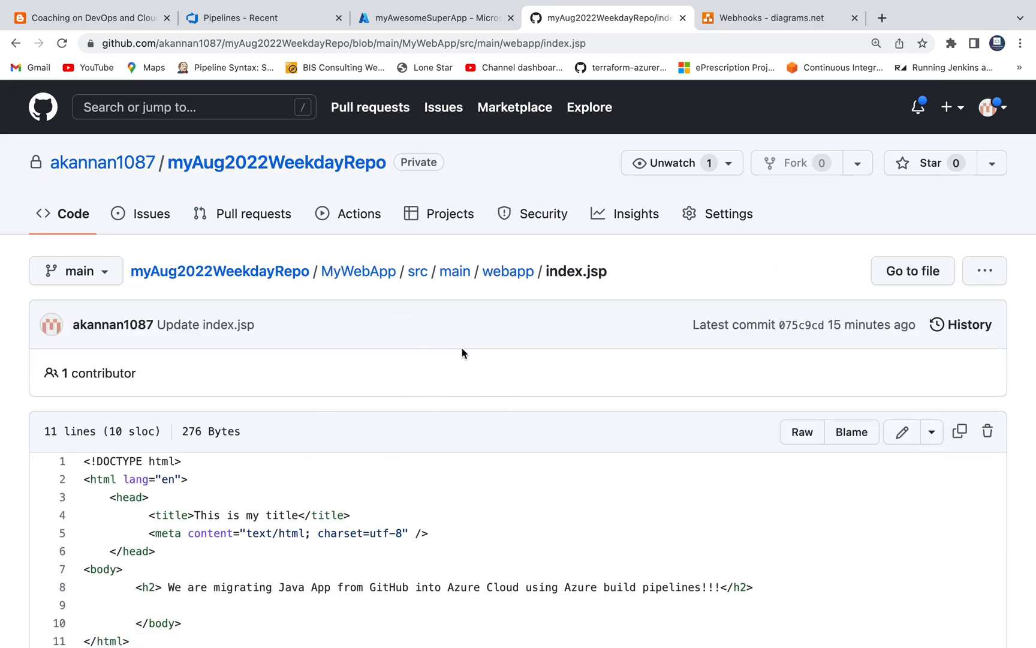
scroll(down, 3)
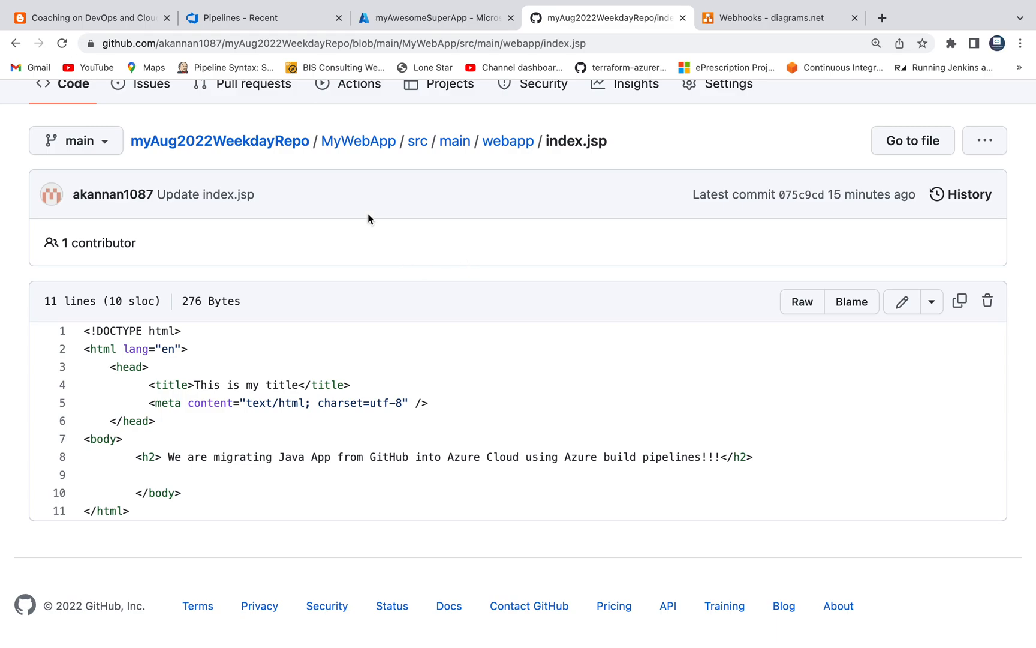
click(262, 17)
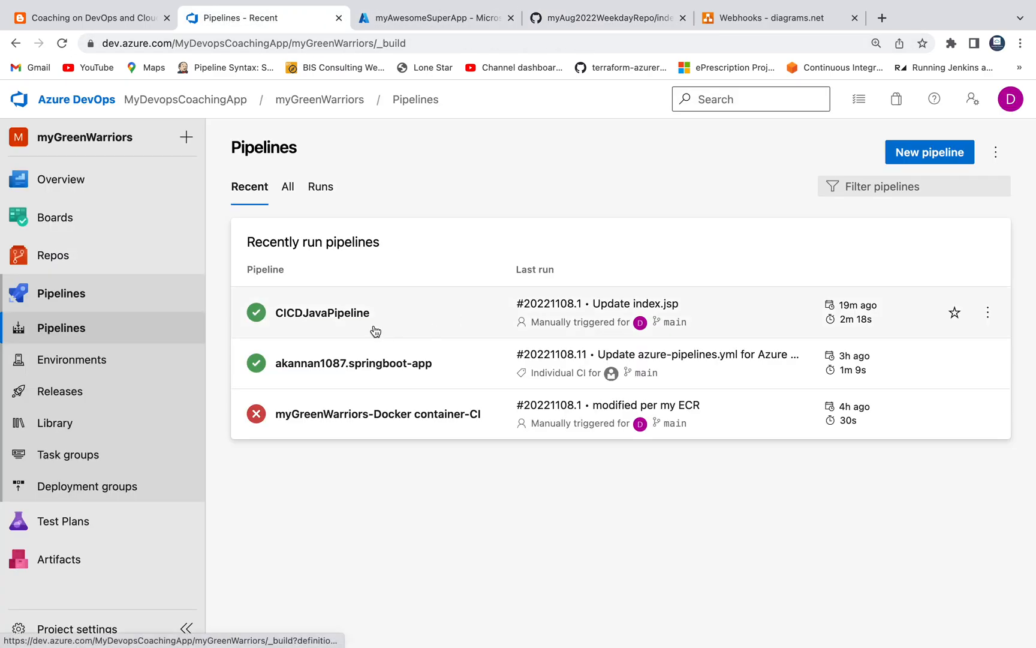
Step: Open CICDJavaPipeline in edit mode and recheck its Get sources main-branch repository settings
click(321, 312)
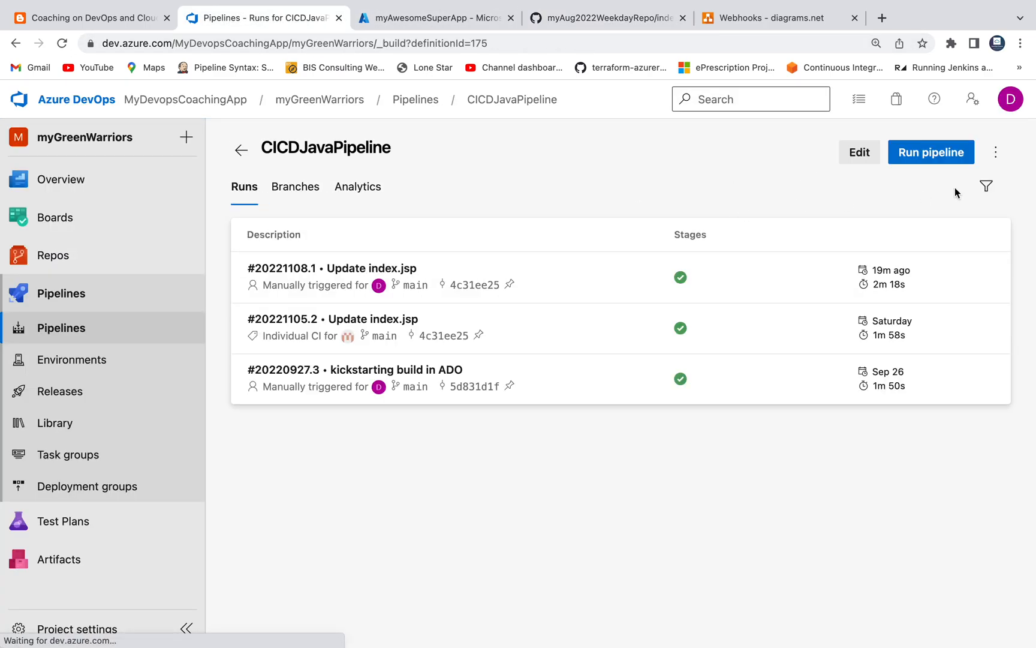
click(860, 151)
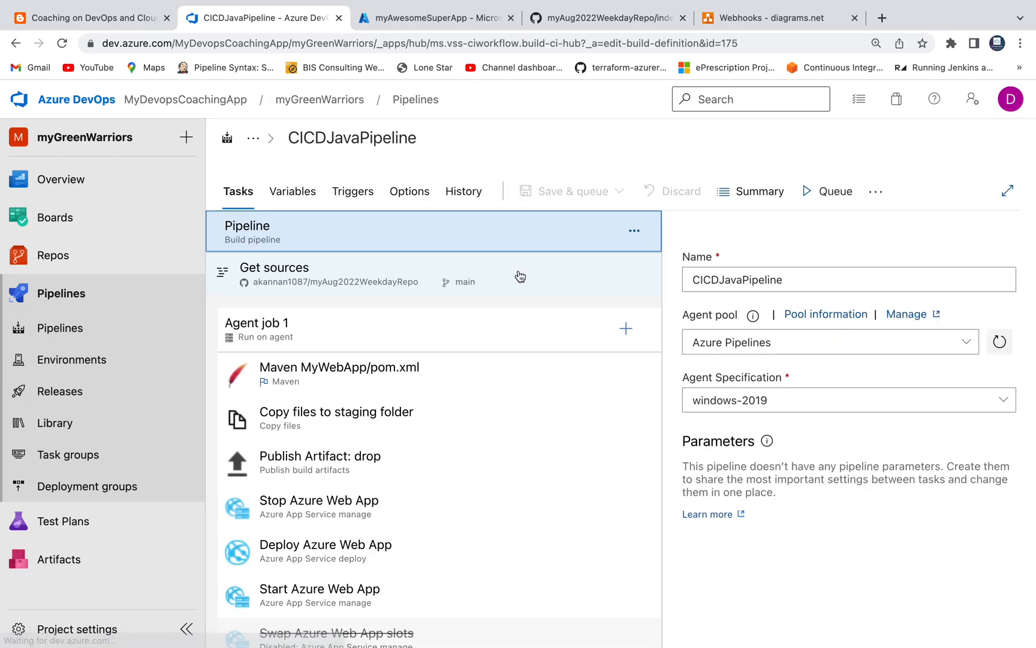
click(297, 274)
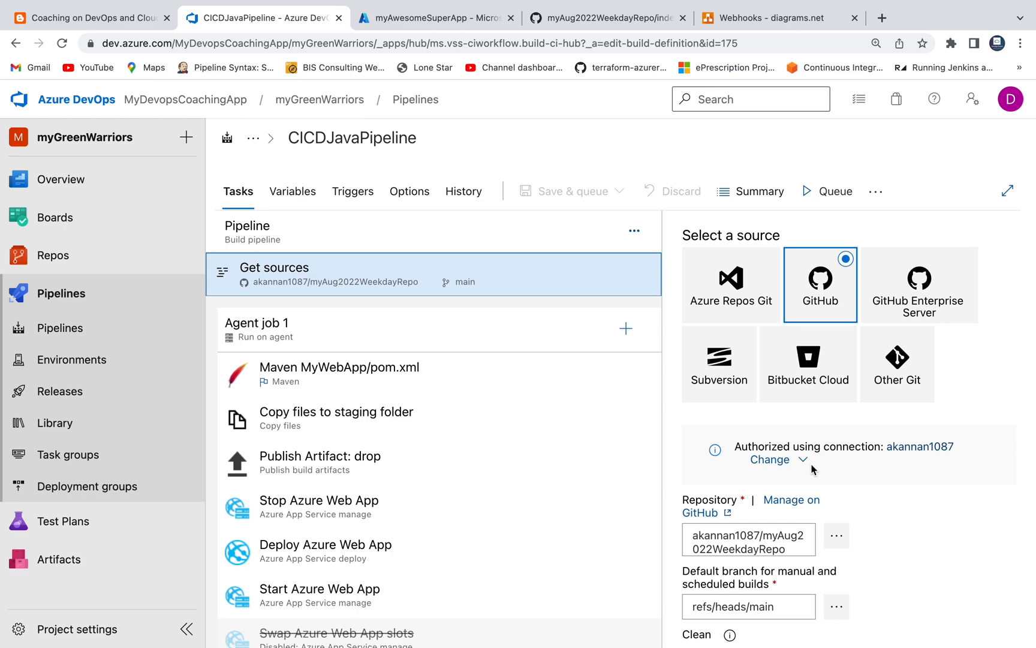
scroll(down, 3)
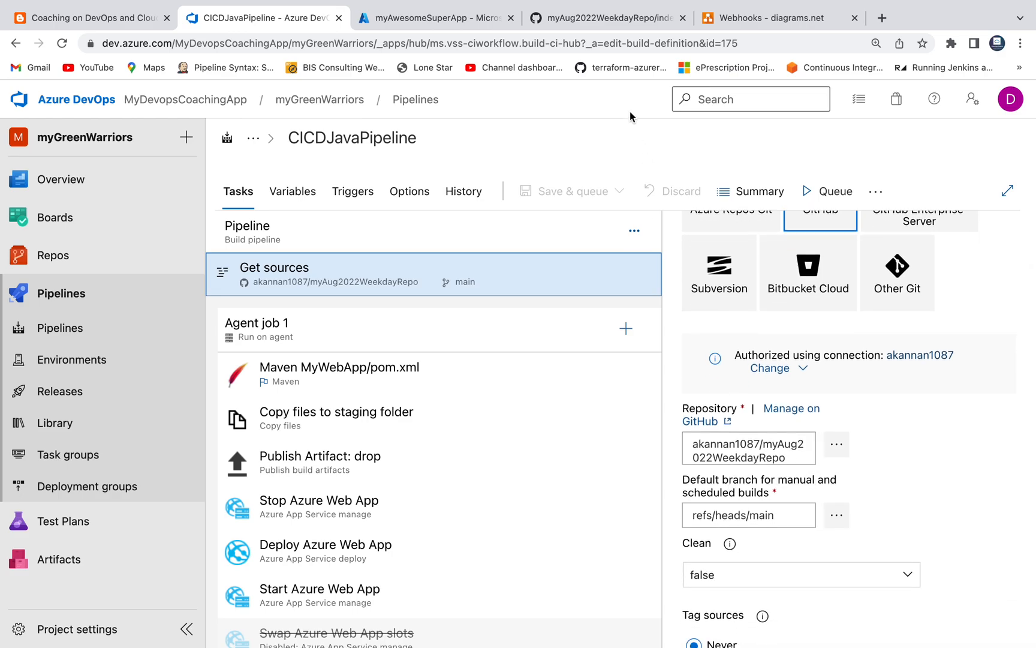
click(611, 17)
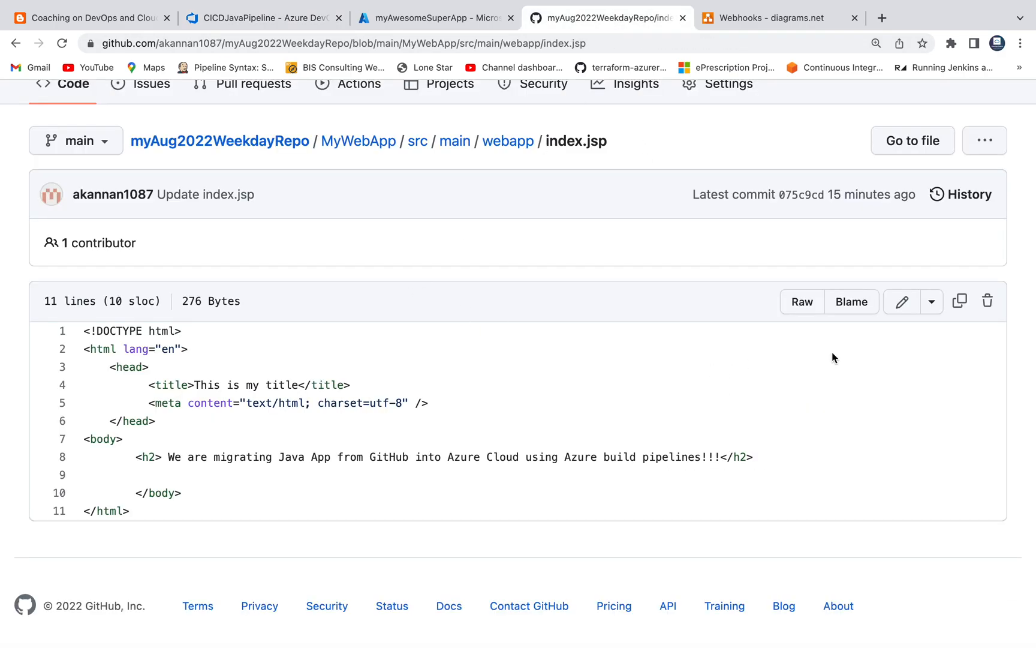
Step: Open index.jsp in GitHub's editor and select the word 'migrating' in the h2 heading
click(902, 301)
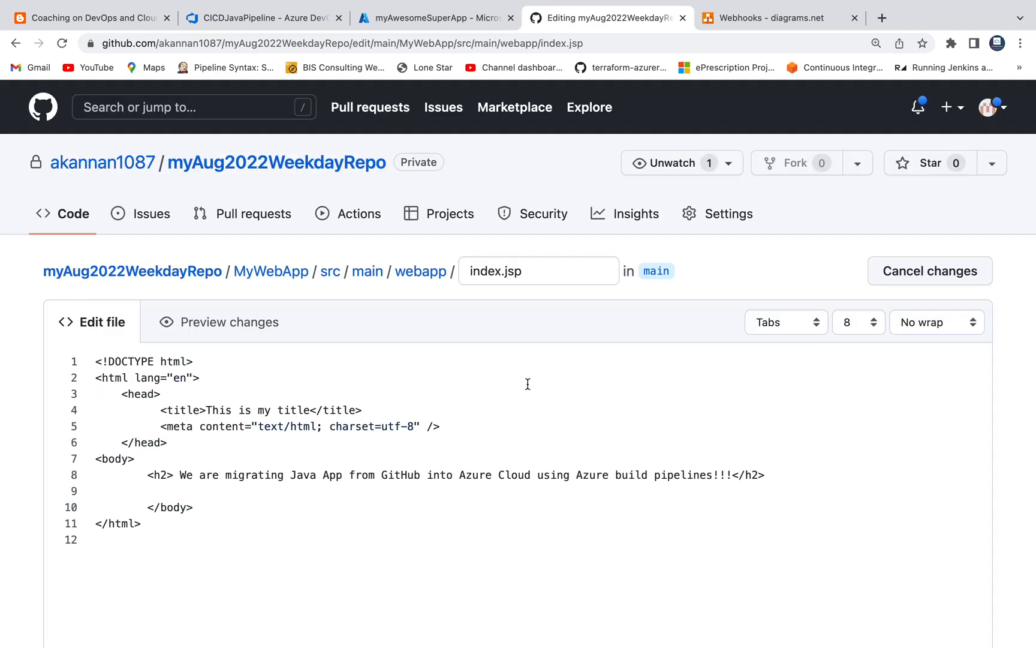
scroll(down, 3)
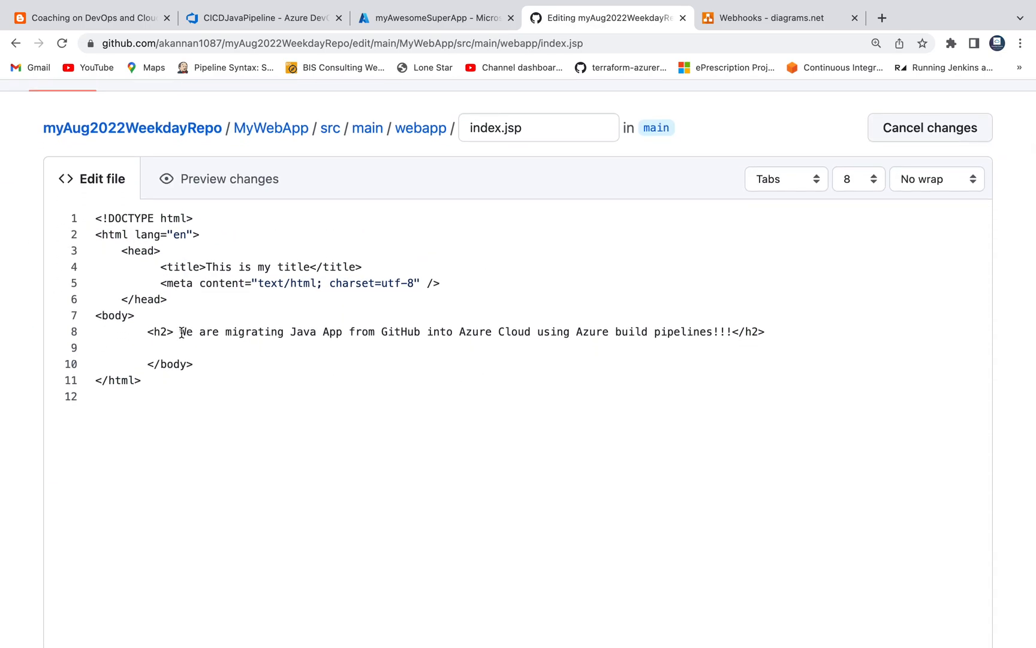
drag(180, 331, 397, 331)
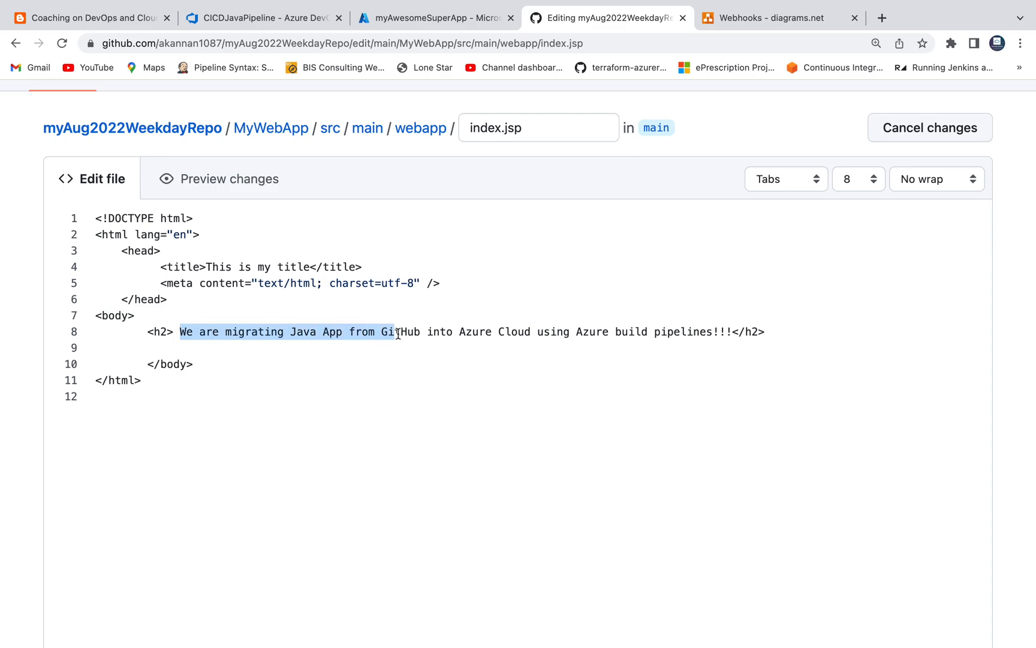
drag(397, 331, 486, 331)
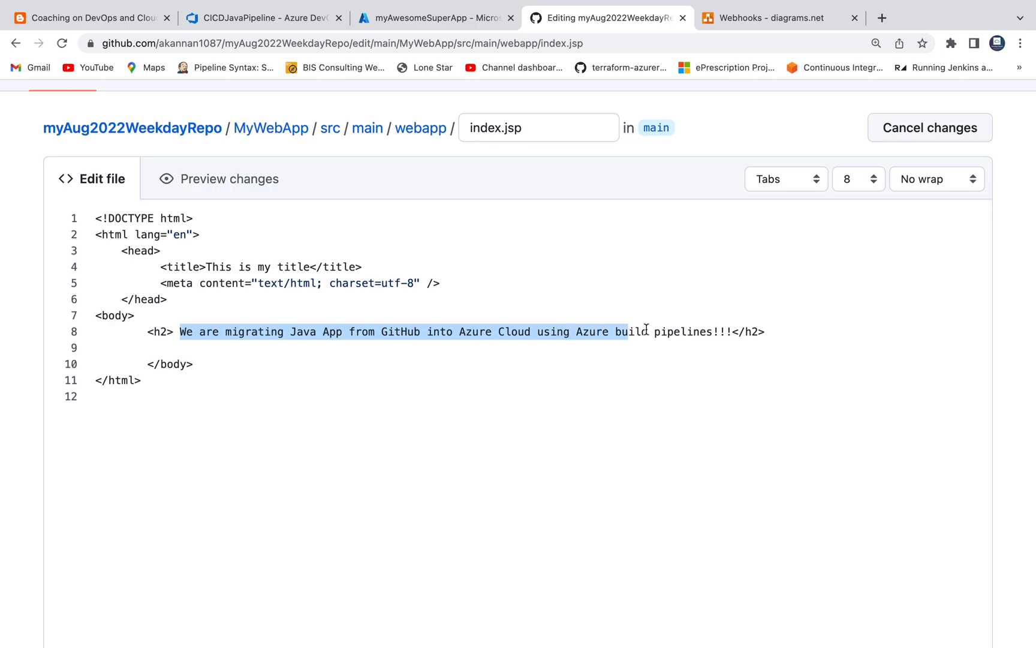
click(230, 332)
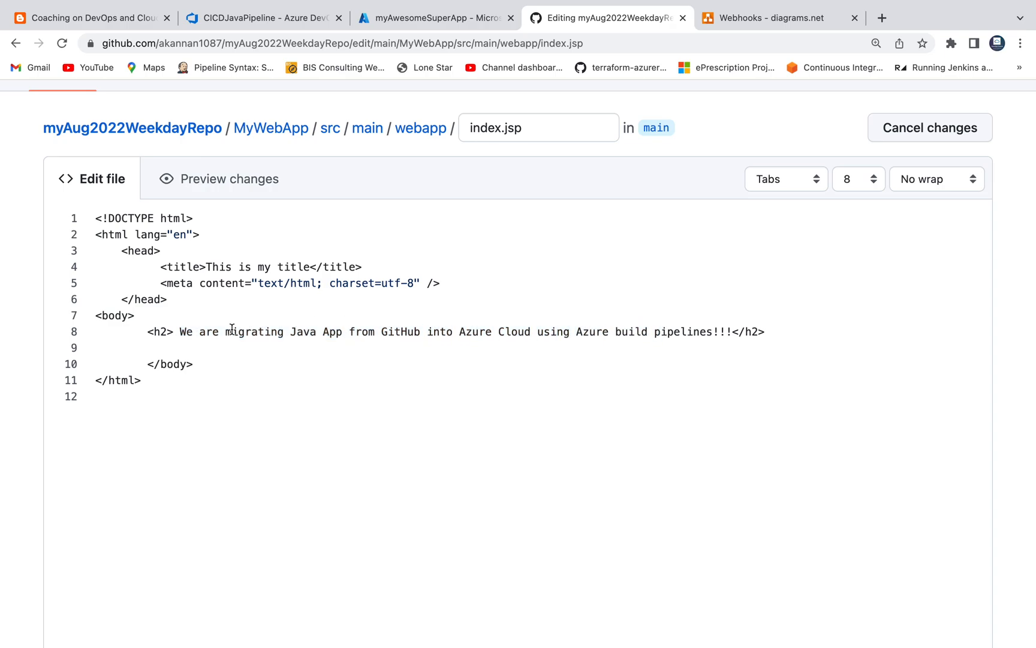
double_click(254, 331)
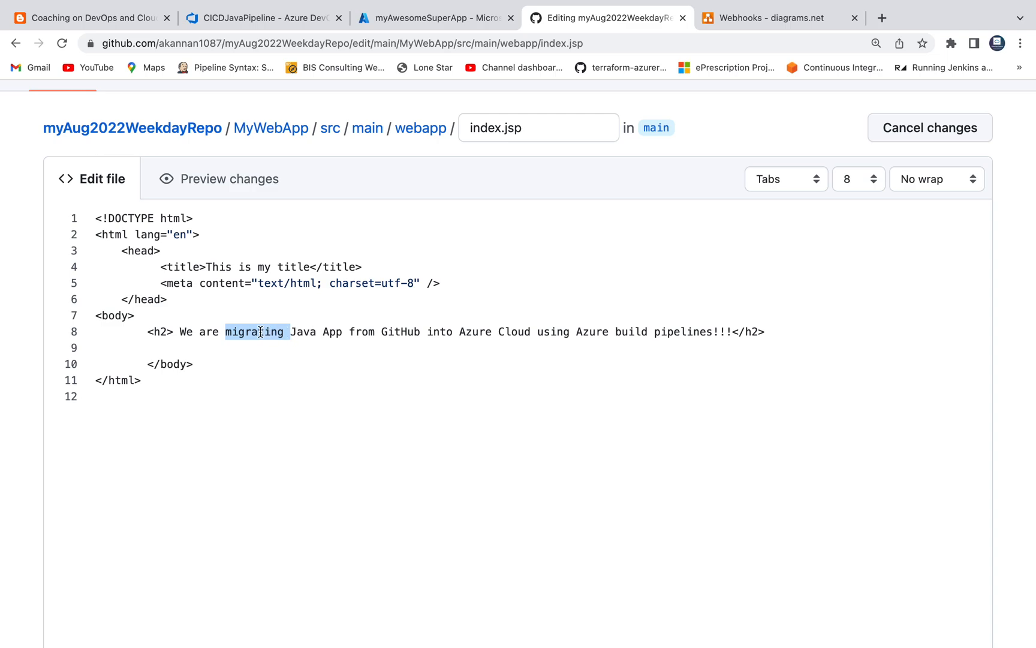
Step: Rewrite the heading to mention kickstarting a build by making some code changes
text(kicksta)
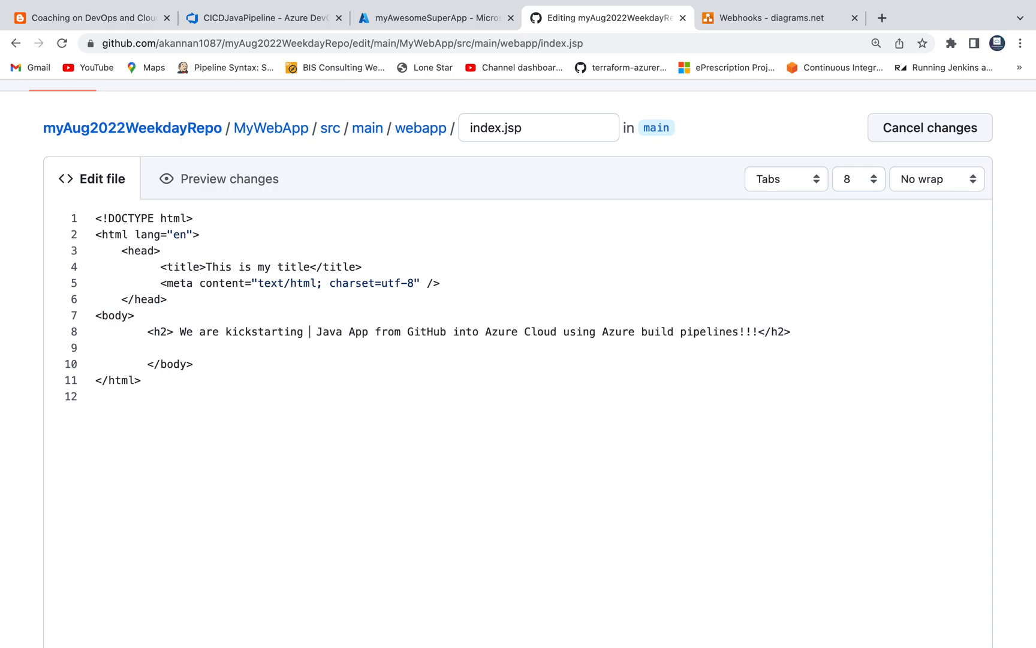
text(buui)
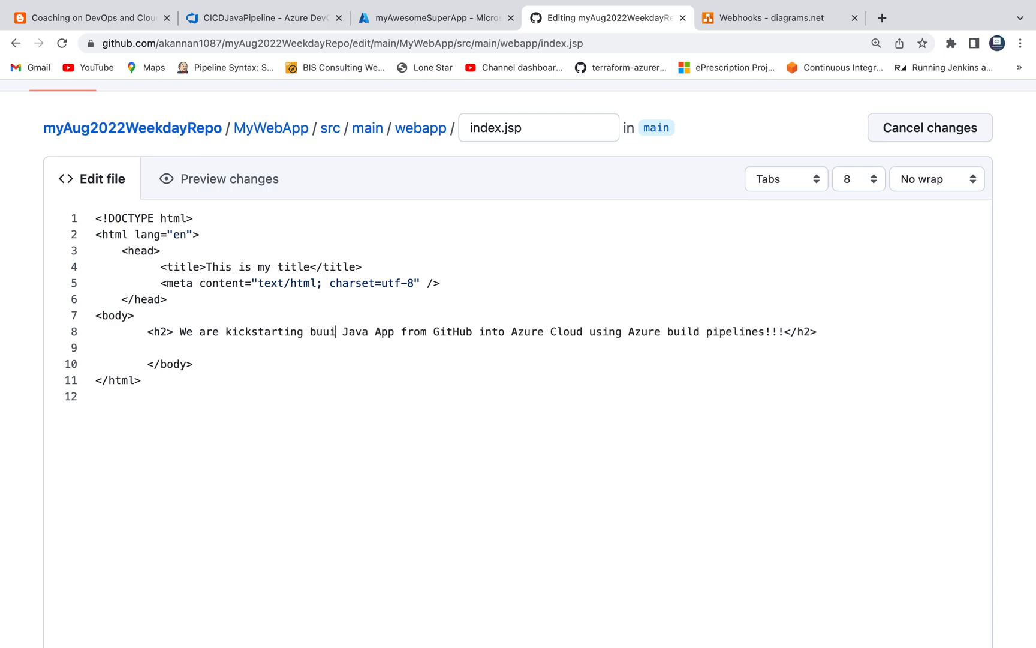
text(build by)
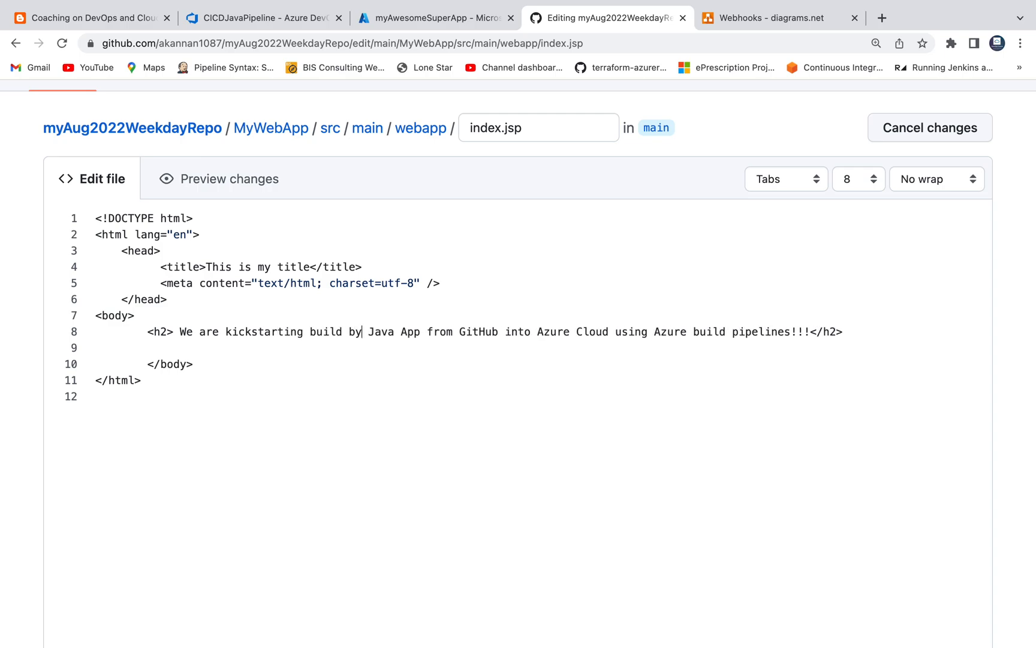
text(making some)
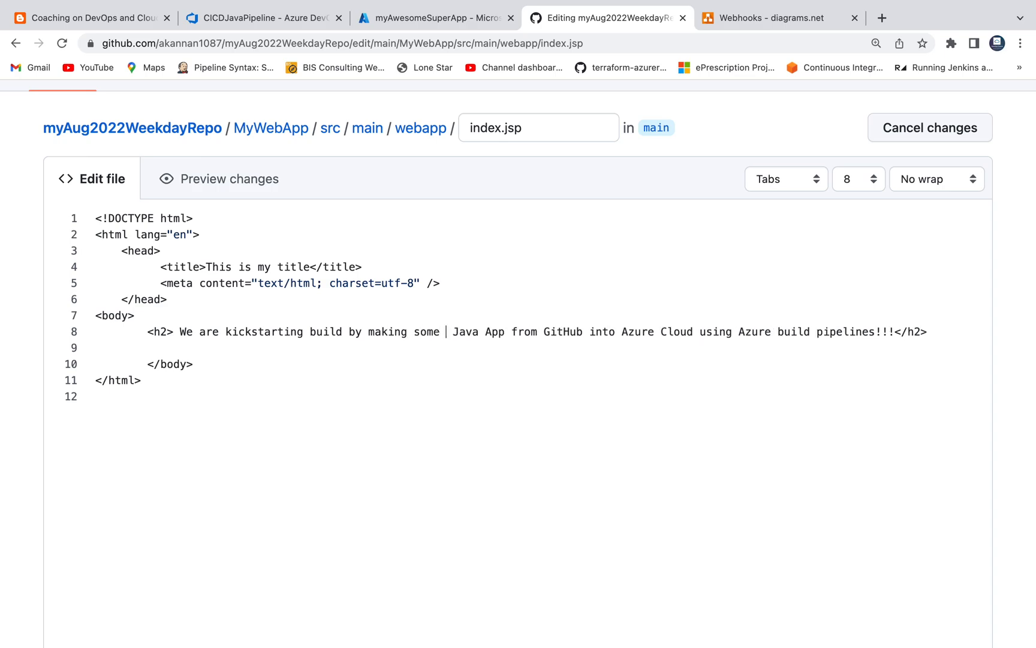
text(code chnages i)
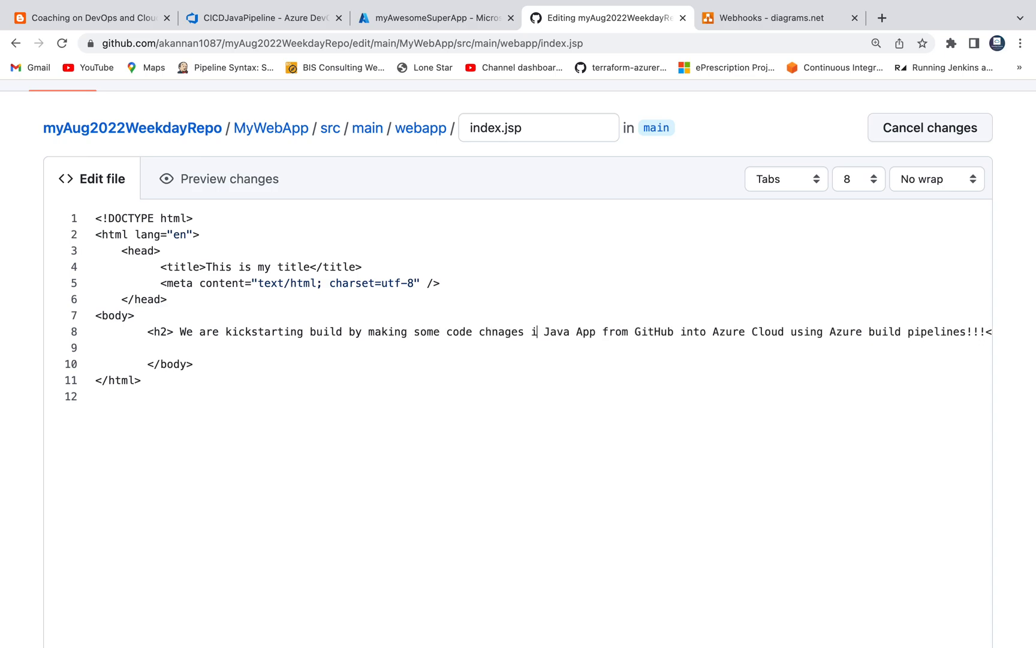
text(n)
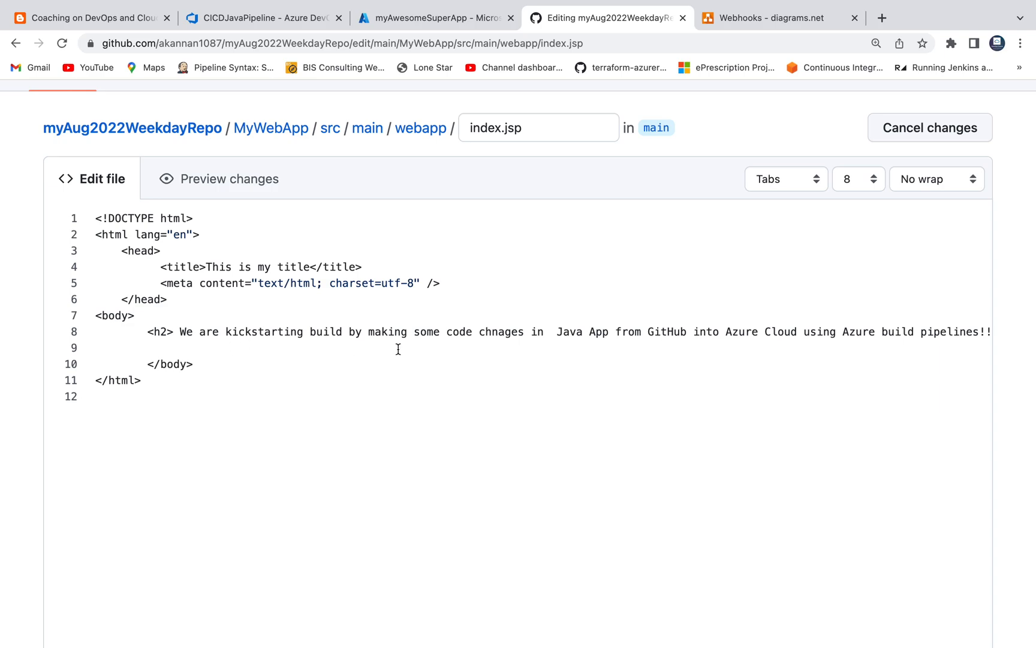
click(494, 332)
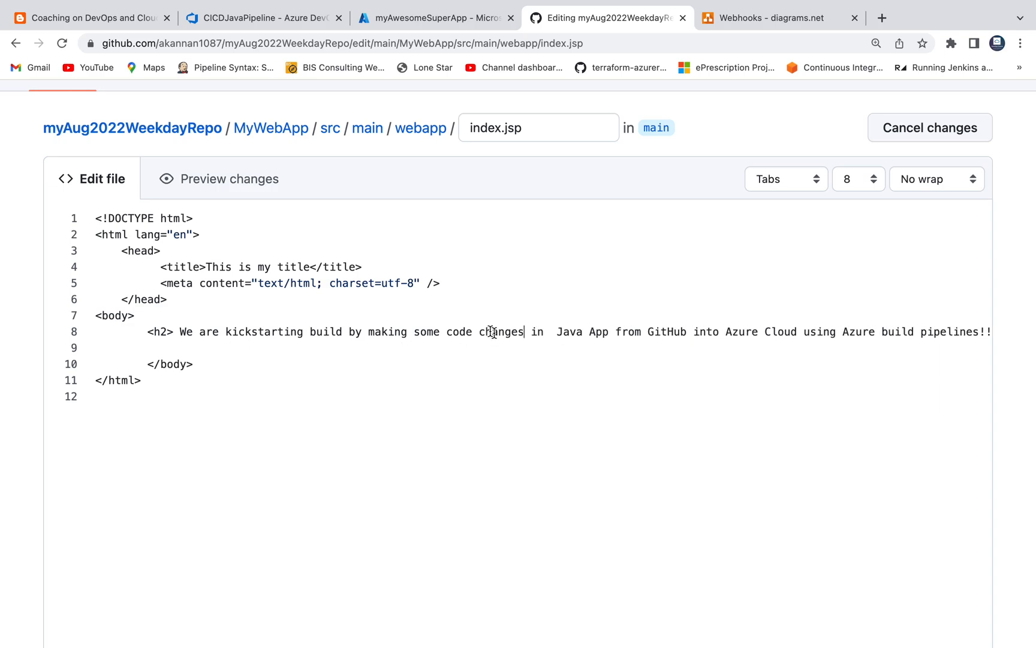
double_click(598, 331)
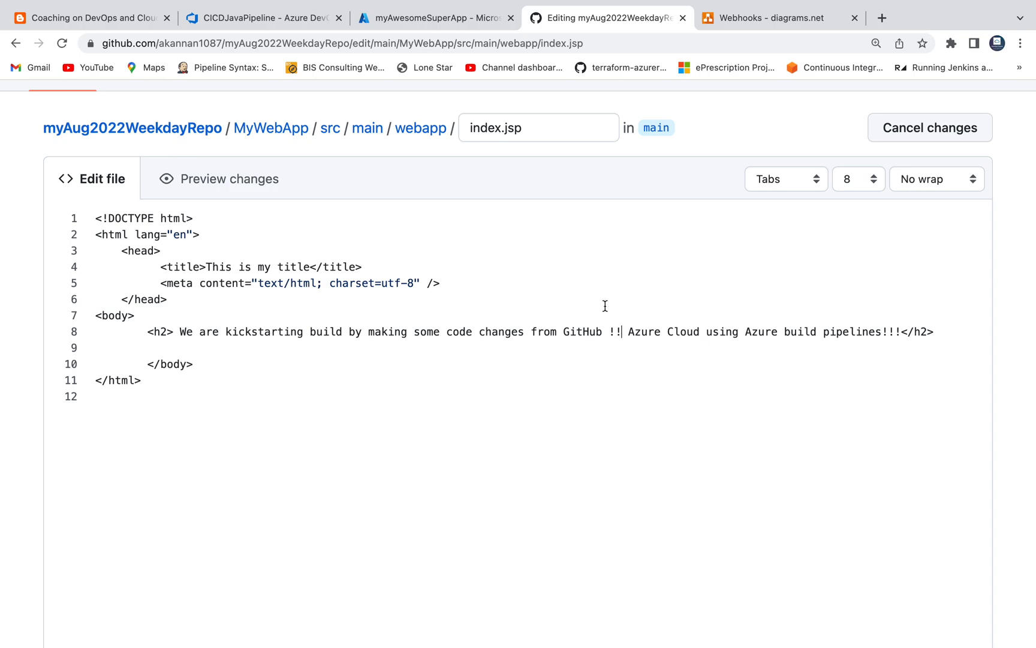
Step: End line 8 with 'from GitHub !!' and add a second h2 about migrating Java Webapp to Azure Cloud
text(We a)
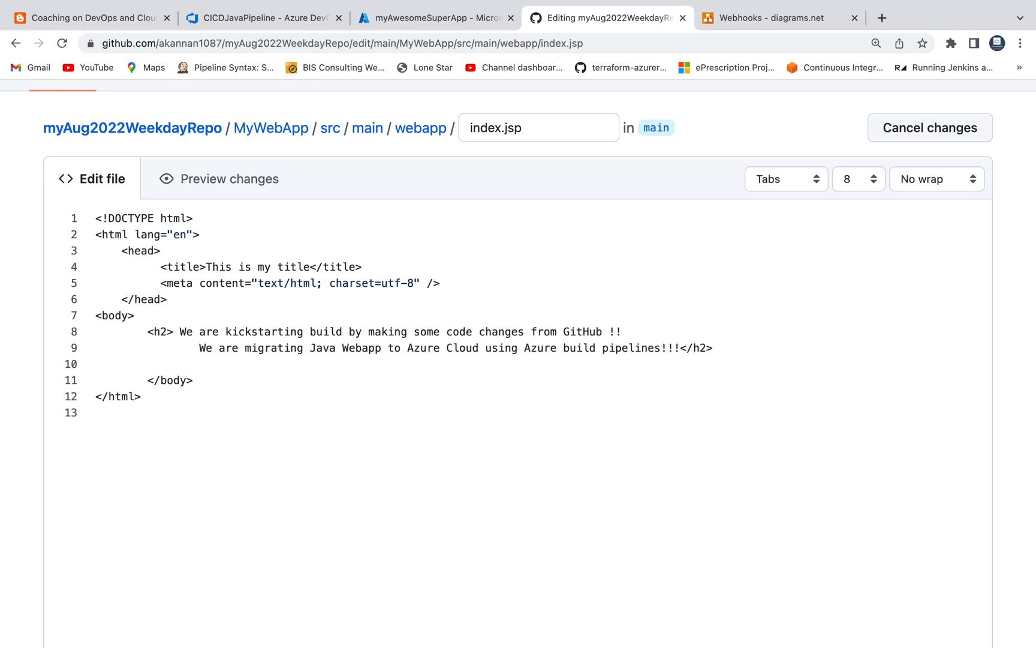
text(<h2>)
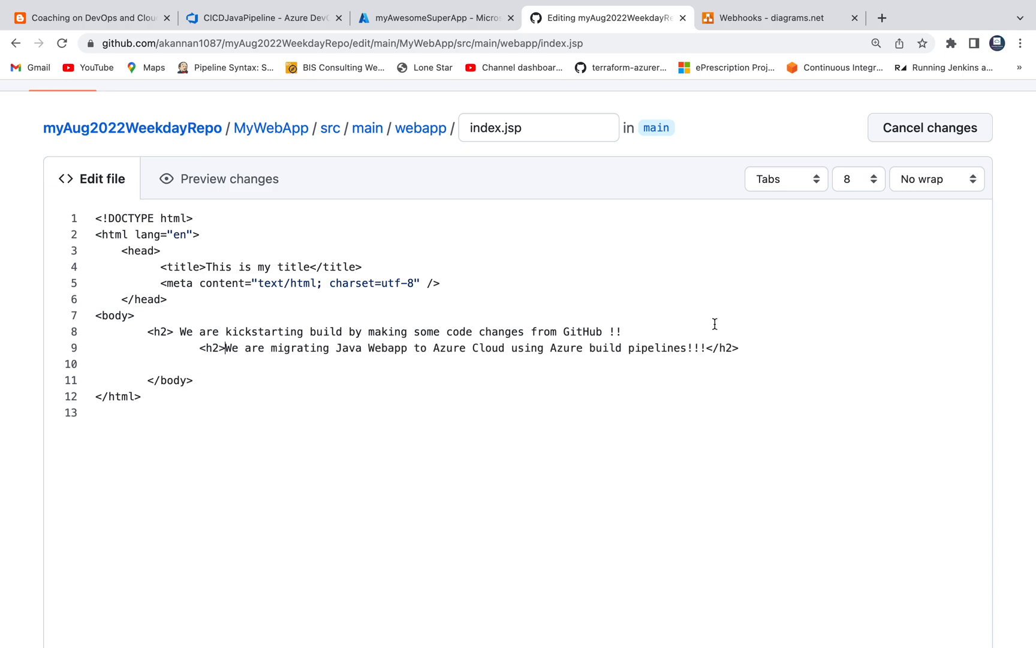
text(</h2>)
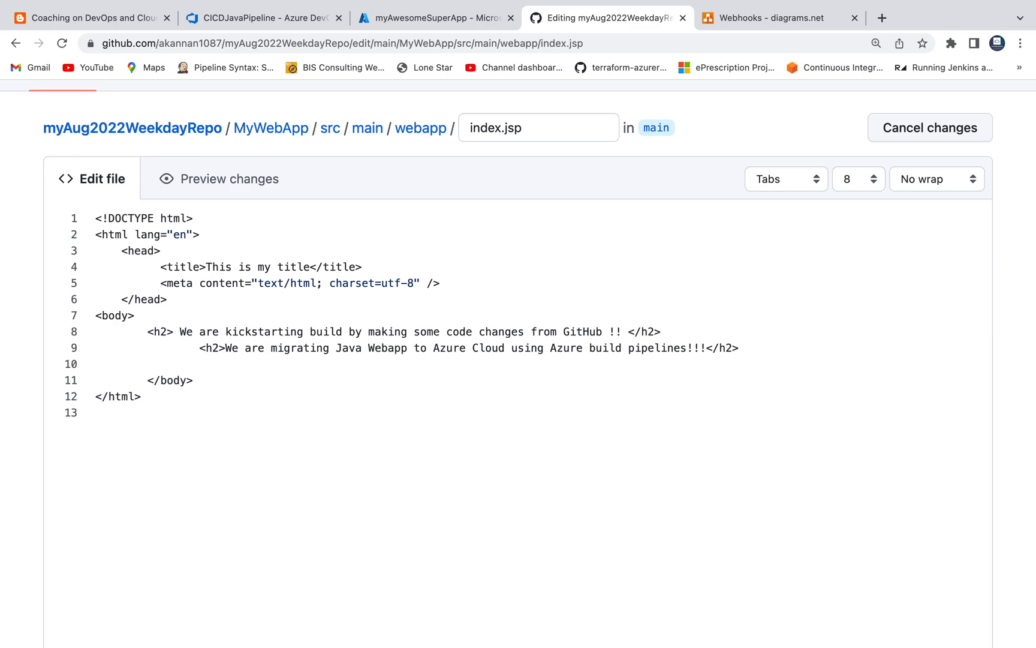
click(199, 347)
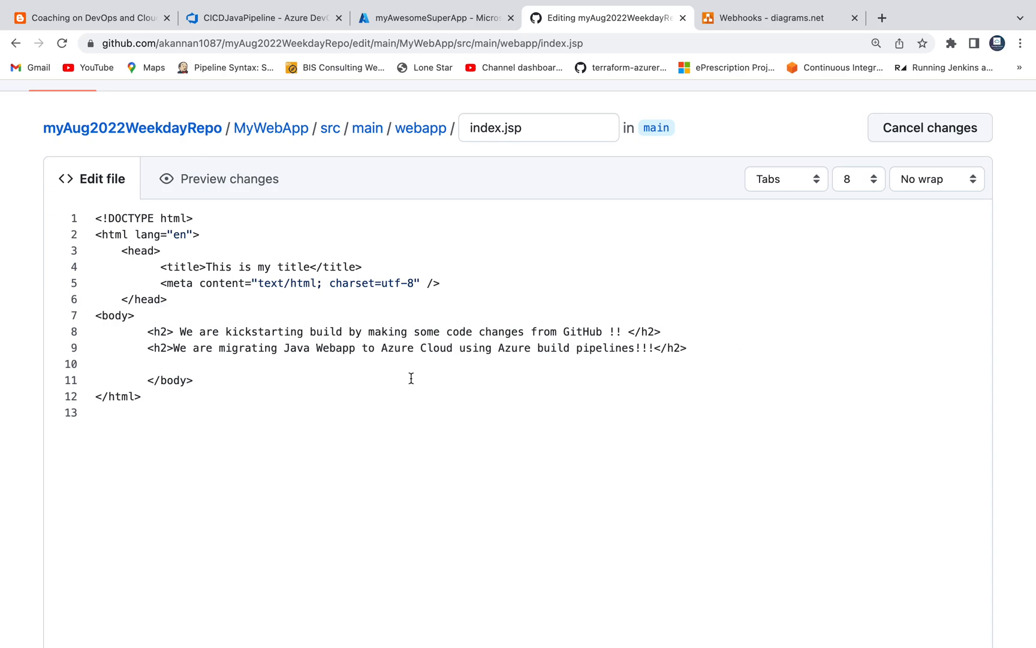
scroll(down, 3)
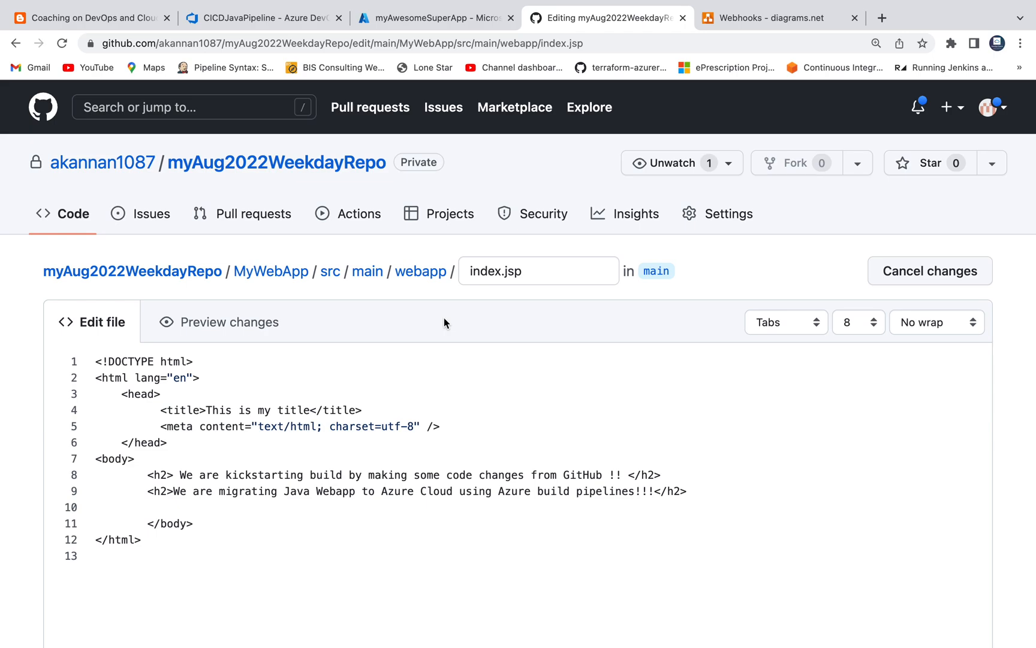
scroll(down, 3)
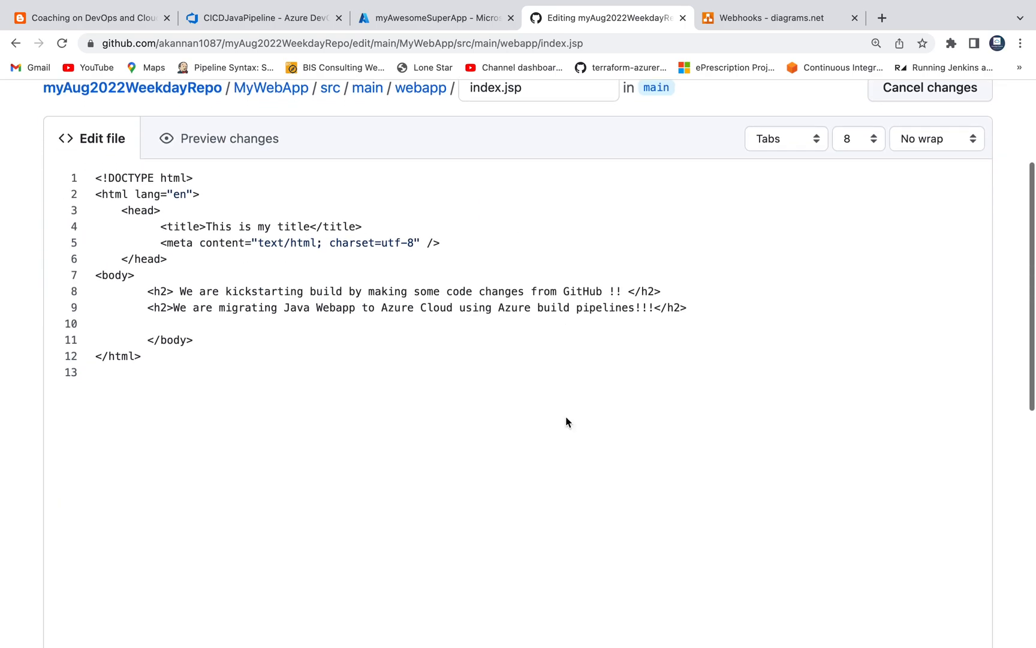
Step: Commit the index.jsp heading edits straight to main with message 'Testing webhooks in ADO'
scroll(down, 3)
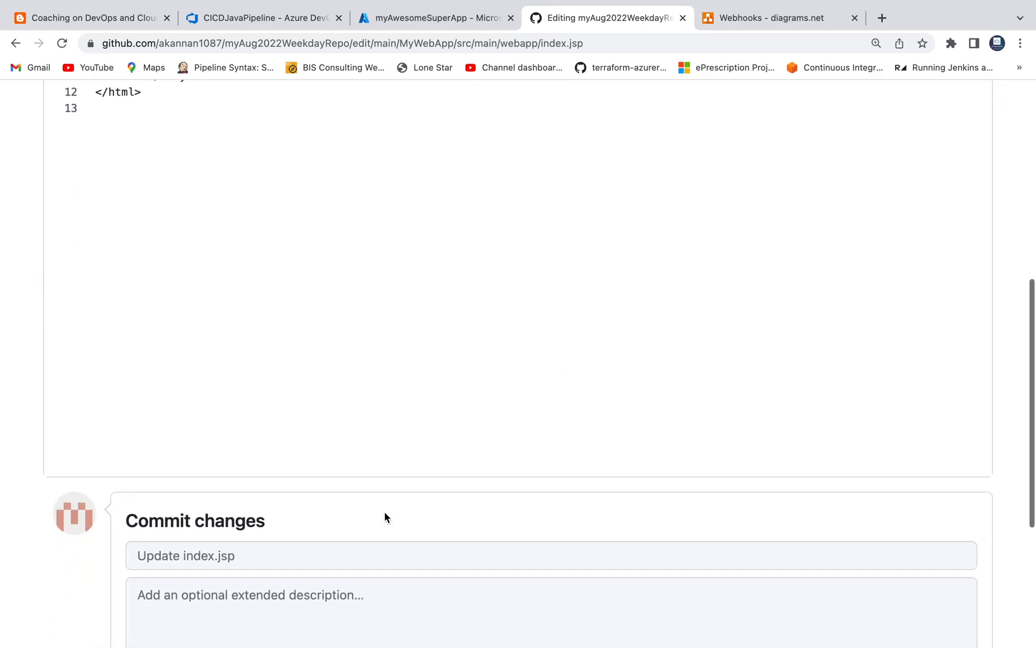
click(285, 555)
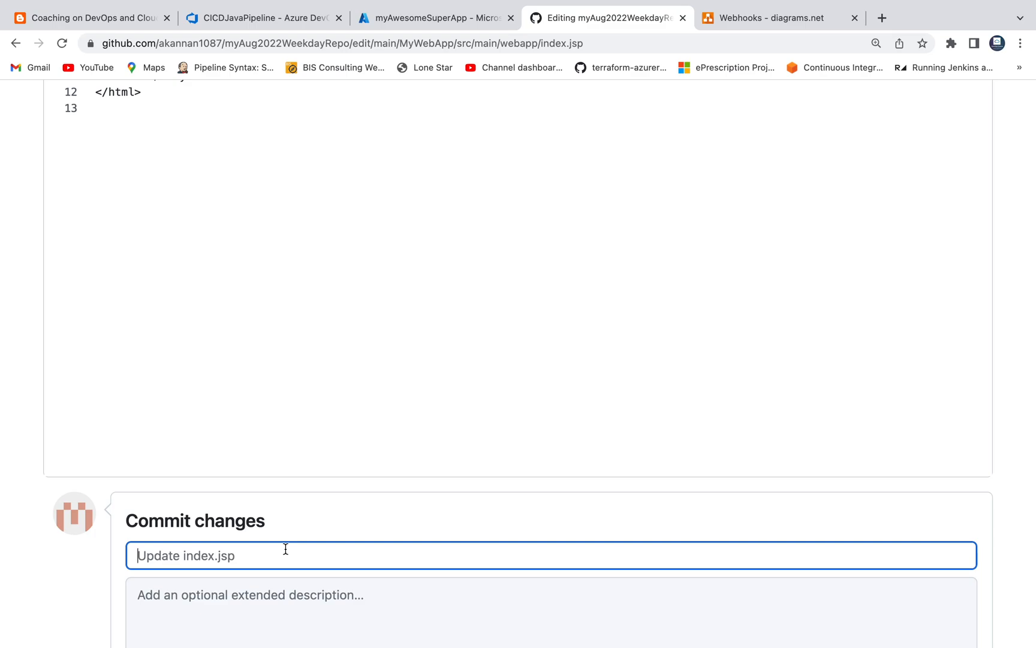
text(kick)
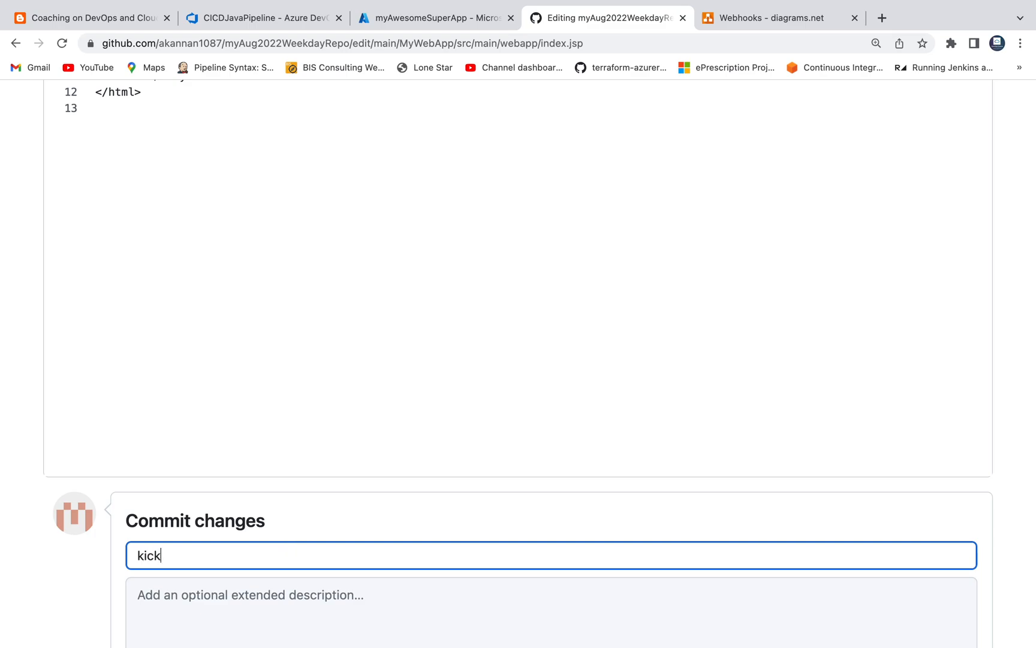
text(starting)
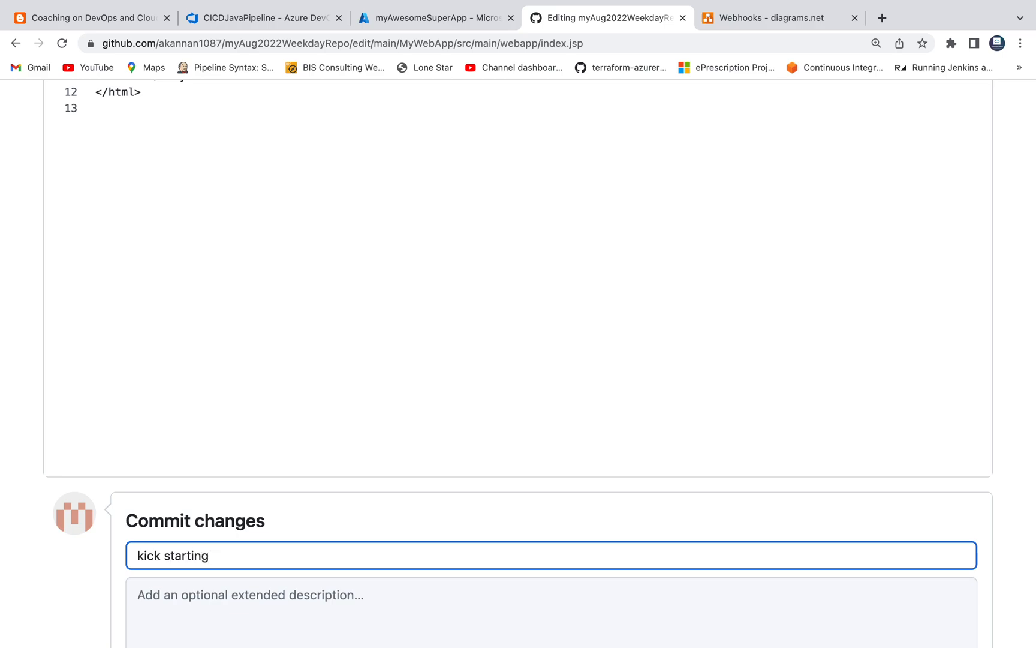
text(build)
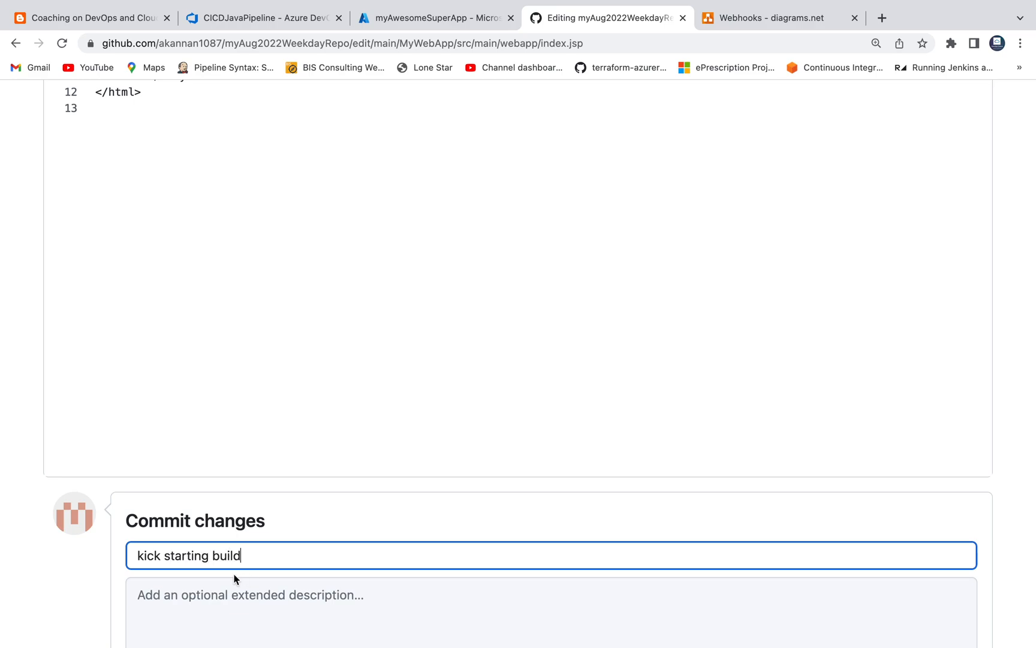
text(Tesdting webhooks in)
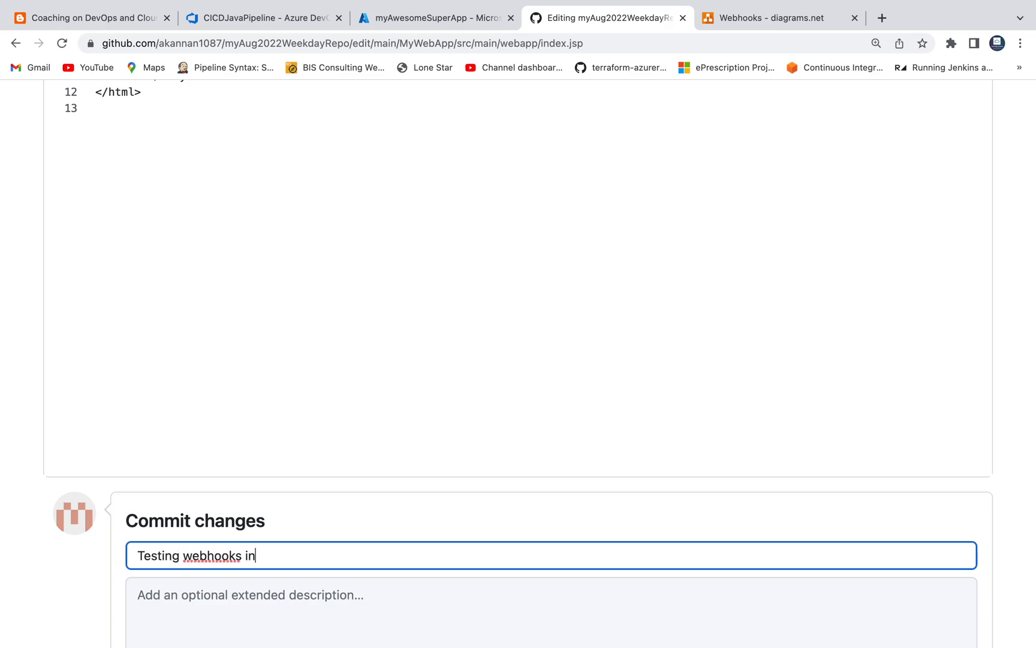
text(ADO)
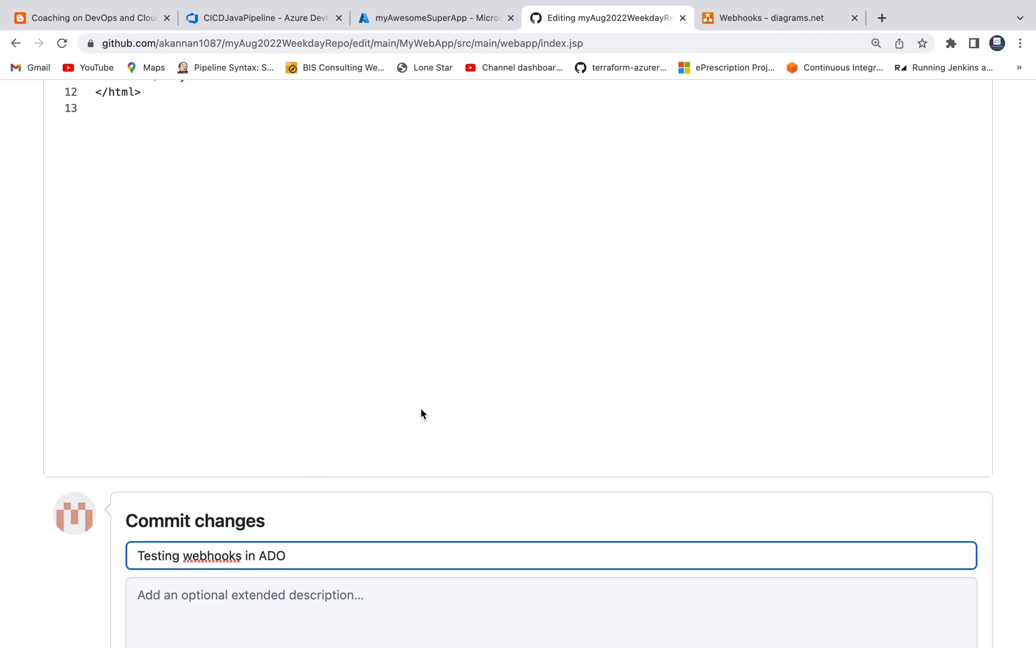
click(151, 493)
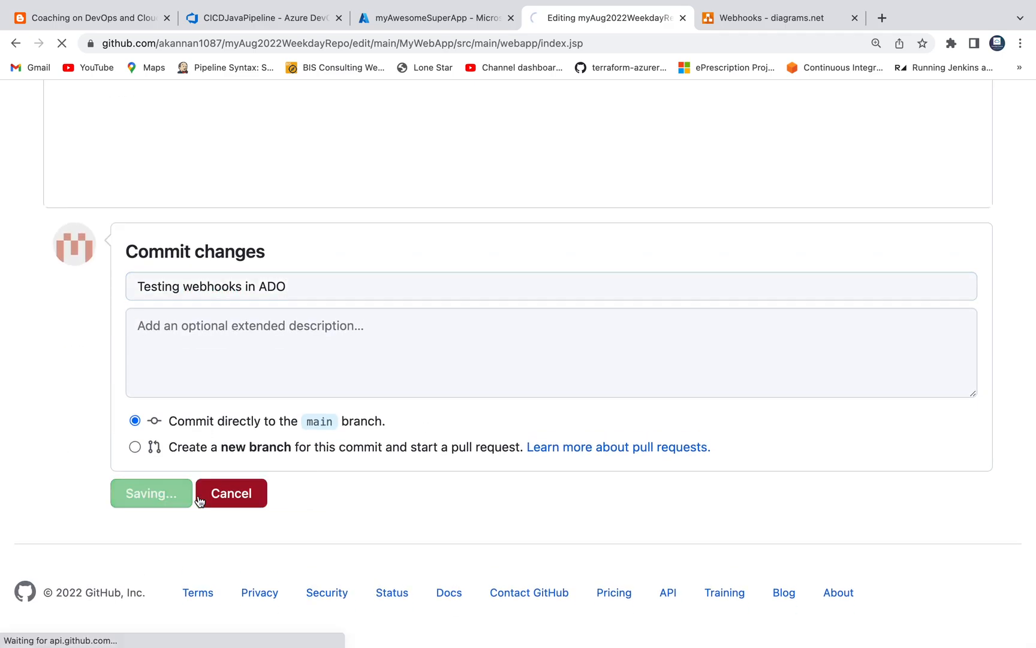
click(151, 493)
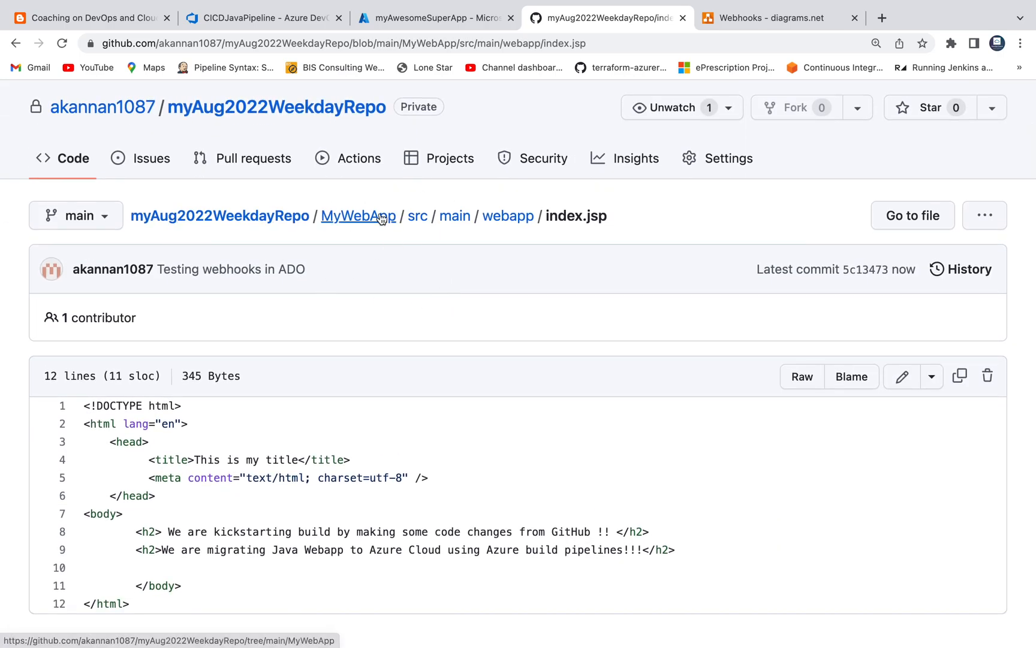
Step: Open the webhook-triggered CICDJavaPipeline run #20221108.3 from the Azure DevOps Pipelines list
click(269, 18)
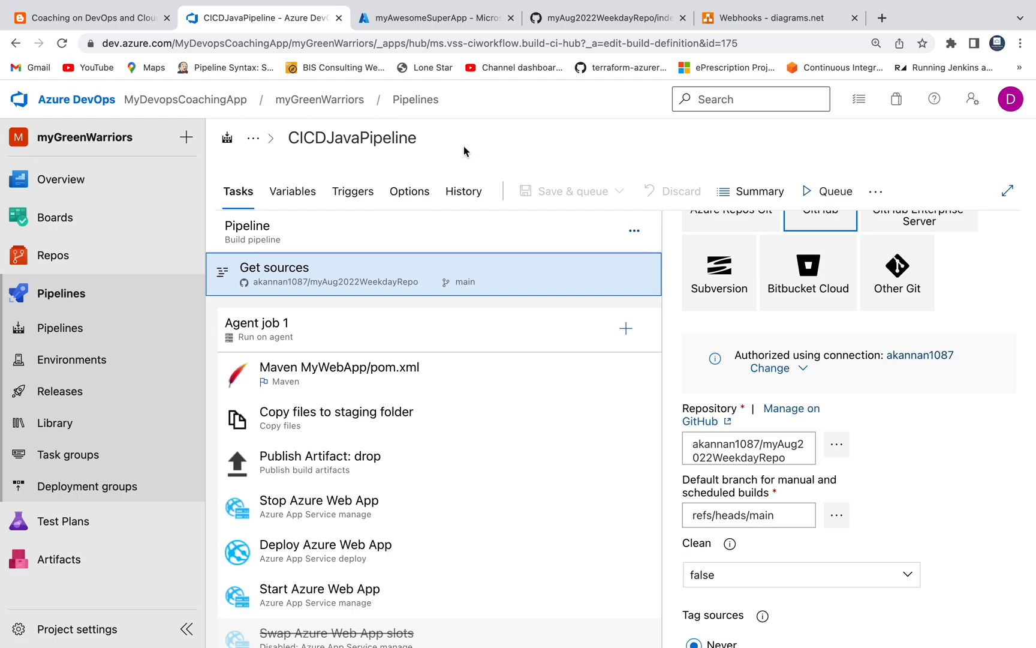
click(415, 100)
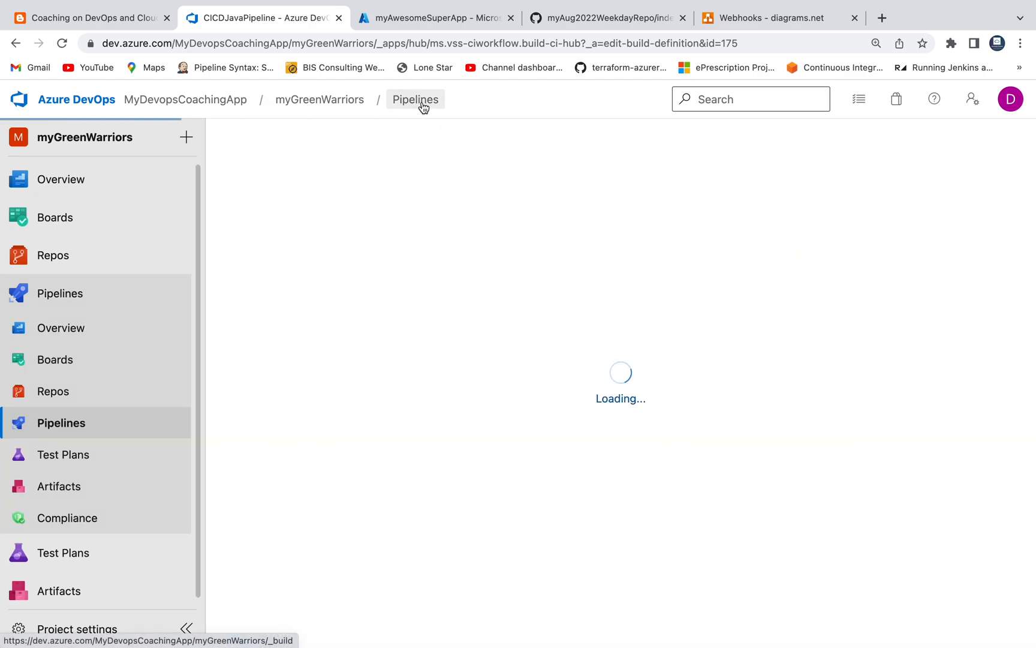
click(416, 100)
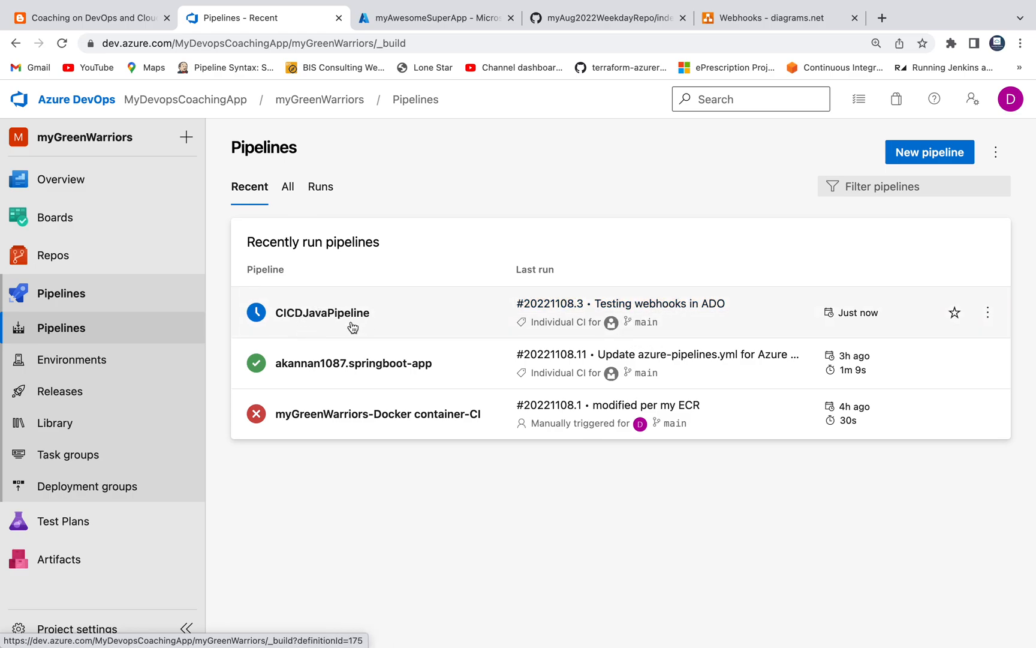
click(321, 313)
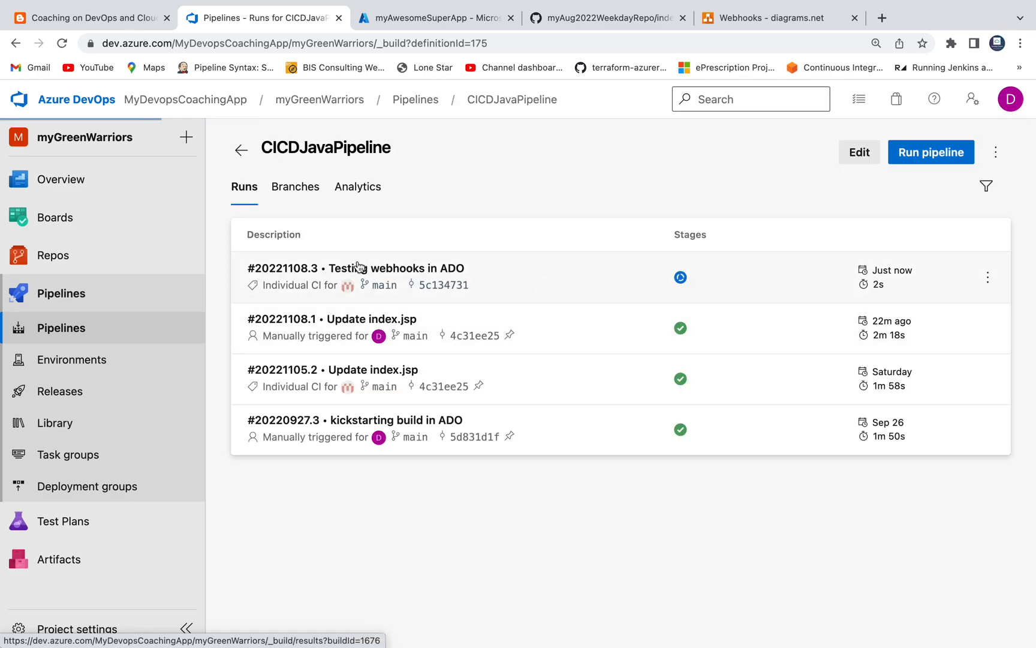
click(361, 268)
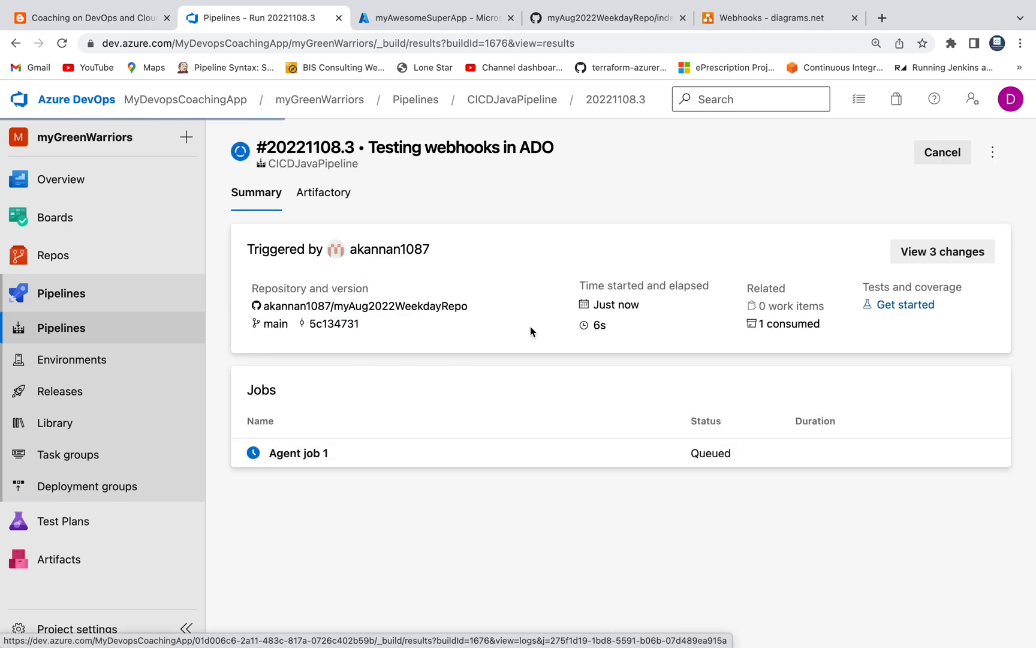
Step: Check Agent job 1's live logs and checkout step, then return to CICDJavaPipeline's runs list
click(298, 452)
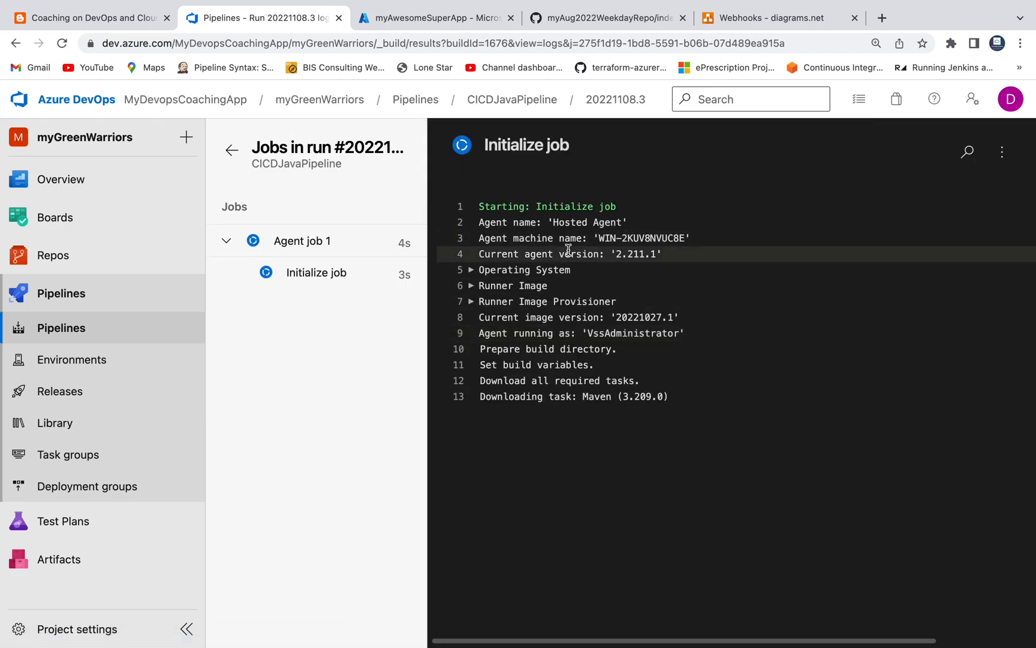
mouse_move(572, 305)
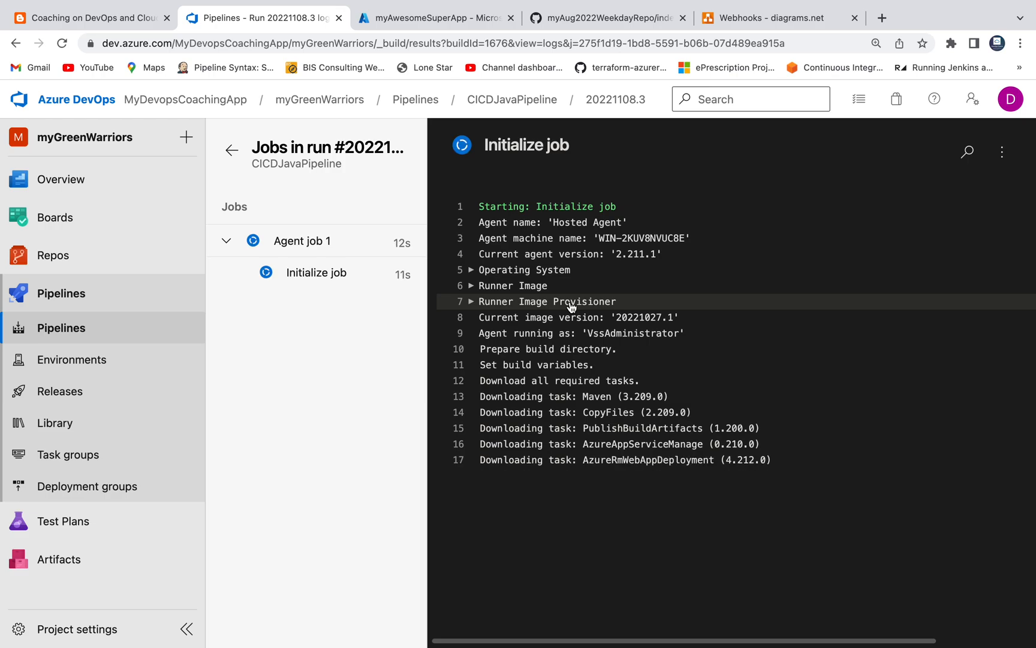
click(302, 240)
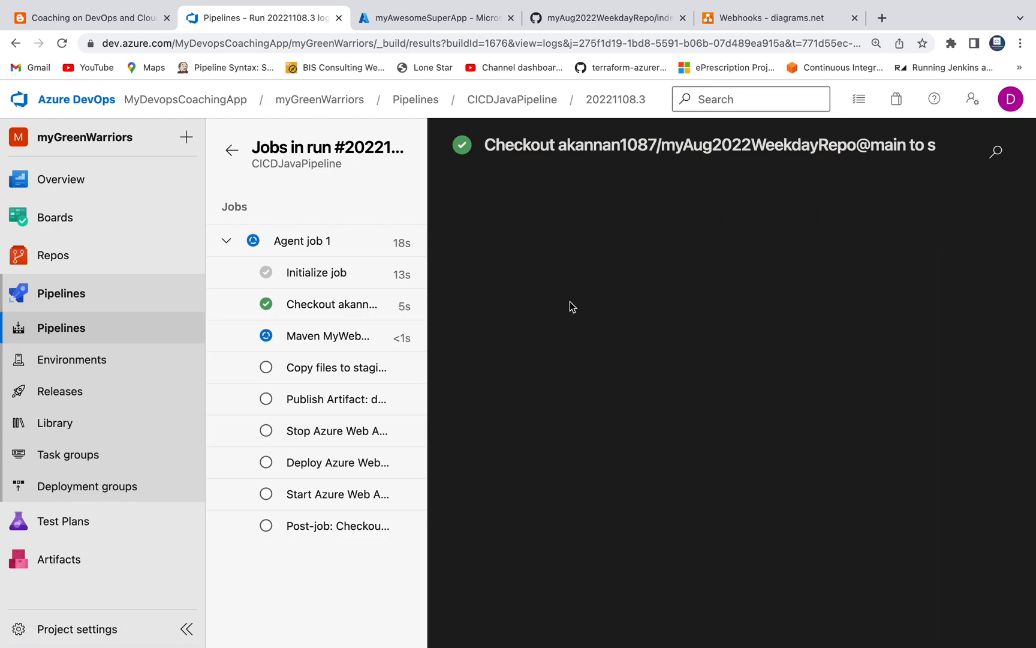
click(328, 336)
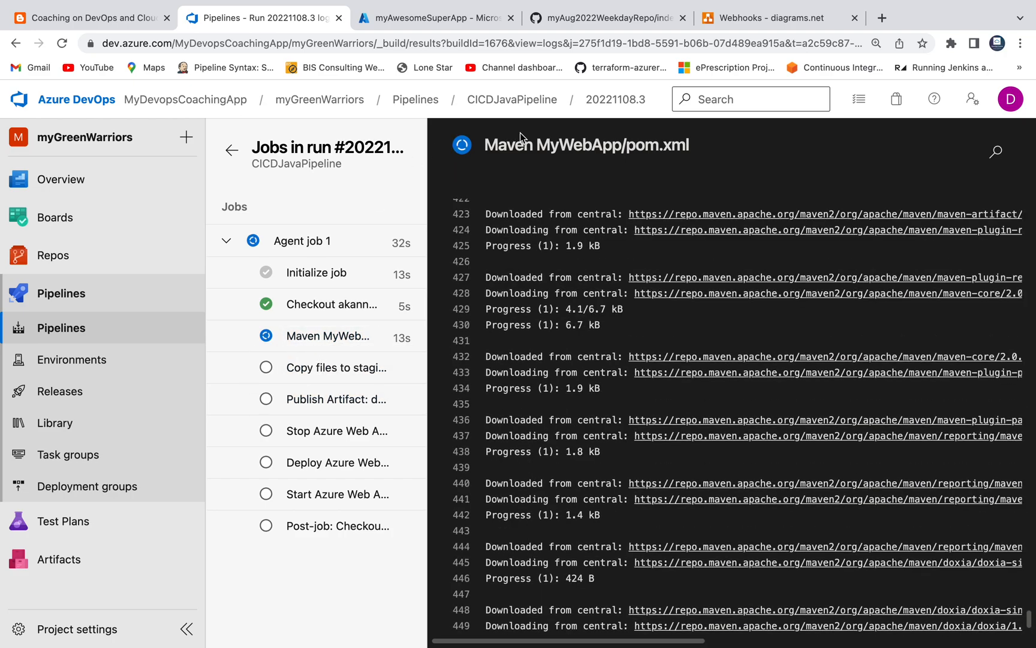
click(513, 99)
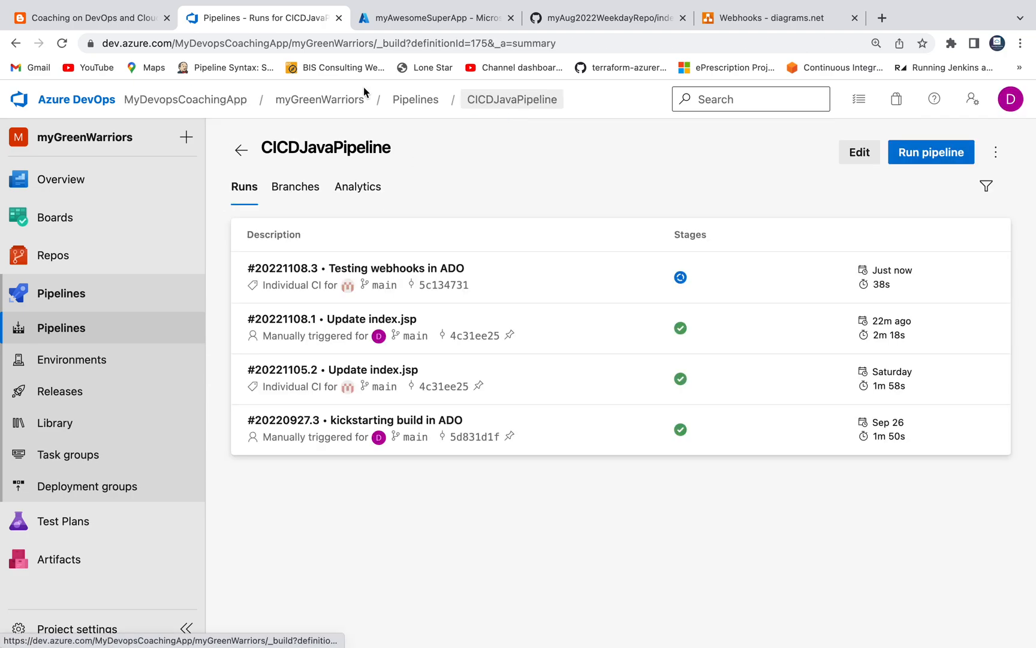
click(90, 17)
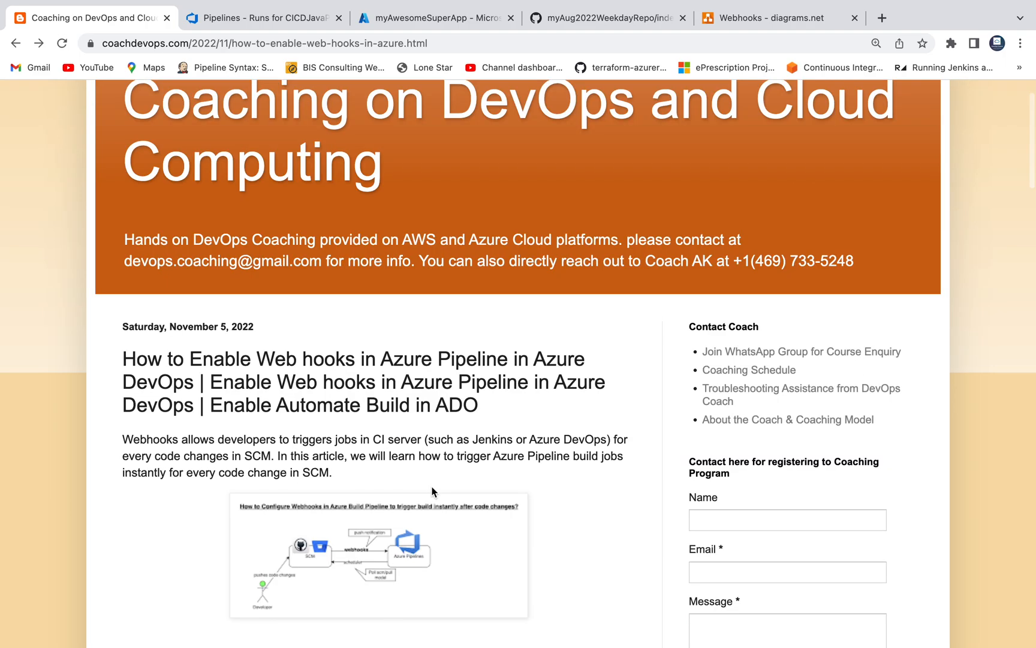
click(375, 563)
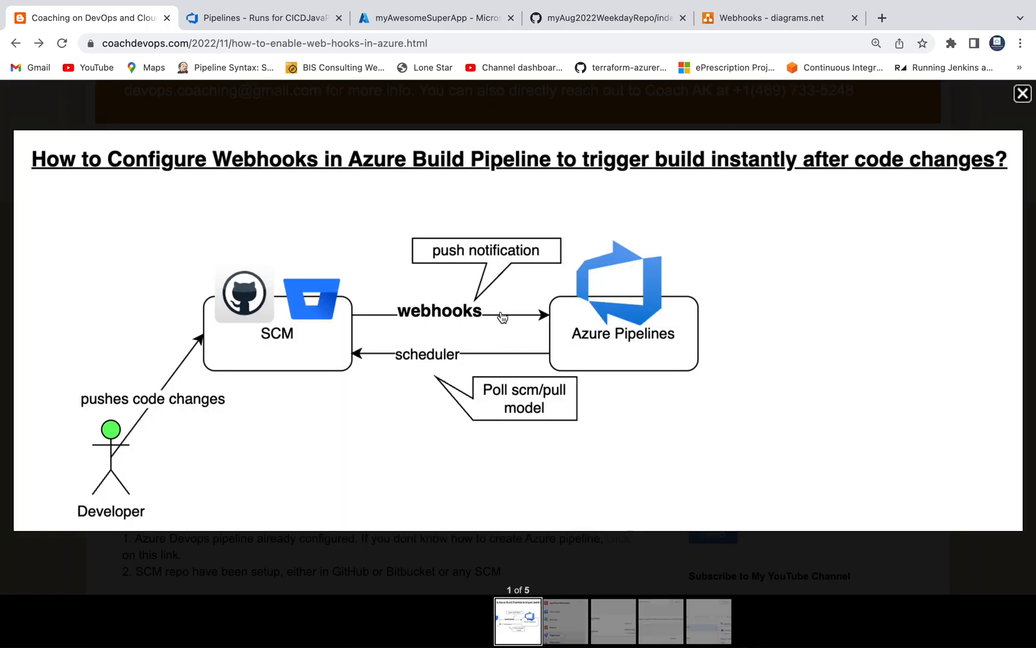
mouse_move(520, 293)
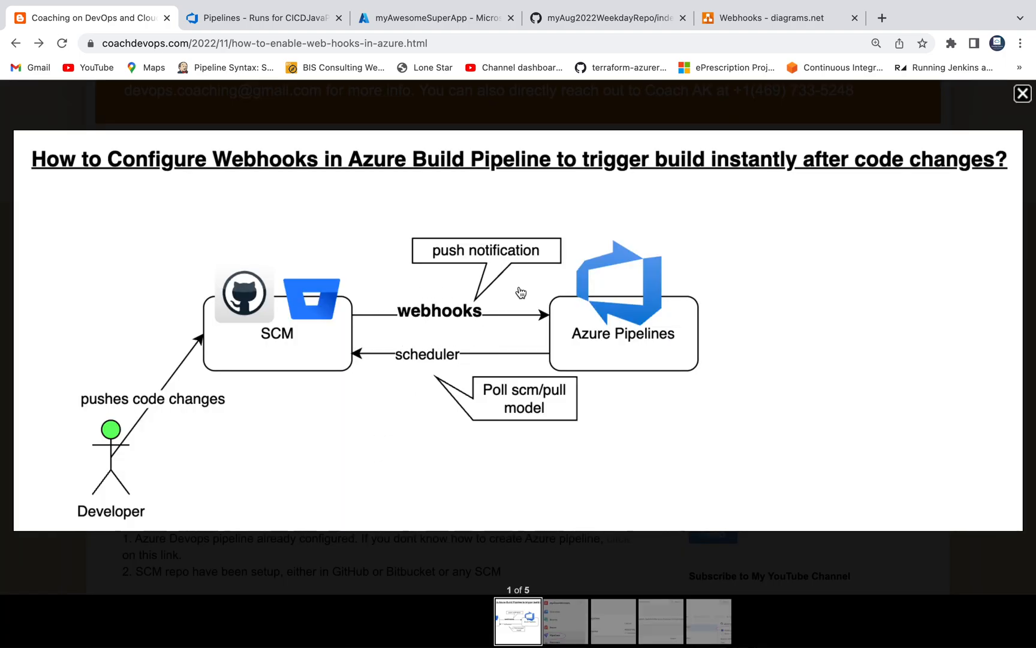
mouse_move(373, 368)
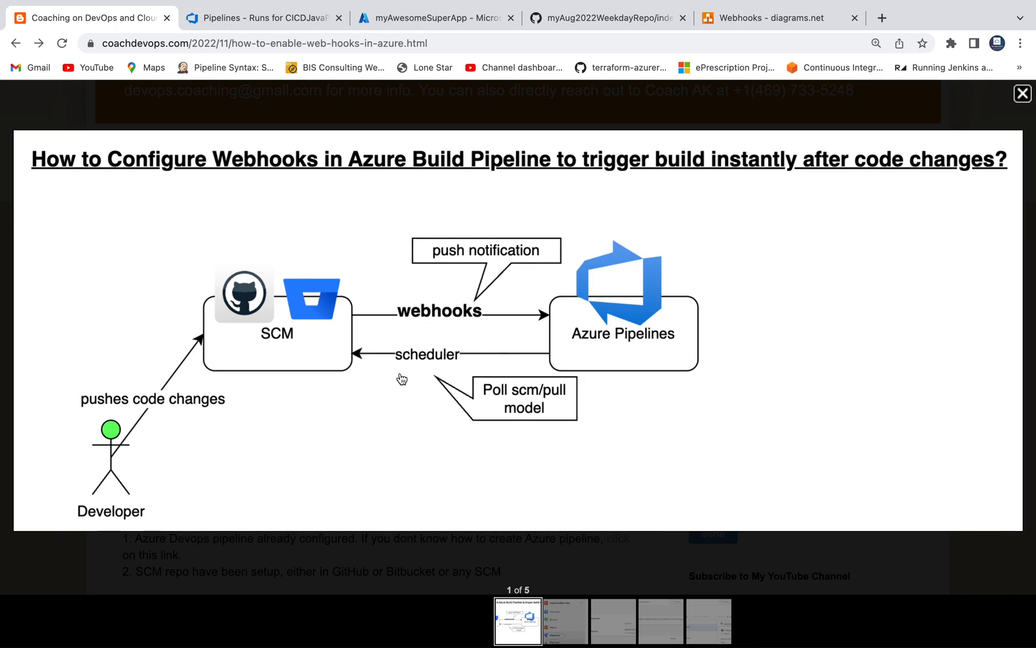
mouse_move(460, 349)
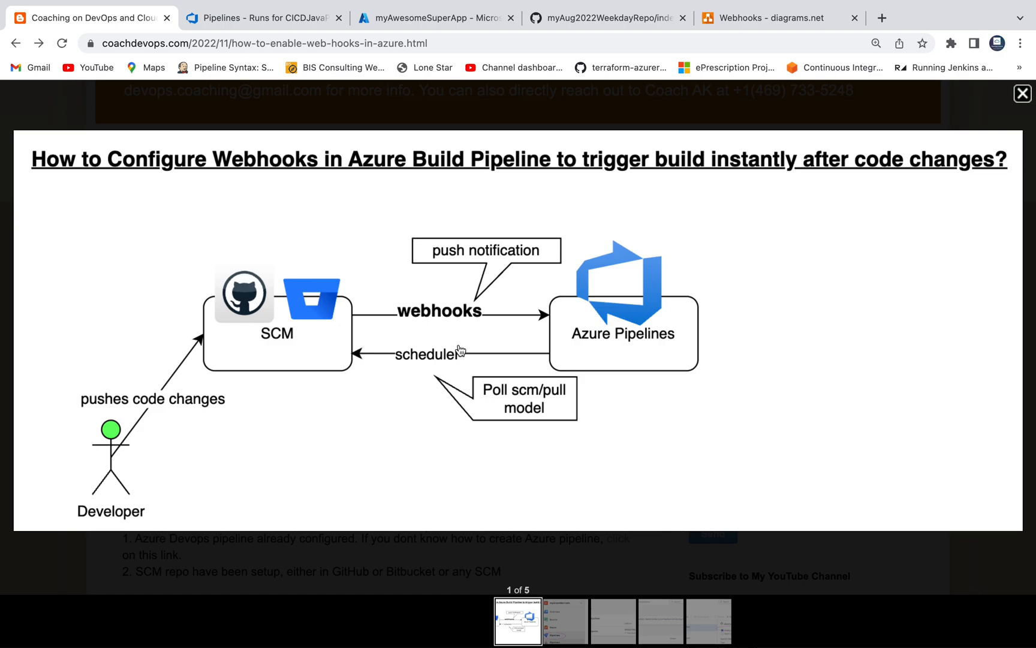
mouse_move(458, 369)
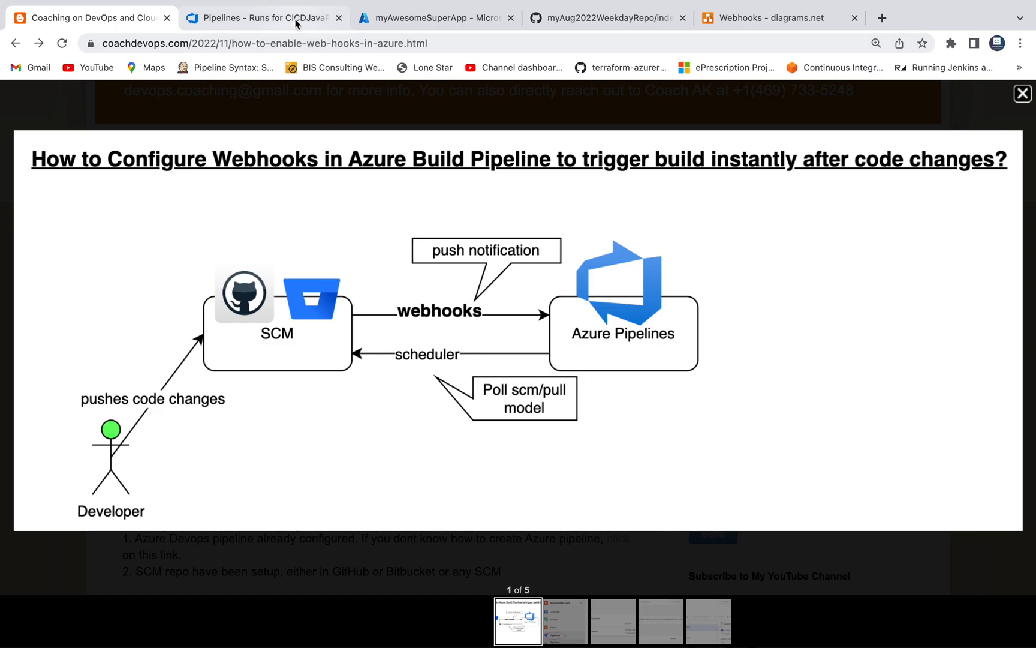
click(269, 17)
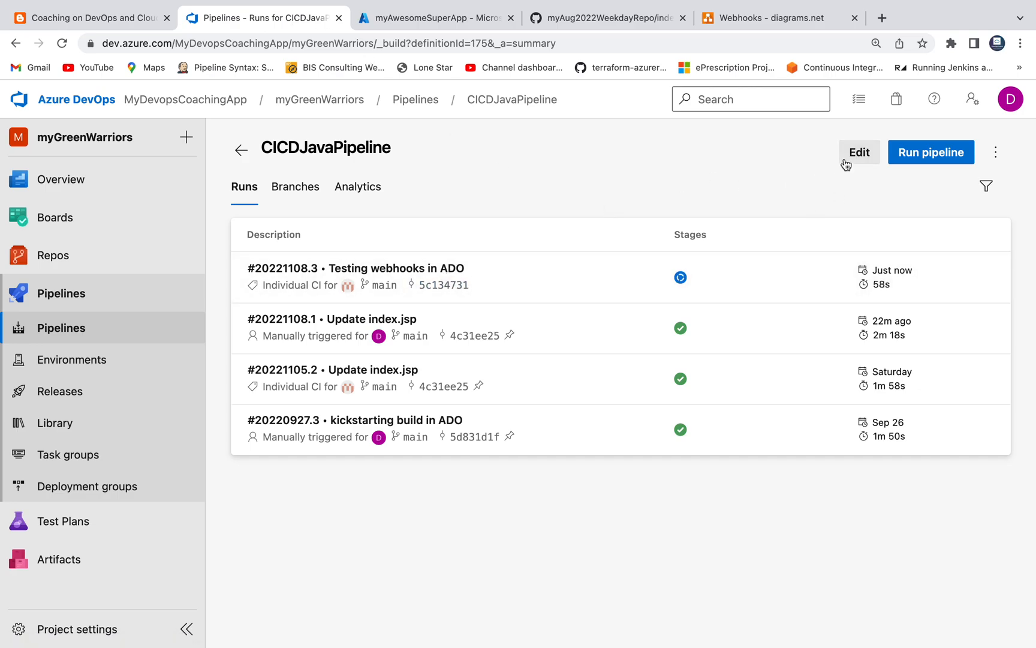
Step: Review CICDJavaPipeline's triggers: CI on main, with a Mon–Fri 4:00 schedule added then deleted
click(859, 152)
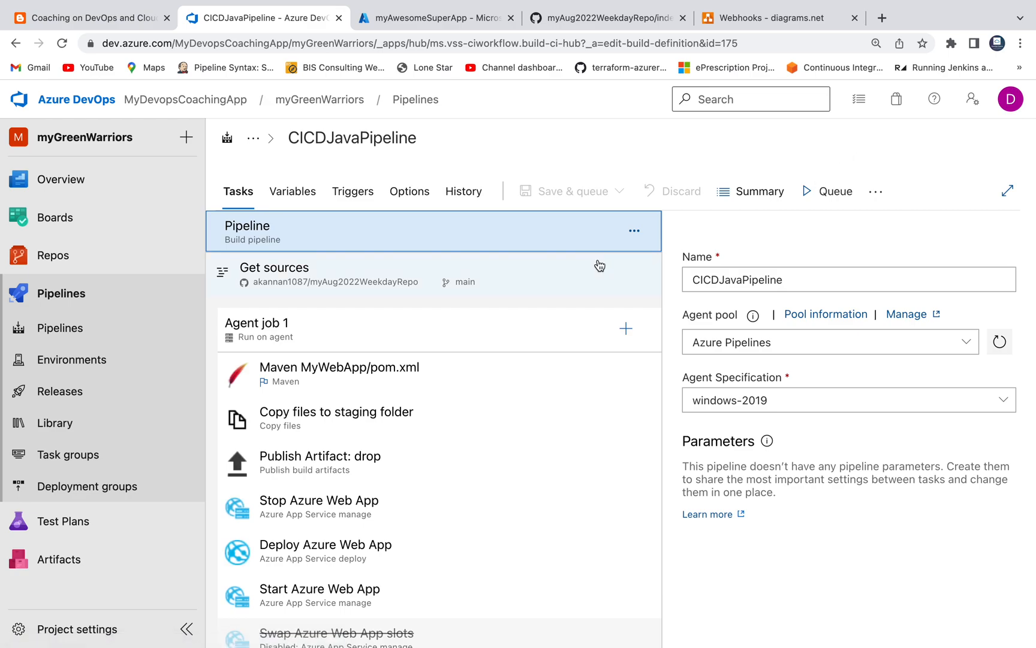
click(352, 191)
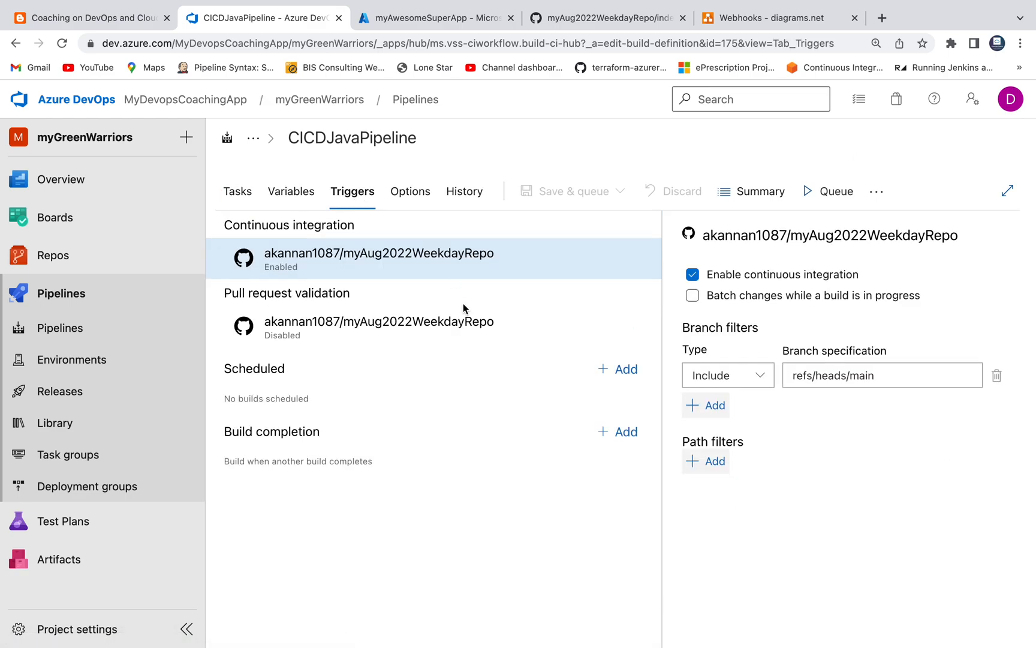
mouse_move(348, 422)
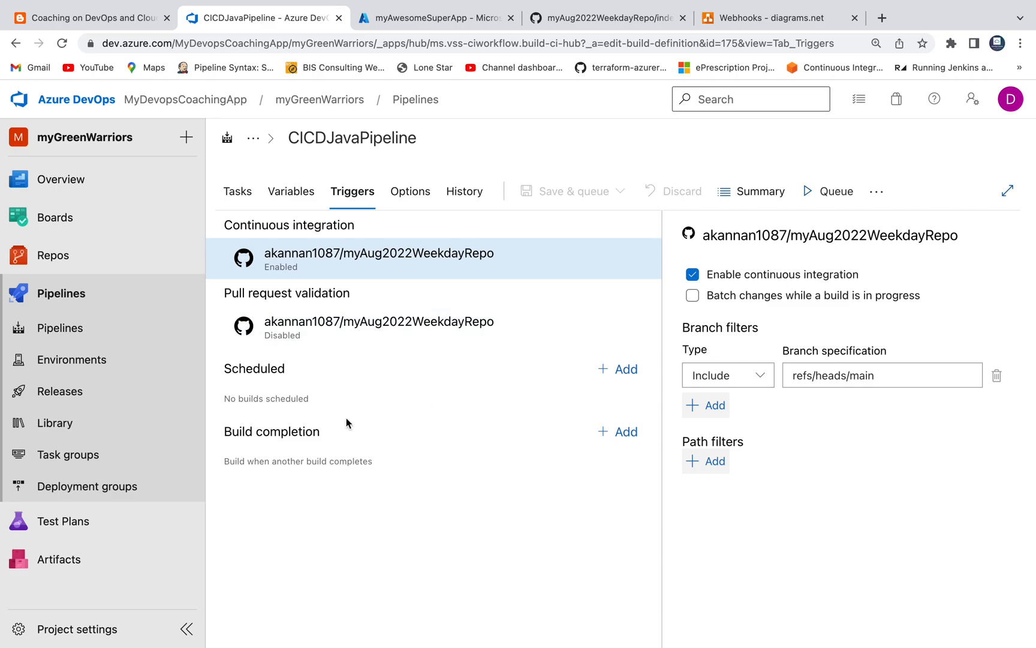
mouse_move(329, 376)
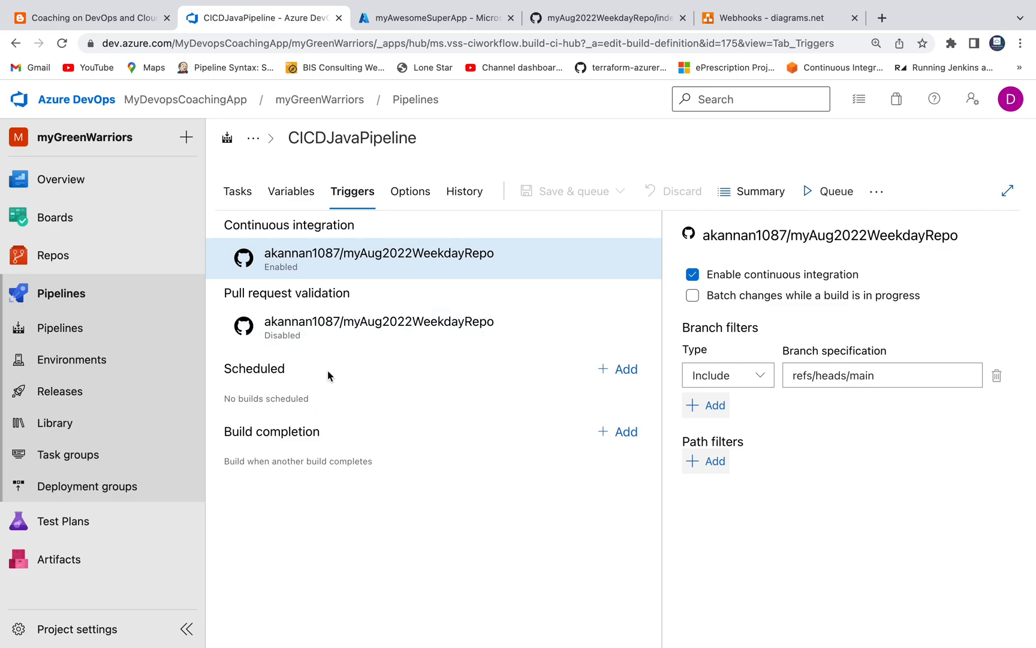
click(617, 369)
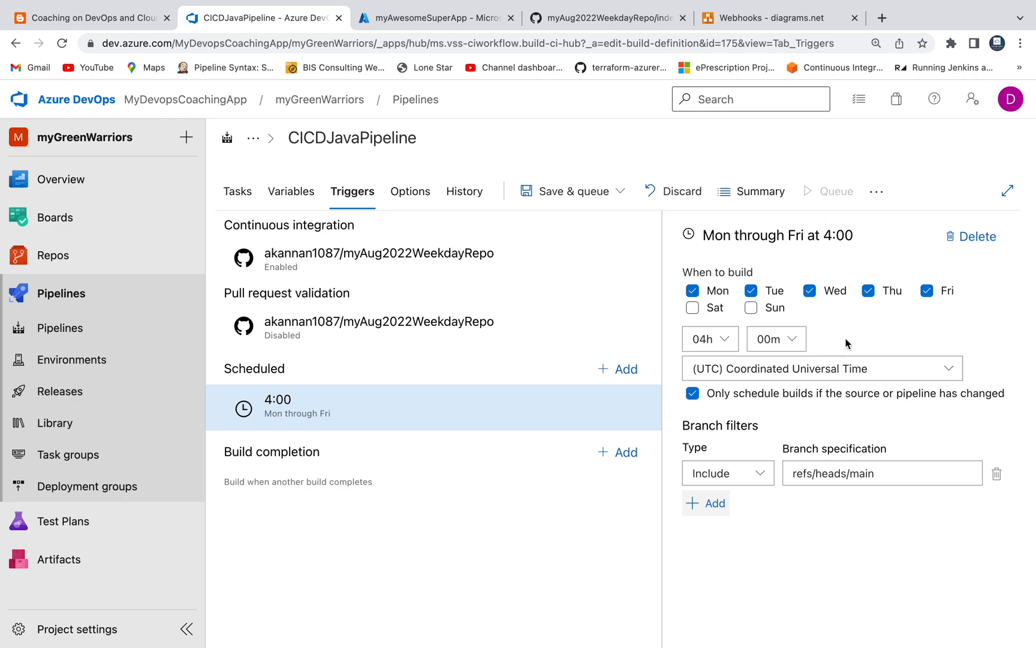
mouse_move(829, 331)
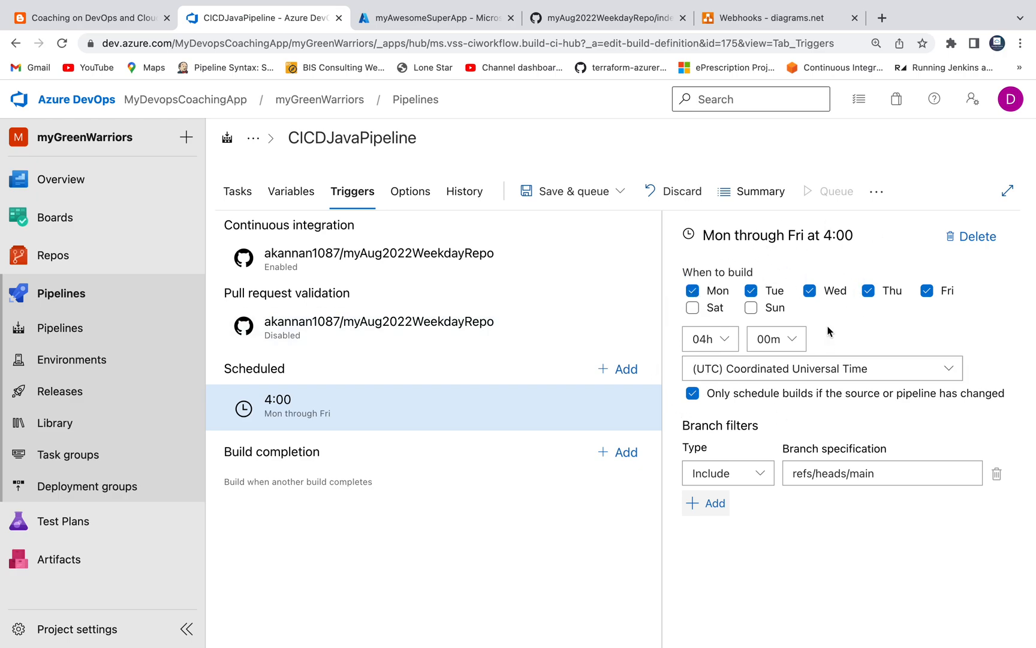
mouse_move(730, 274)
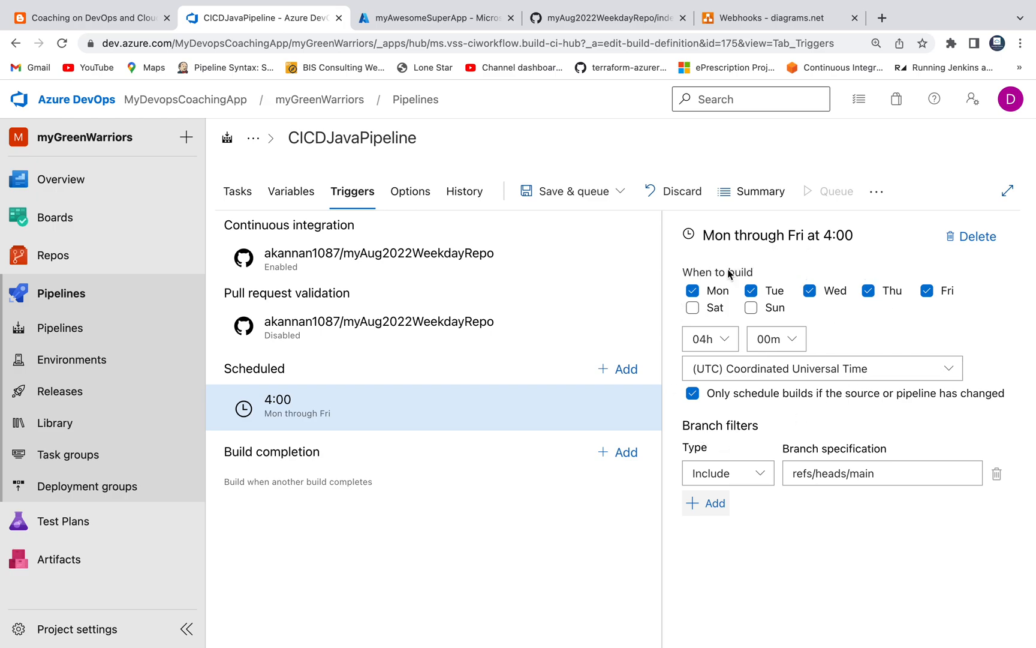
mouse_move(854, 293)
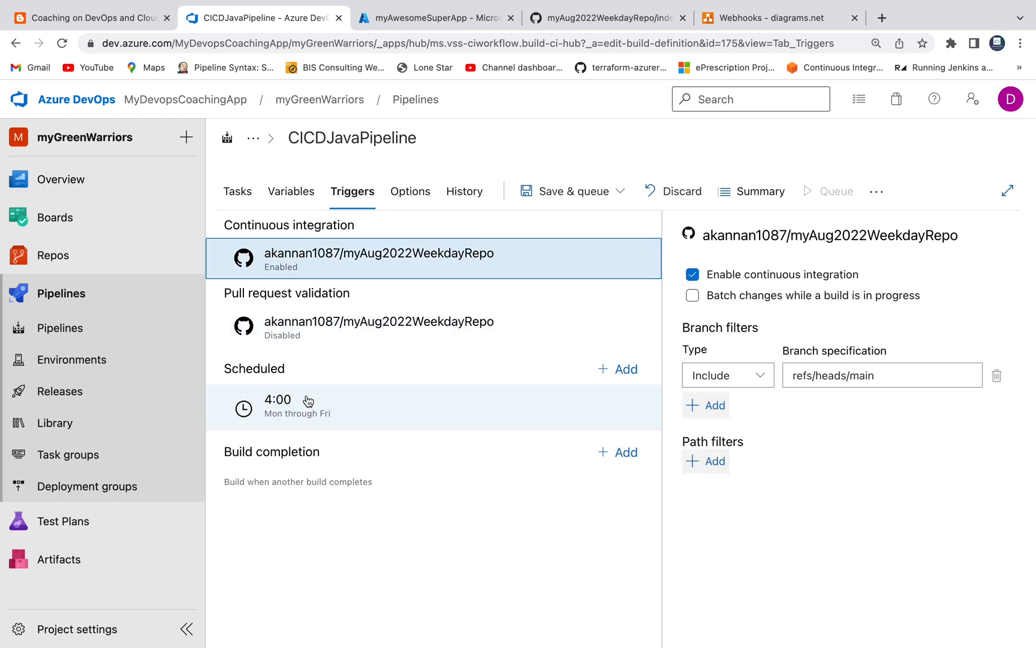
click(308, 408)
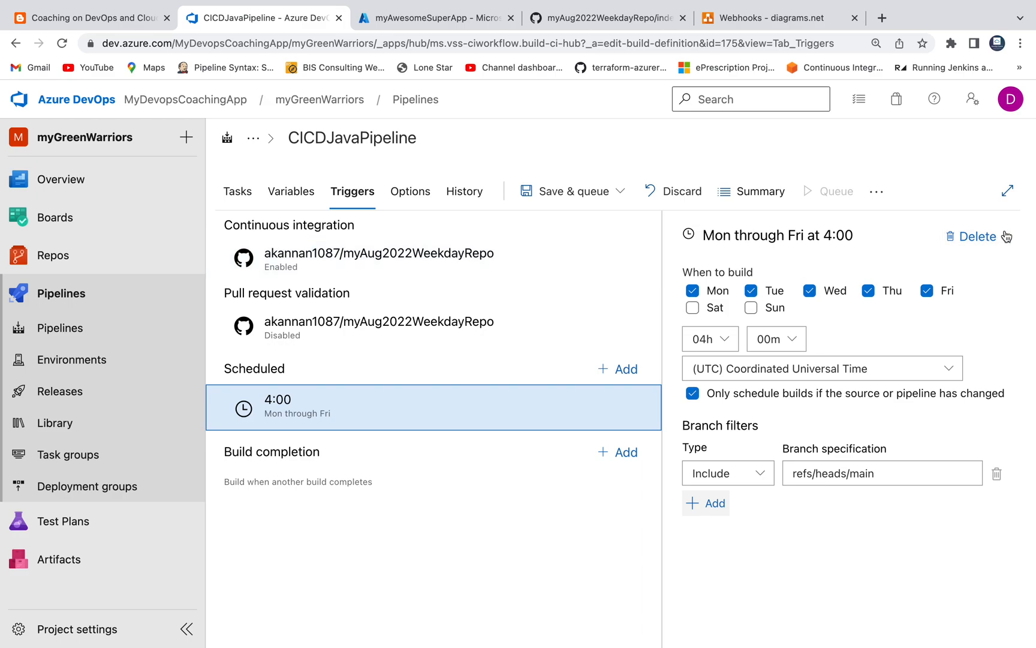
click(976, 236)
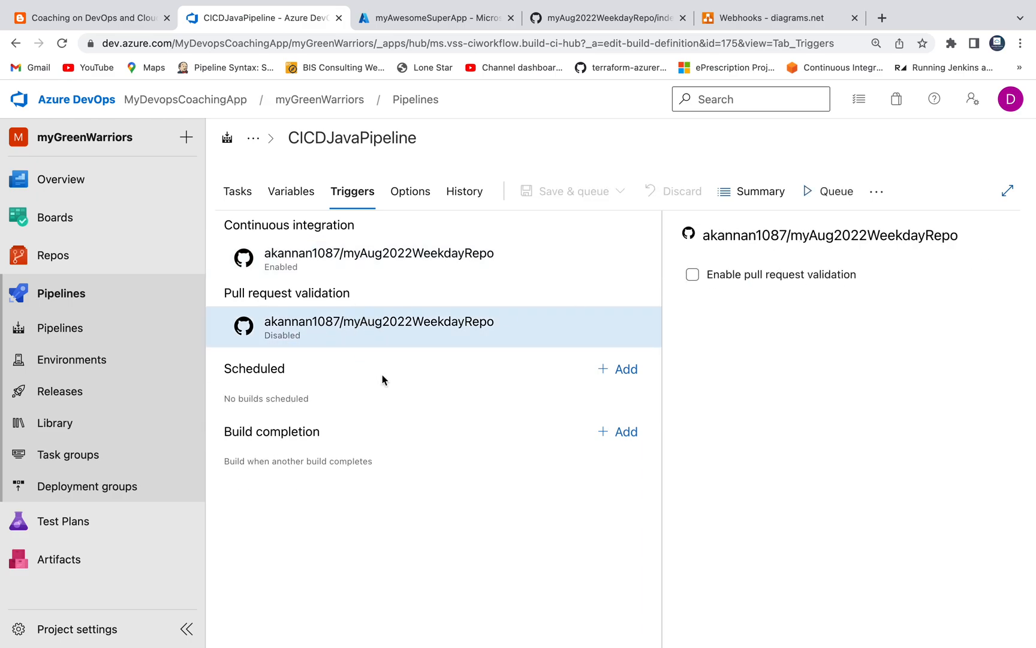
Step: View the succeeded summary of run #20221108.3, then bring up the myAwesomeSuperApp App Service overview
click(238, 192)
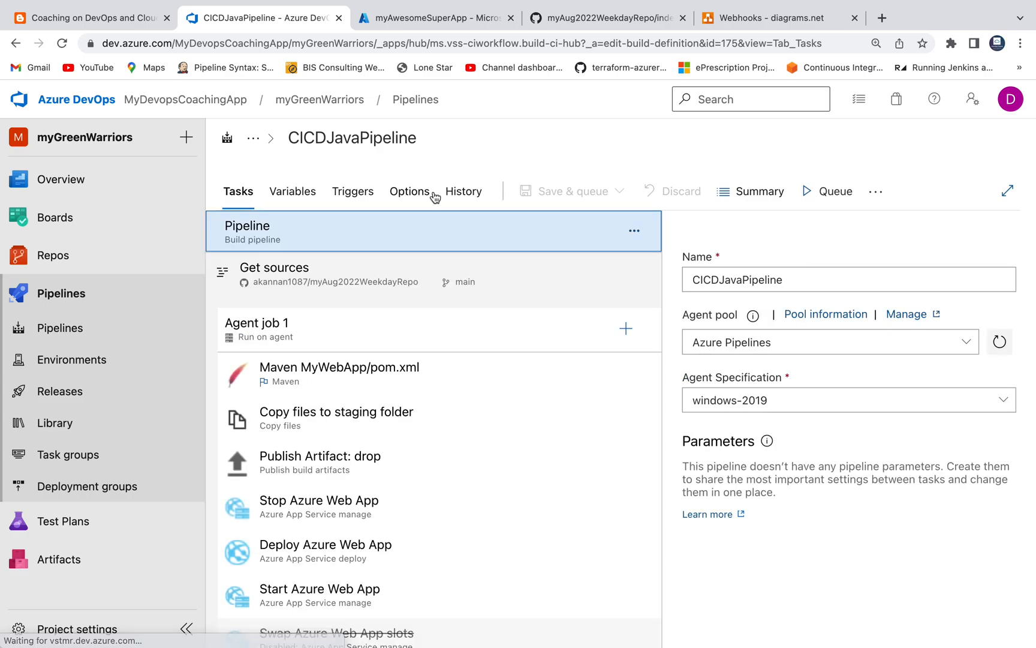
click(60, 327)
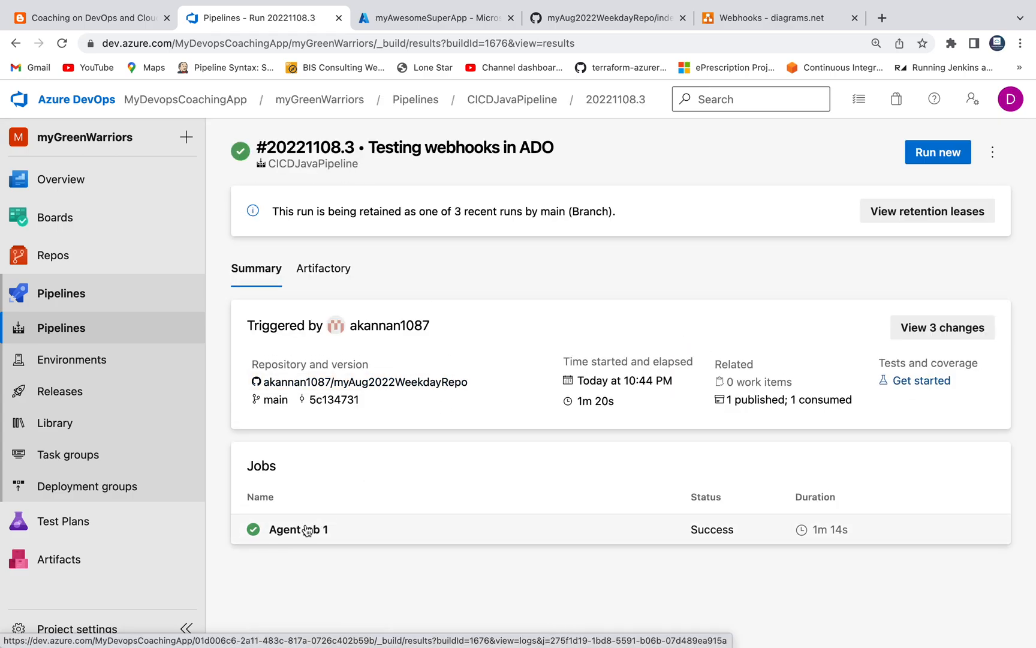
click(298, 529)
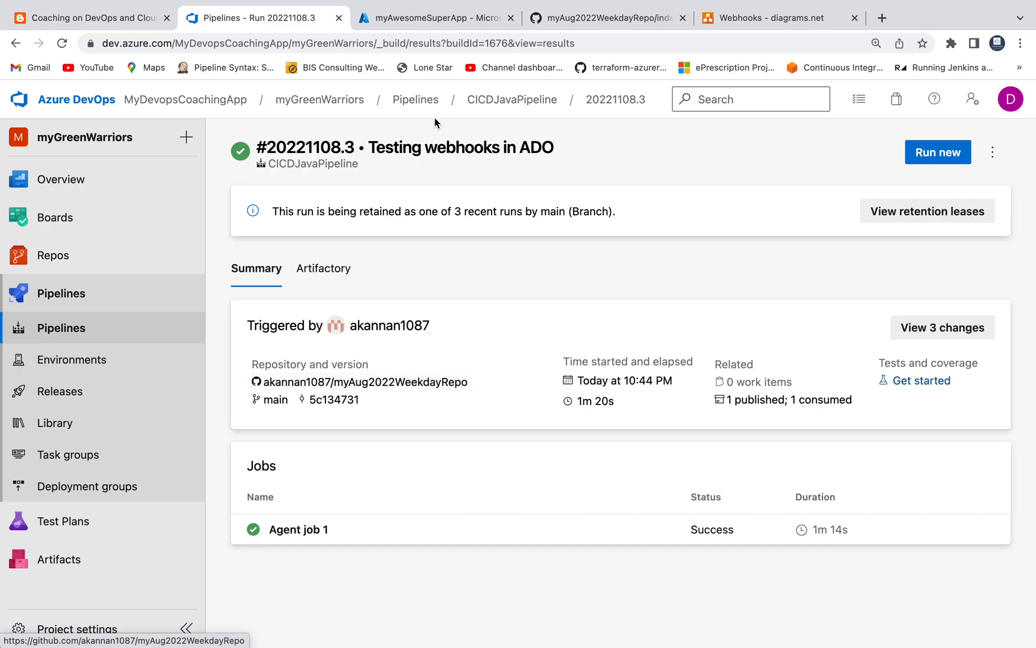
click(434, 16)
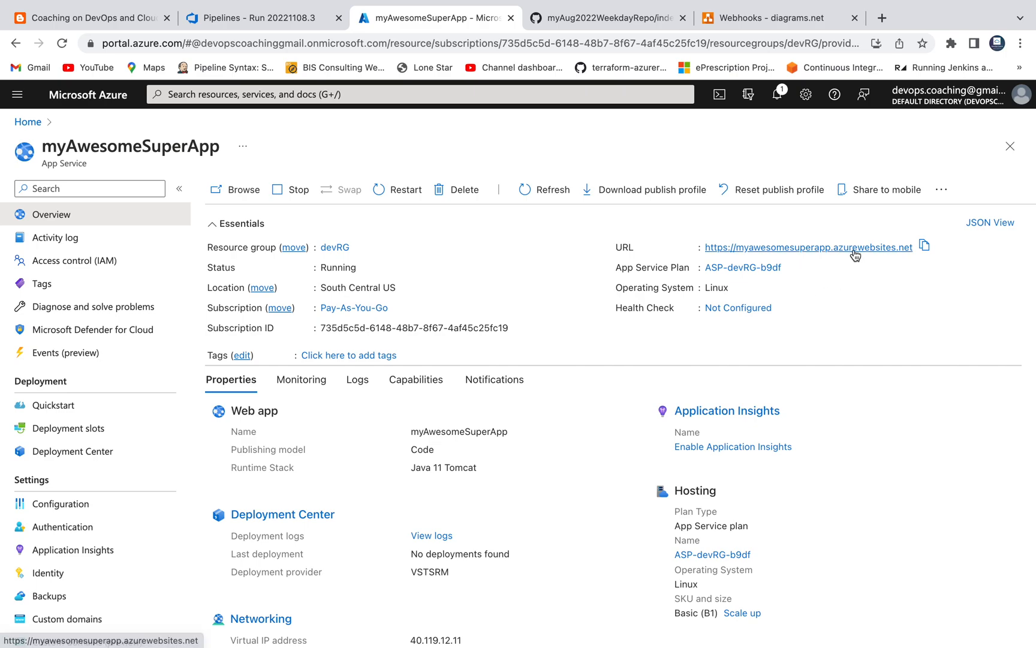
Step: Open myAwesomeSuperApp's URL to see the updated 'kickstarting build by making some code changes from GitHub' heading
click(808, 247)
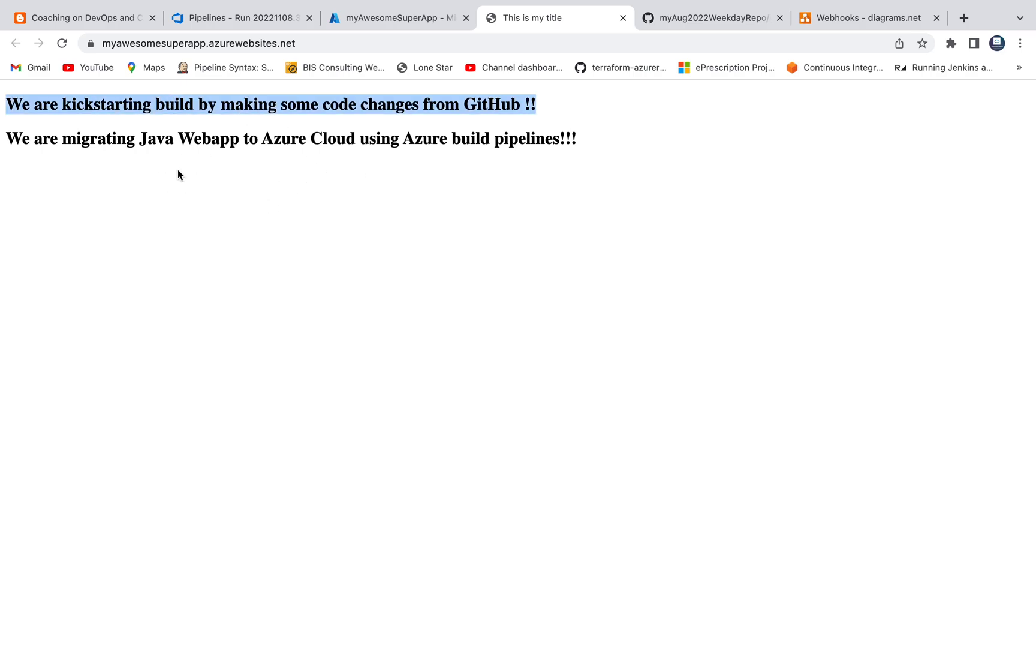
mouse_move(357, 208)
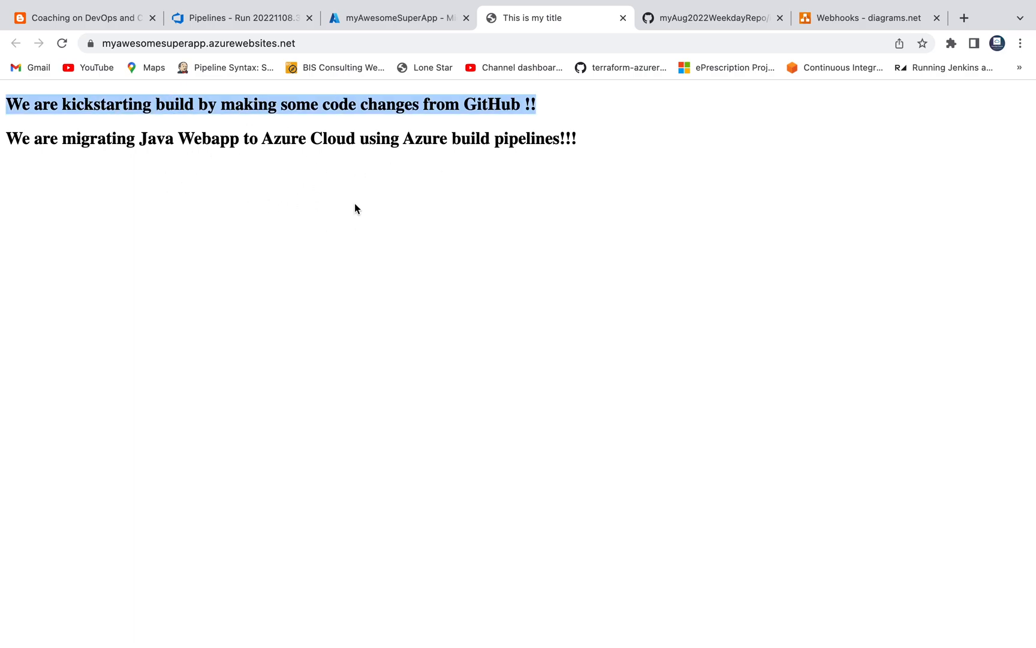